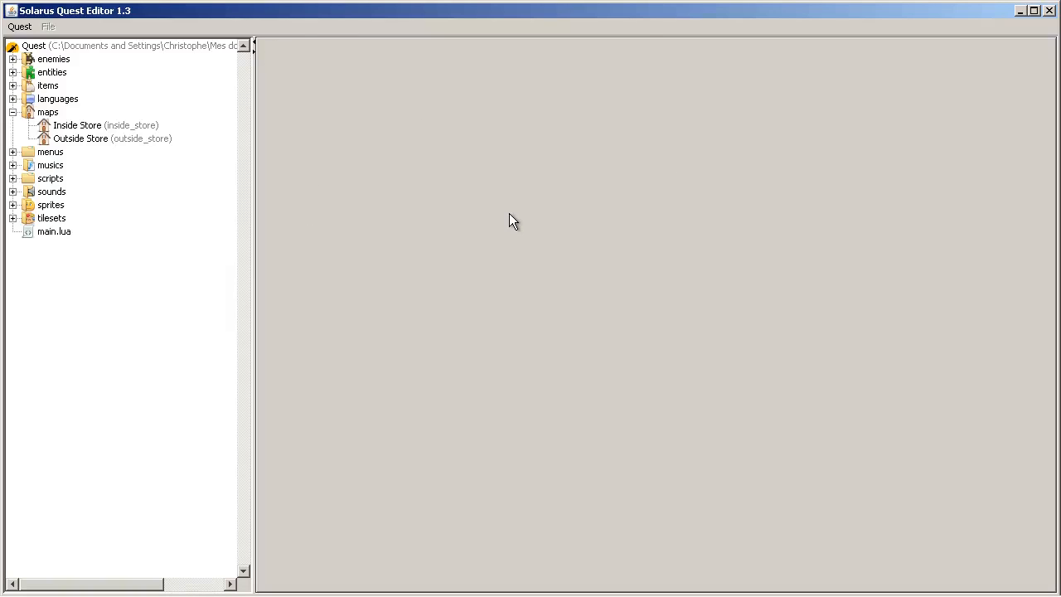
pyautogui.moveTo(481, 262)
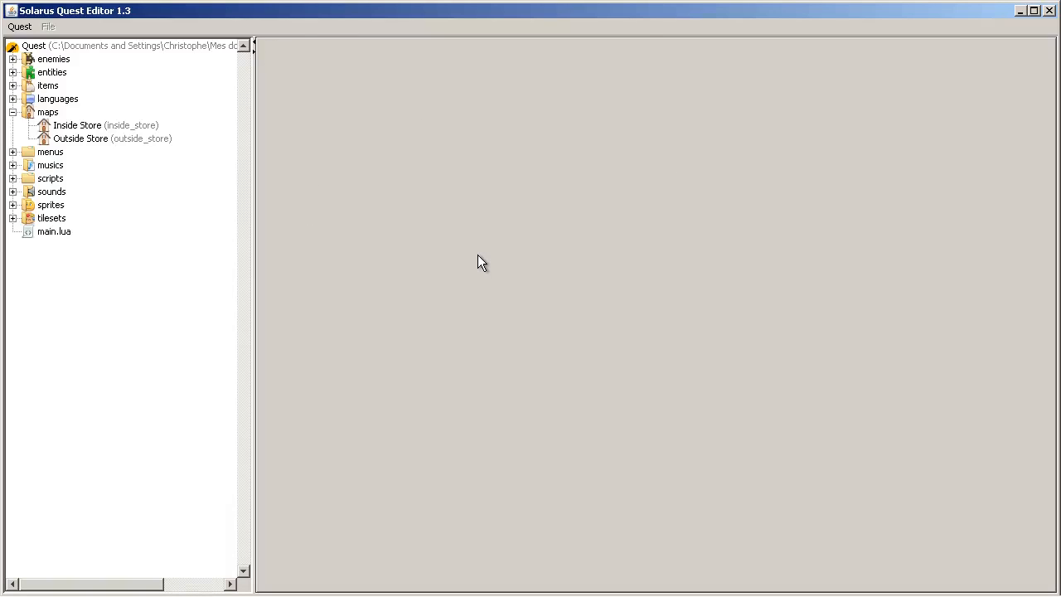
pyautogui.moveTo(291, 261)
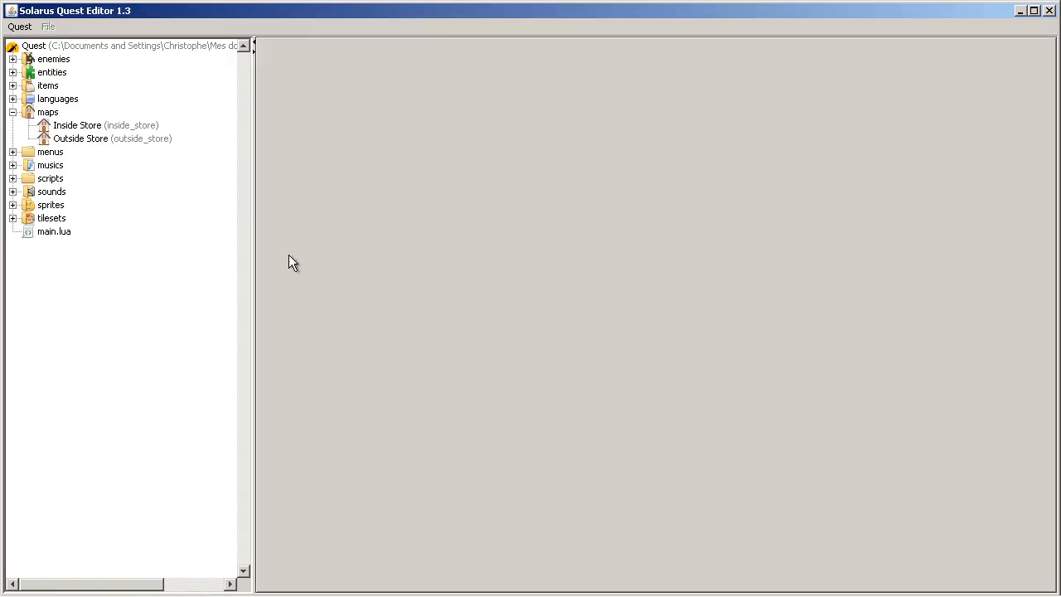
pyautogui.moveTo(242, 208)
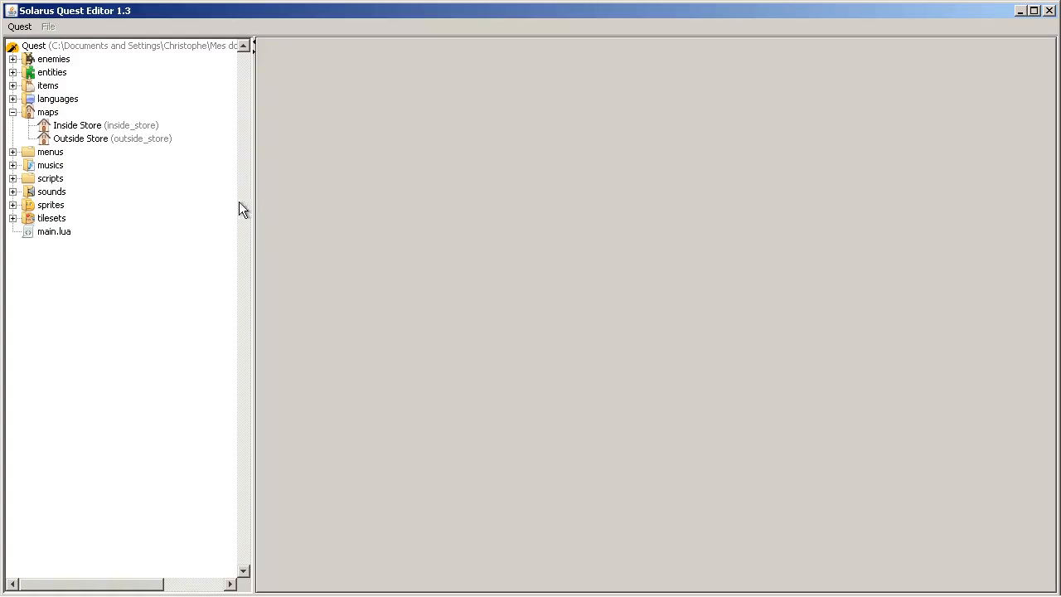
pyautogui.moveTo(348, 265)
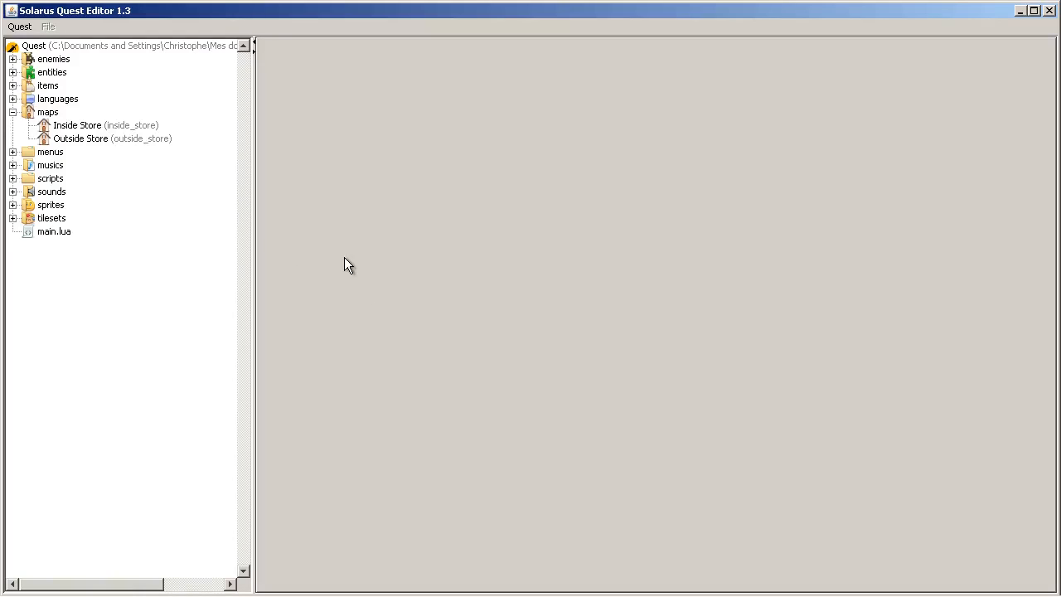
# Step: Create map chap18_outside with friendly name 'Chapter 18 - Dynamic tiles' from the maps folder
pyautogui.rightClick(46, 113)
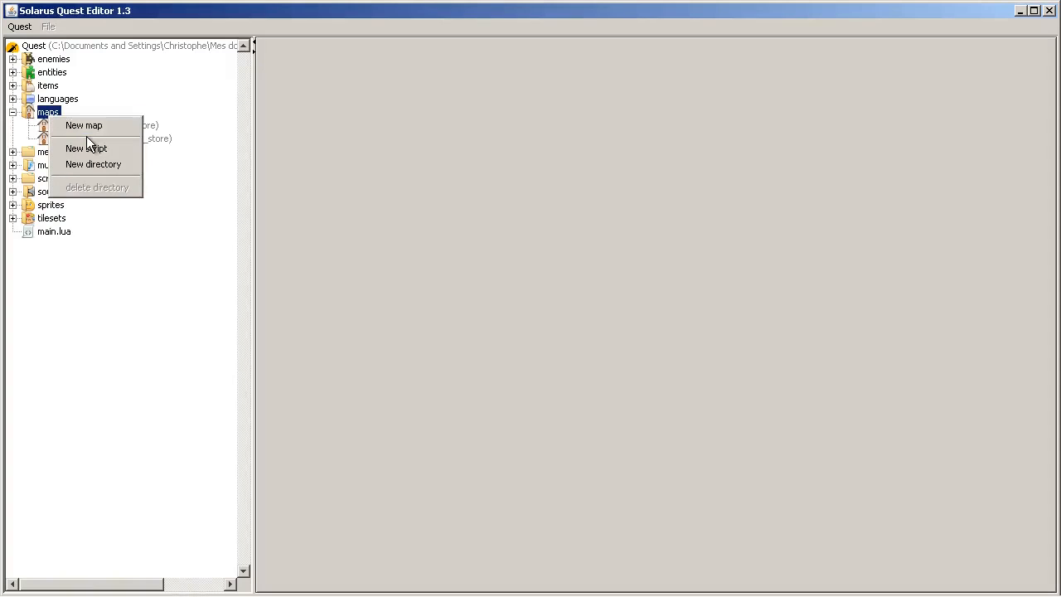
pyautogui.click(83, 126)
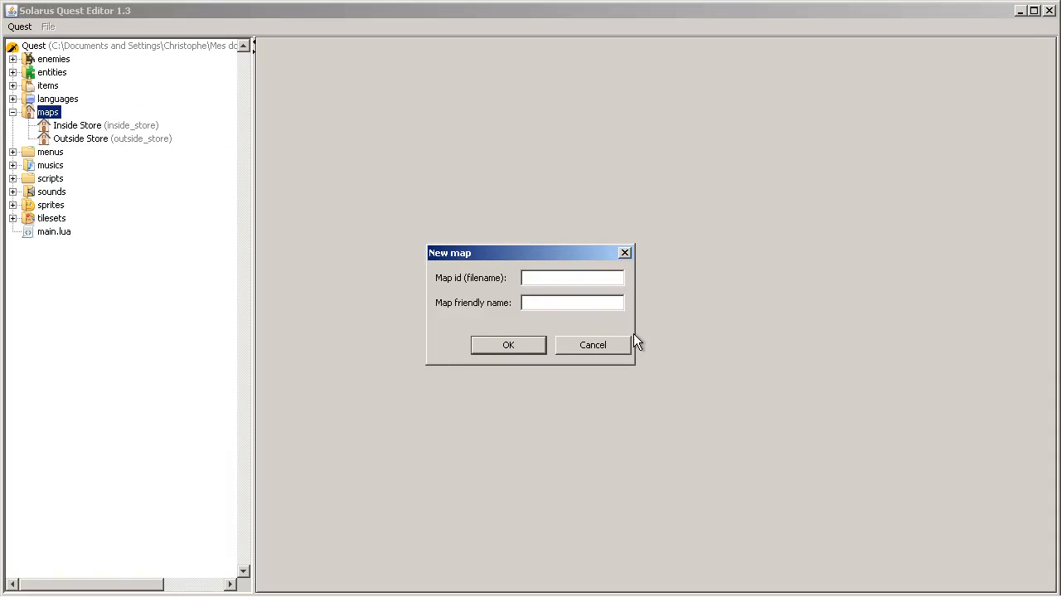
pyautogui.write('chap')
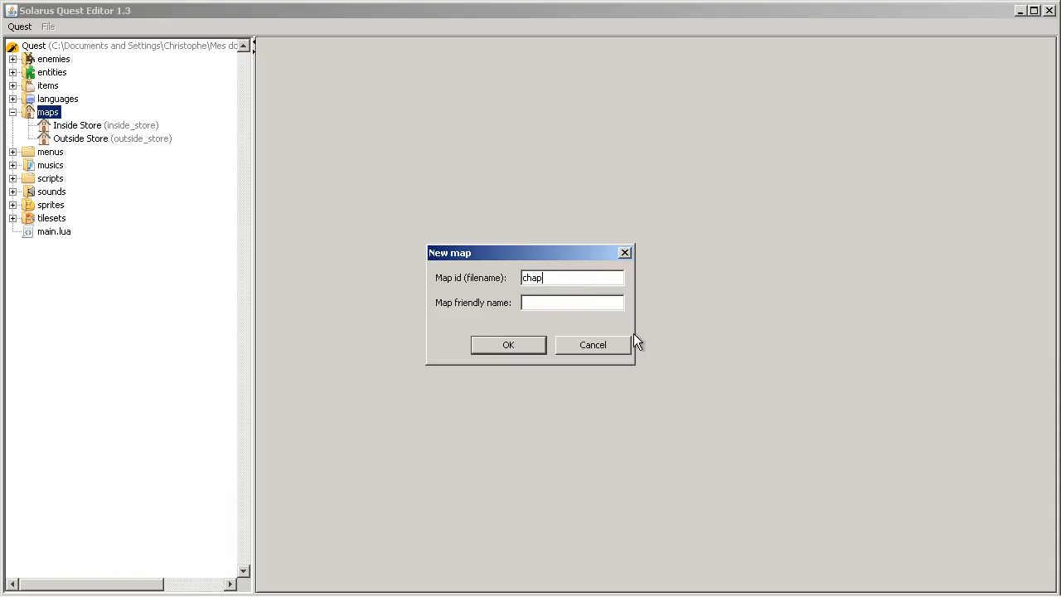
pyautogui.write('18_outside')
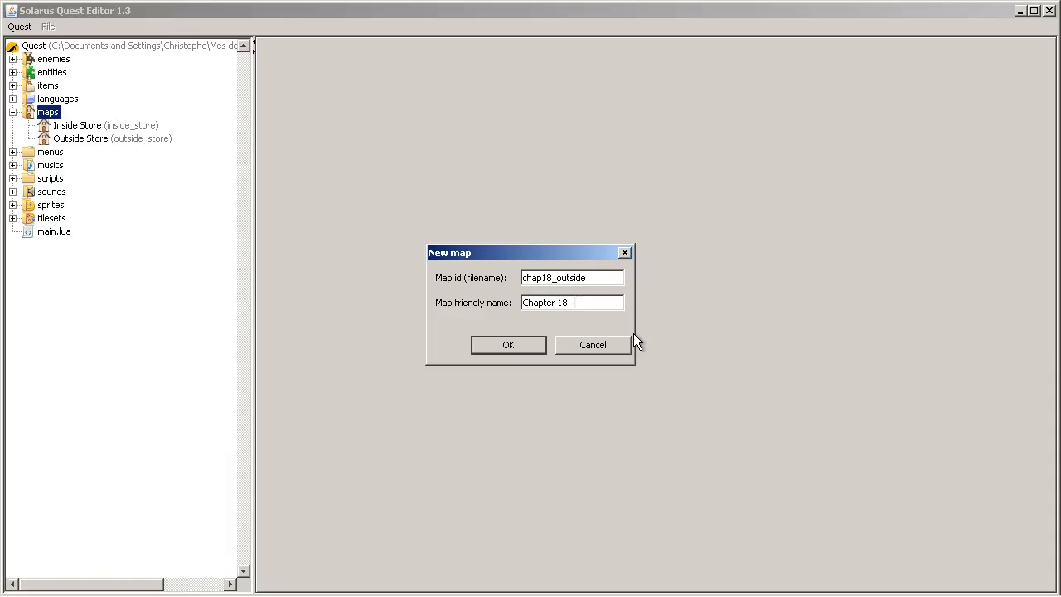
pyautogui.write('Dyn')
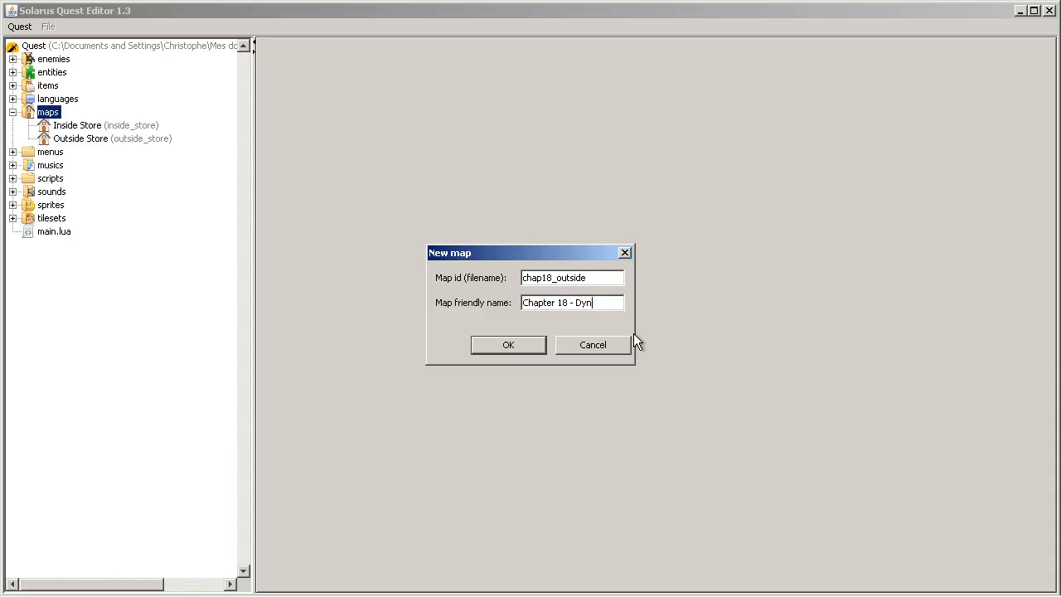
pyautogui.write('amic')
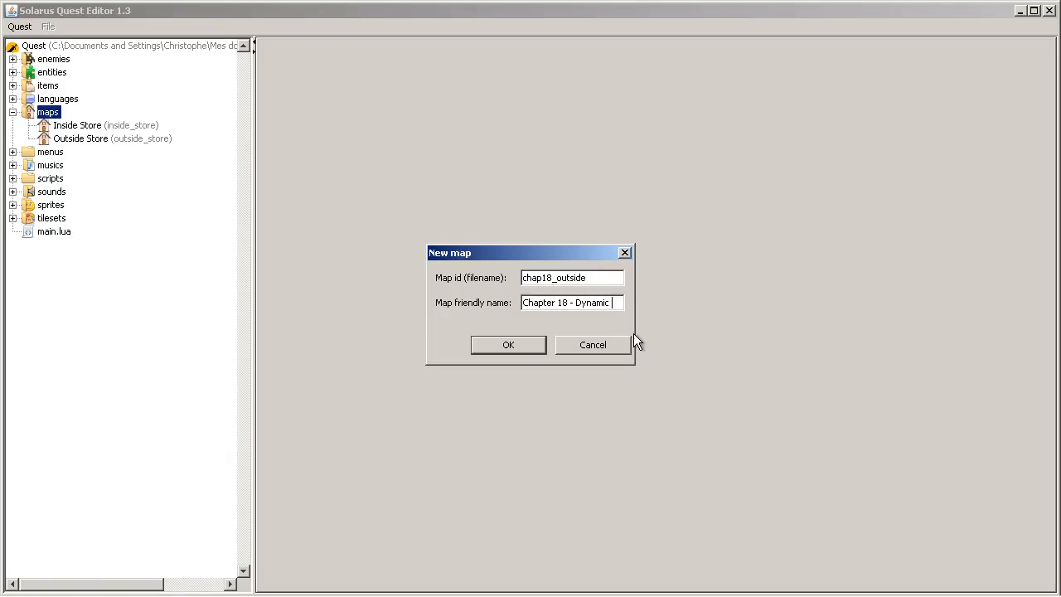
pyautogui.click(507, 345)
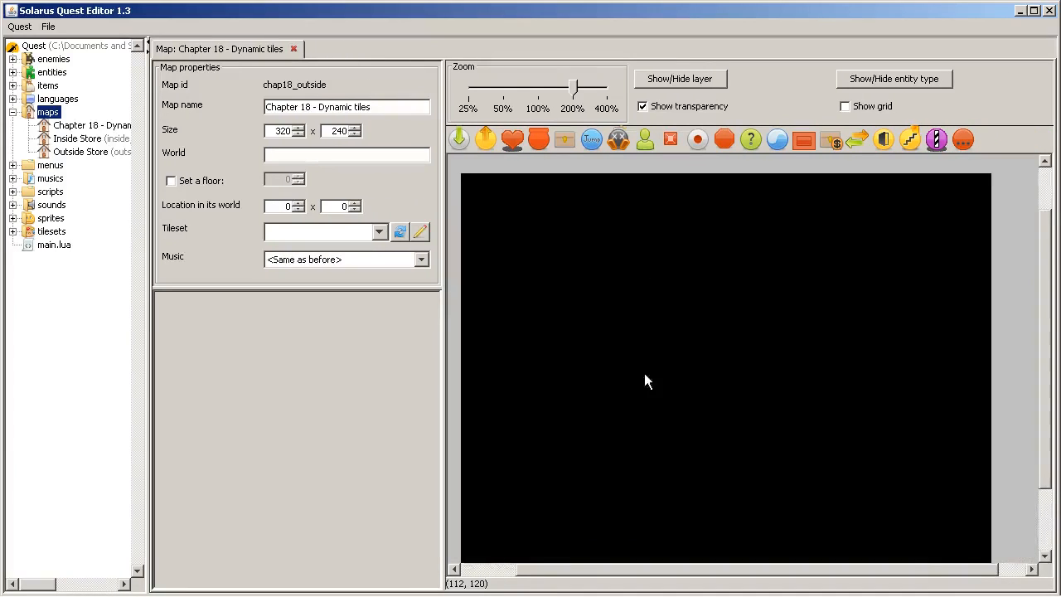
pyautogui.moveTo(696, 371)
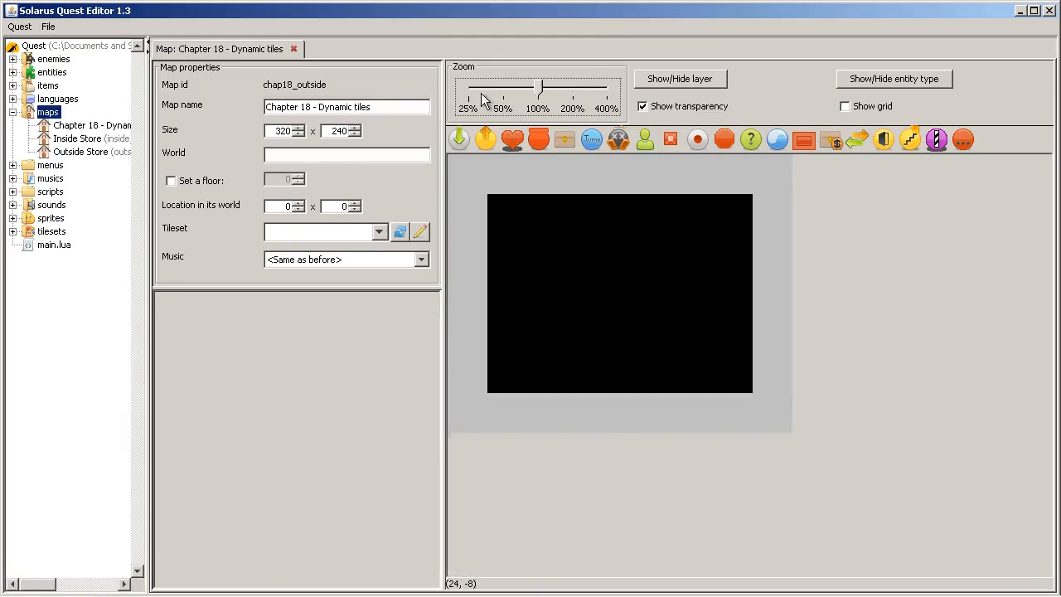
# Step: Zoom the map view out so the whole 320 by 240 map is visible
pyautogui.moveTo(537, 86); pyautogui.dragTo(467, 86)
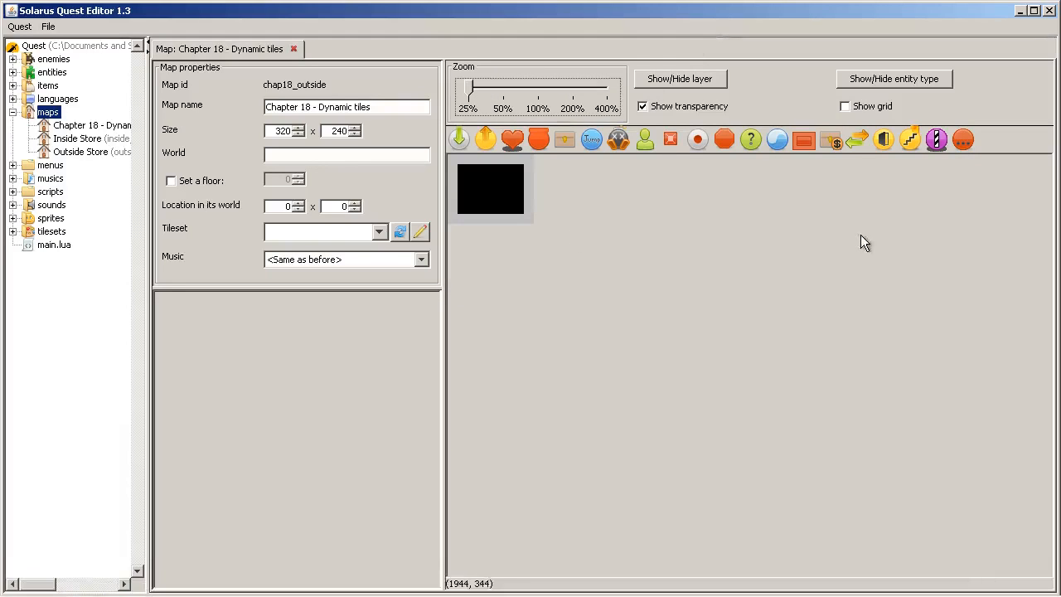
pyautogui.moveTo(825, 123)
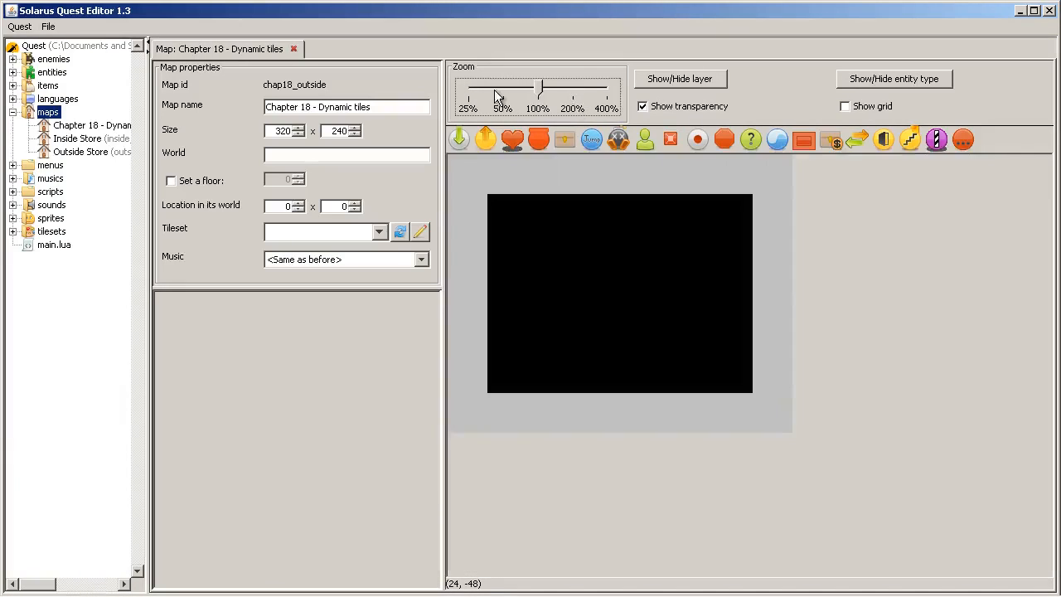
pyautogui.moveTo(848, 344)
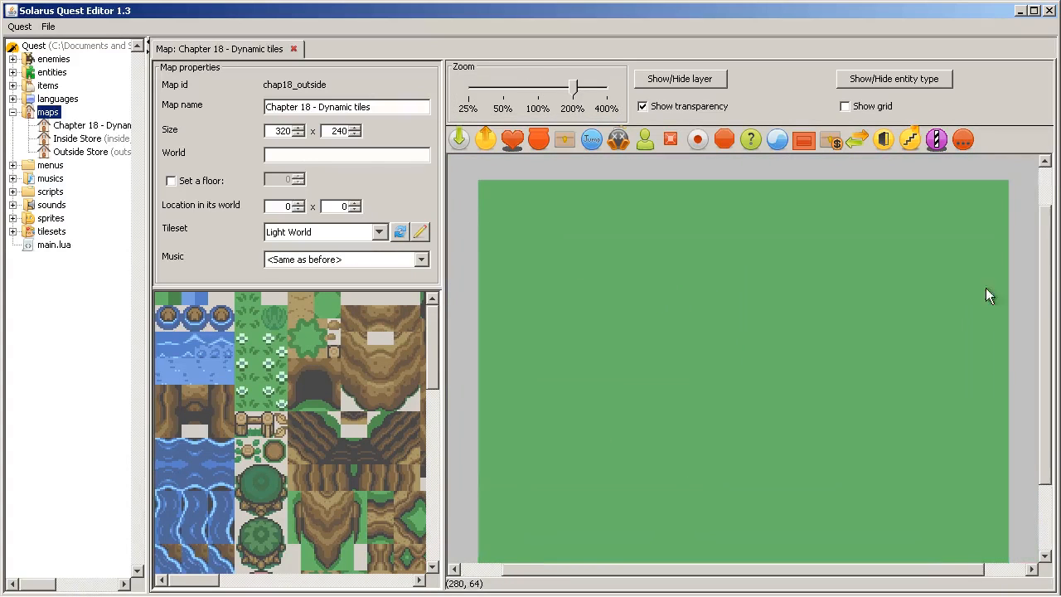
pyautogui.moveTo(746, 220)
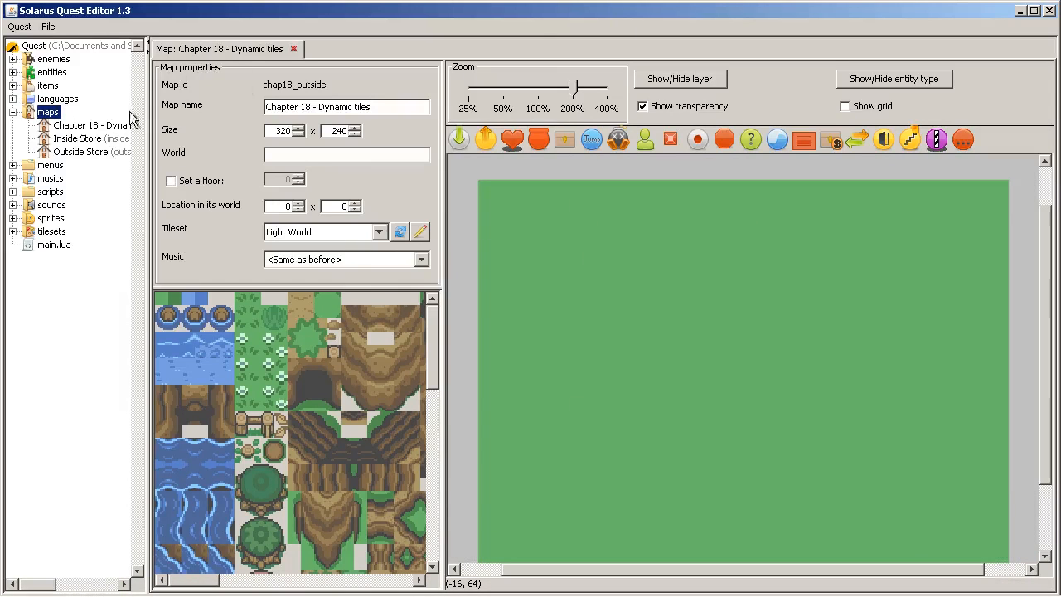
# Step: Reference Outside Store and lay a brown cliff ledge across the Chapter 18 map, cancelling the entity dialog
pyautogui.doubleClick(76, 138)
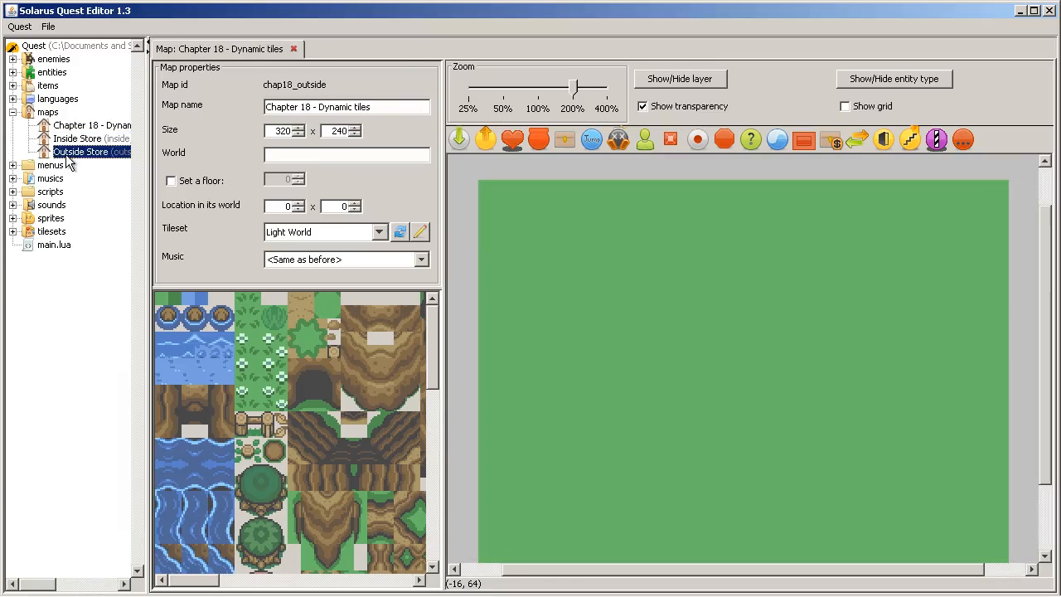
pyautogui.doubleClick(80, 153)
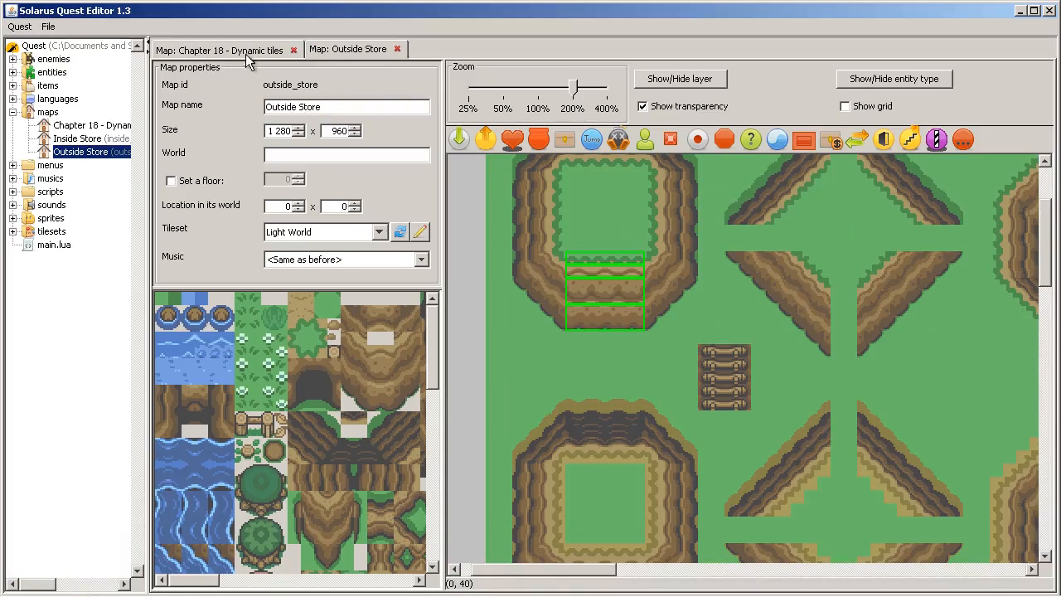
pyautogui.click(216, 50)
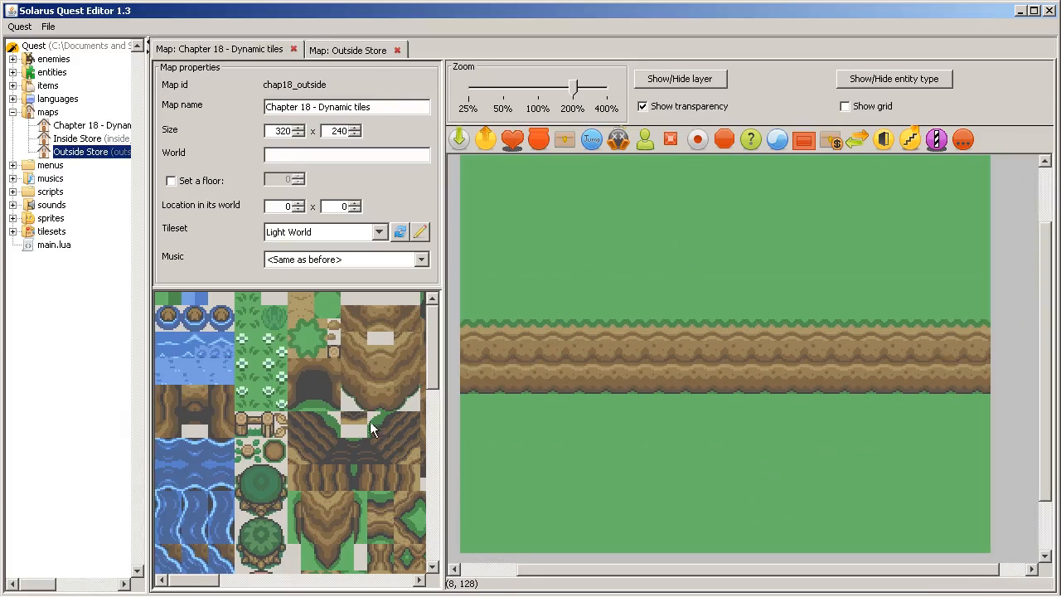
pyautogui.click(353, 49)
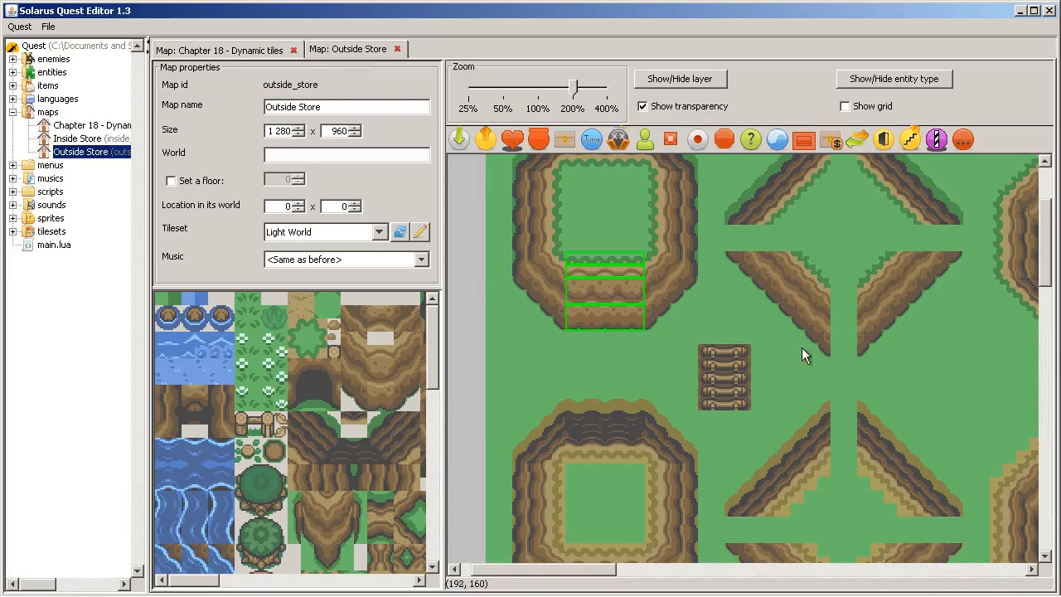
pyautogui.click(224, 49)
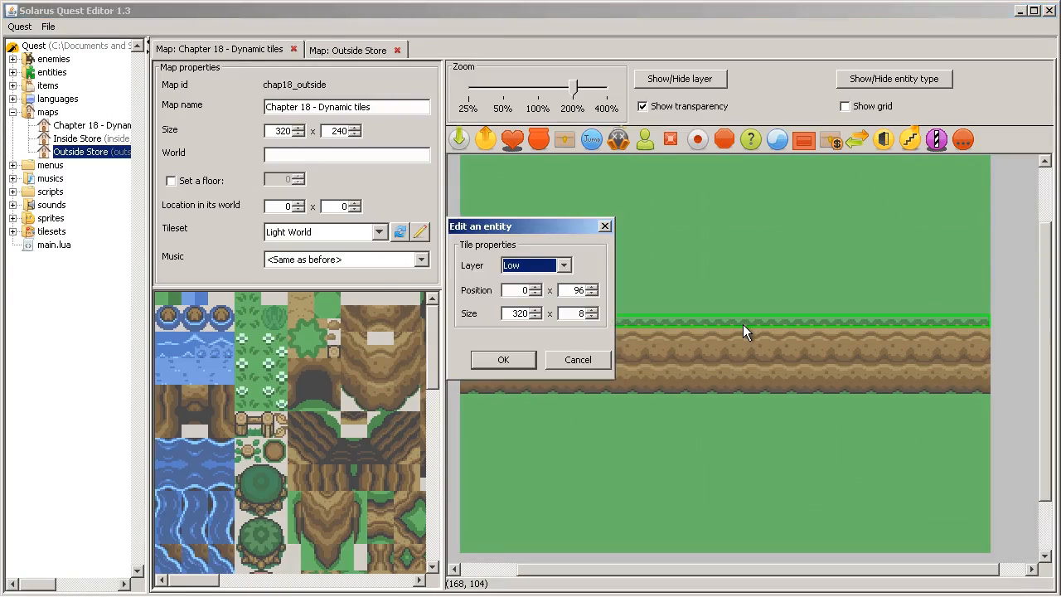
pyautogui.moveTo(474, 248)
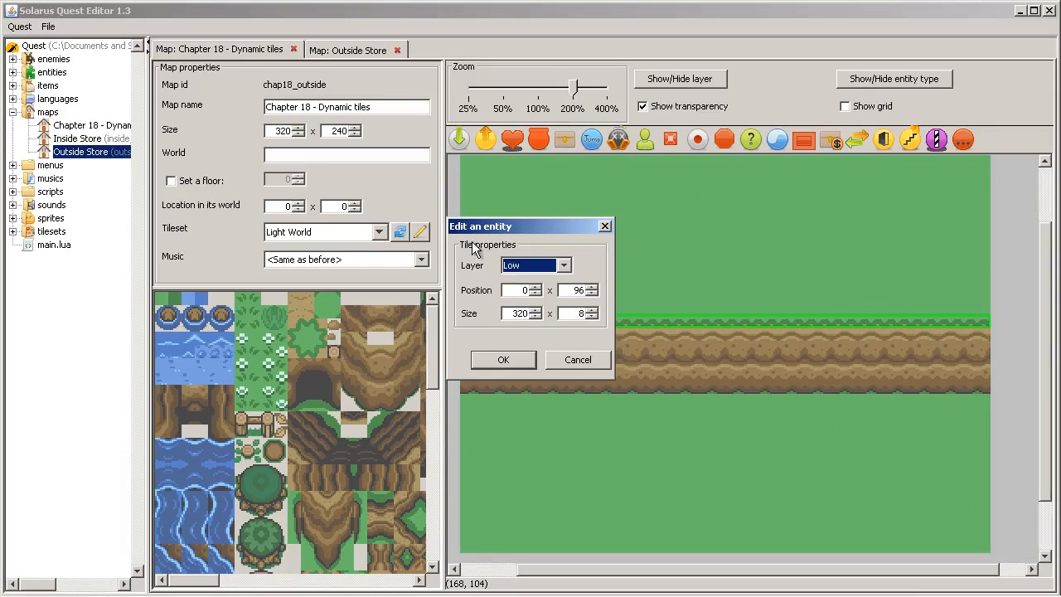
pyautogui.moveTo(495, 338)
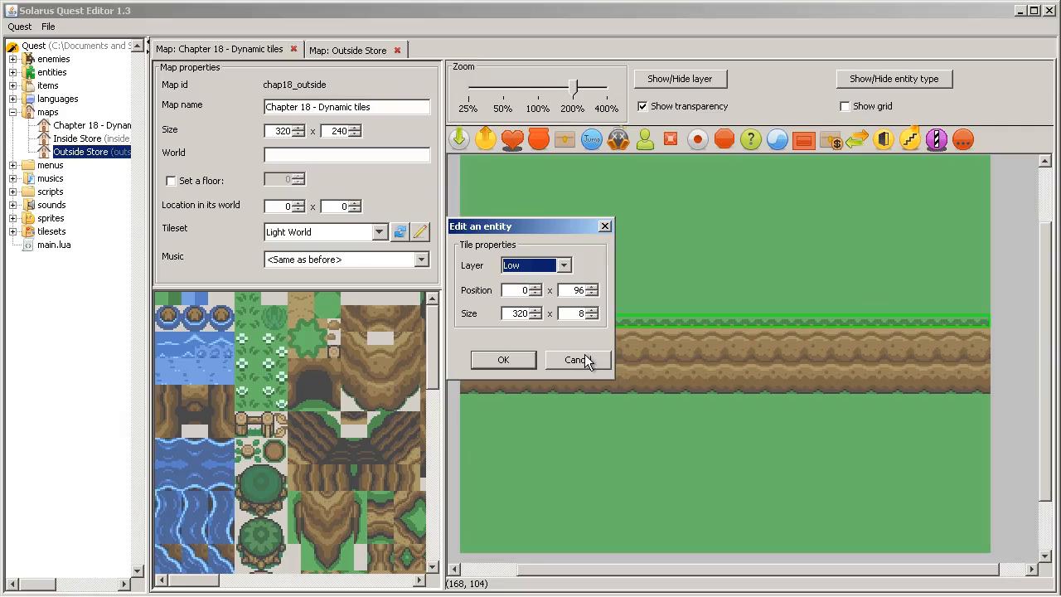
pyautogui.click(576, 360)
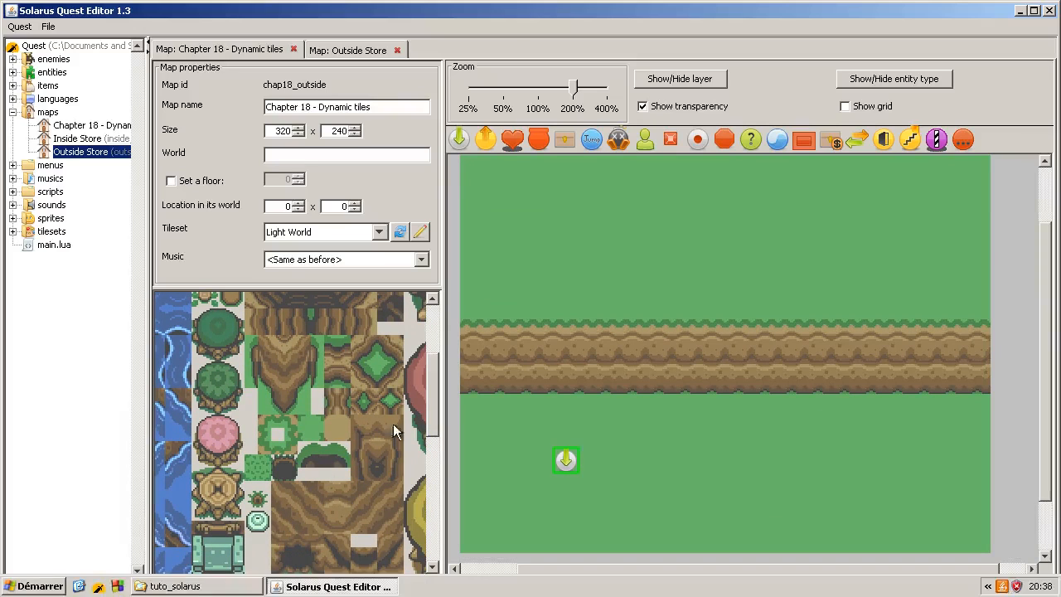
pyautogui.moveTo(672, 273)
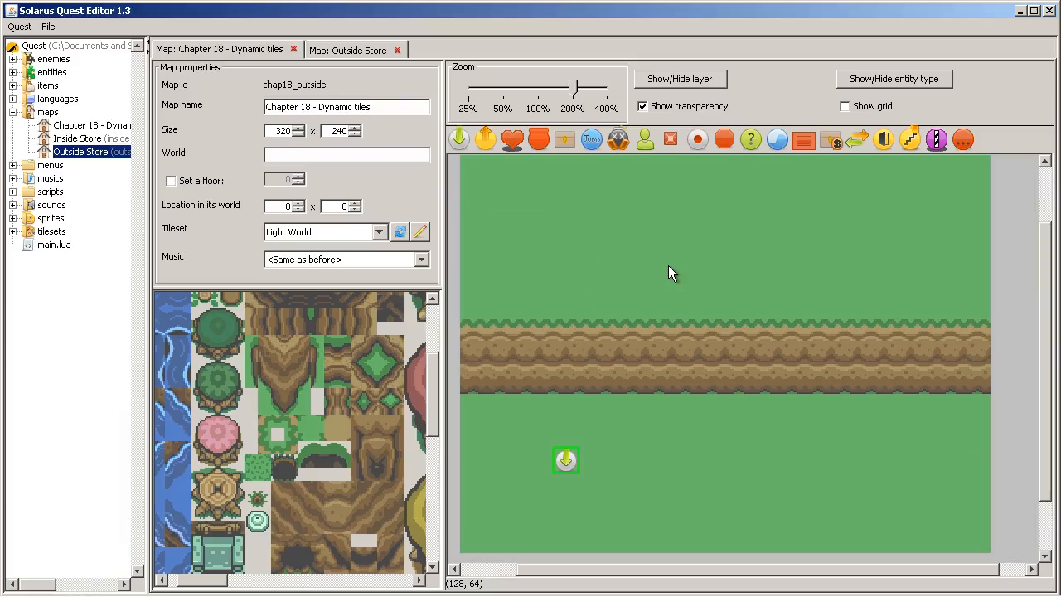
pyautogui.moveTo(807, 259)
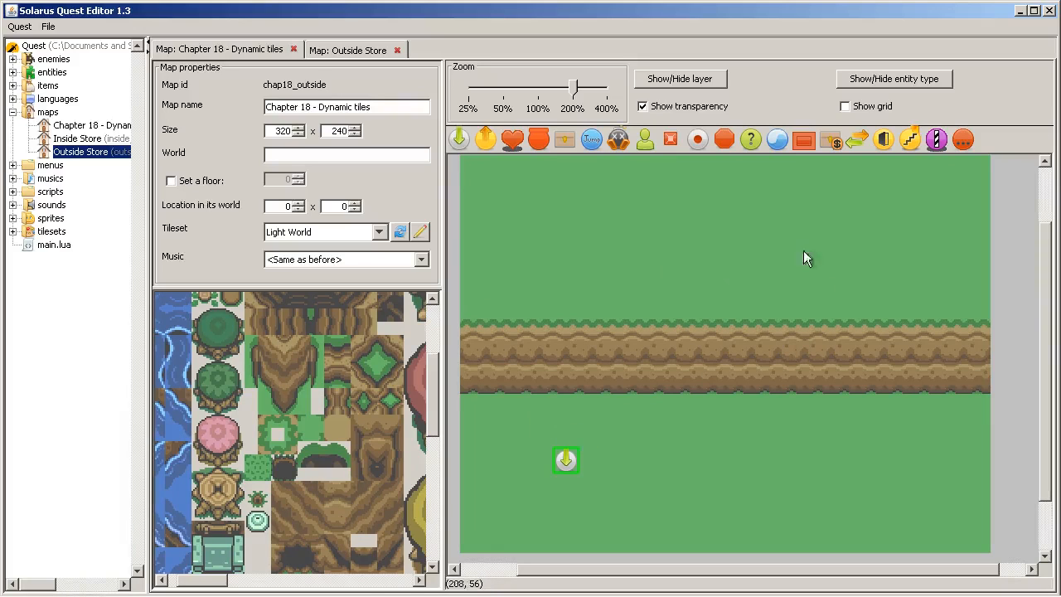
pyautogui.moveTo(891, 195)
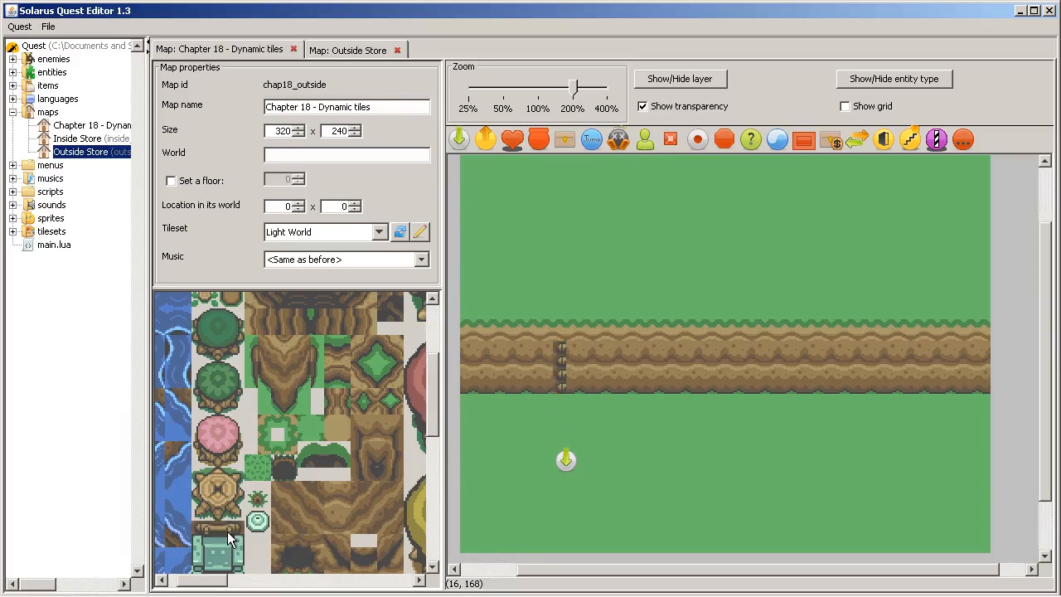
# Step: Place the stairs tile into the cliff ledge
pyautogui.click(573, 365)
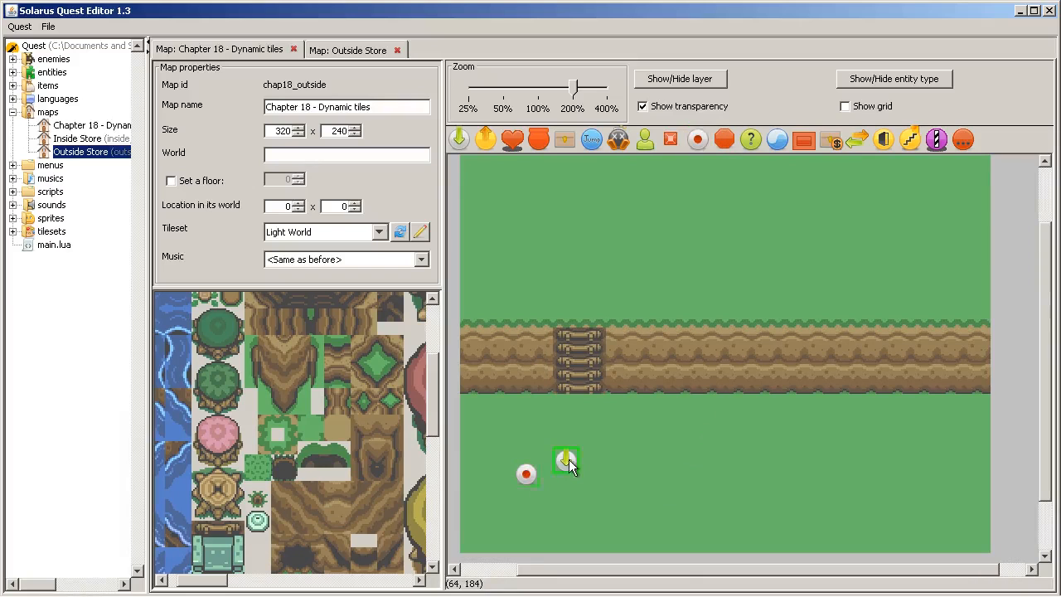
# Step: Set the walkable switch to show its sprite and play the 'switch' sound
pyautogui.doubleClick(565, 461)
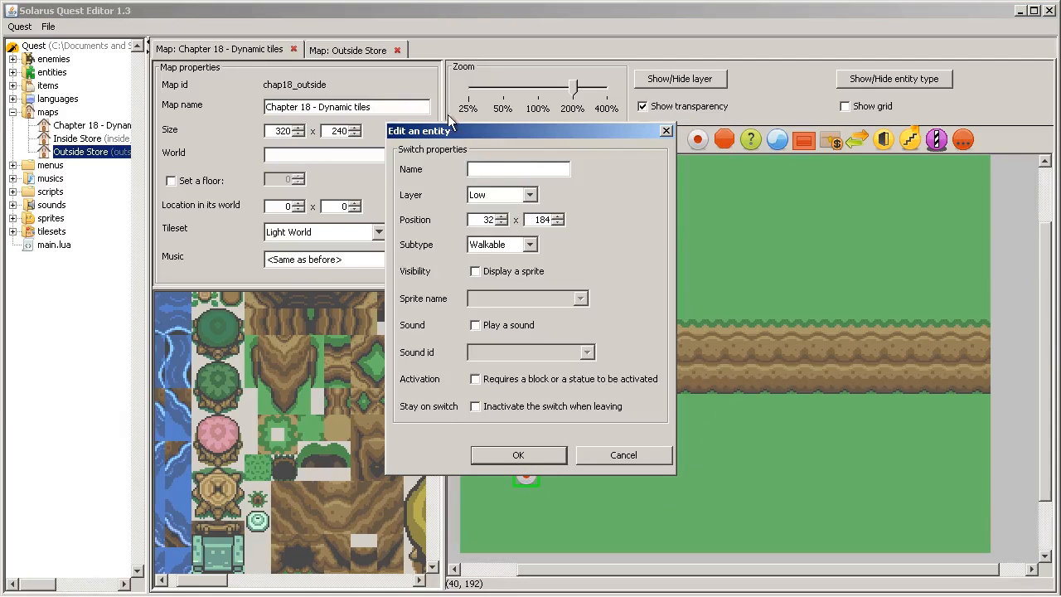
pyautogui.click(474, 271)
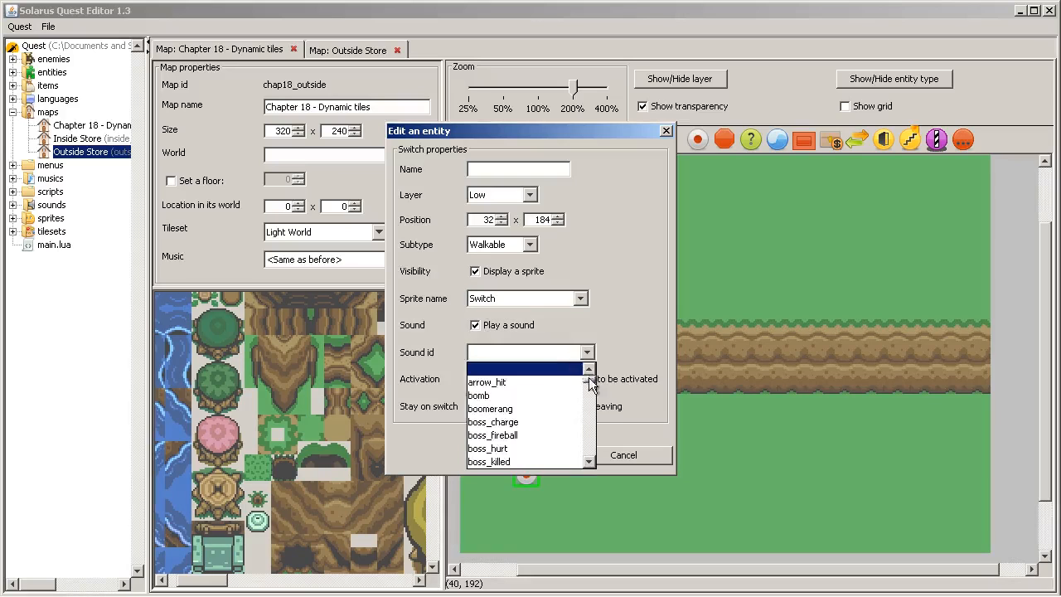
pyautogui.scroll(-3)
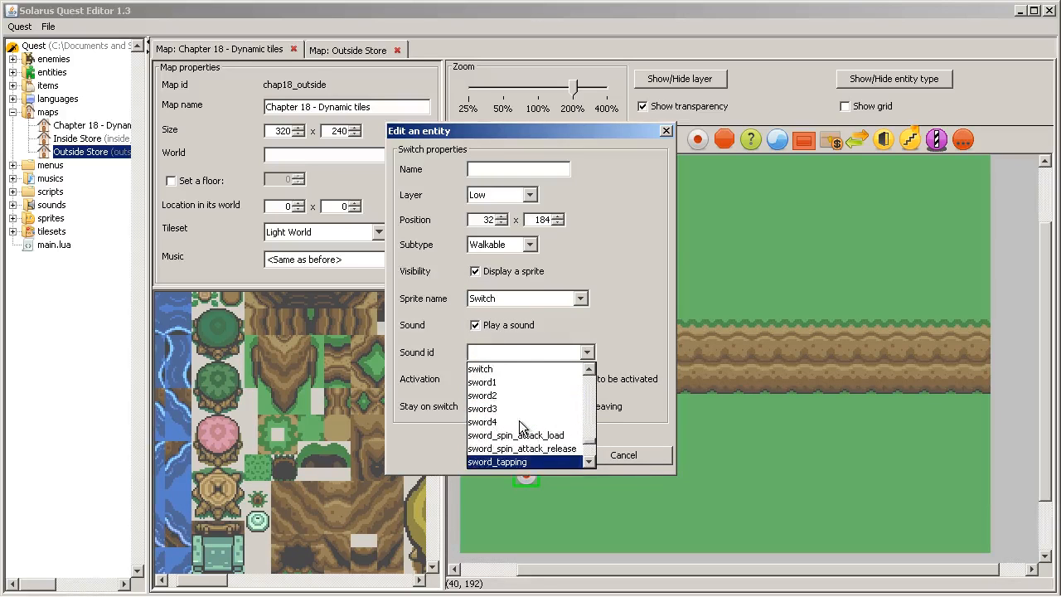
pyautogui.click(478, 367)
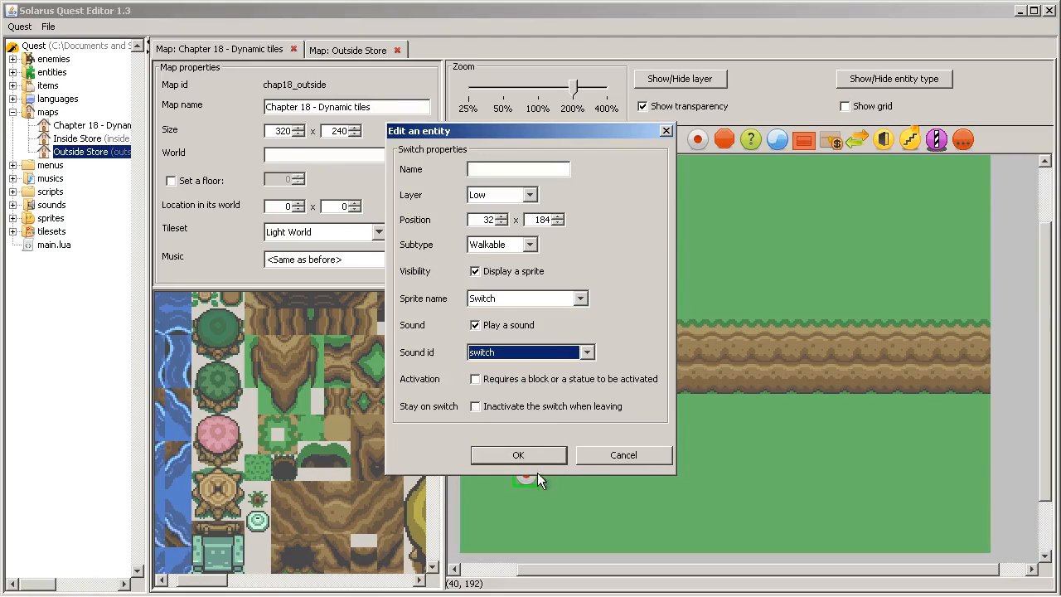
pyautogui.click(517, 454)
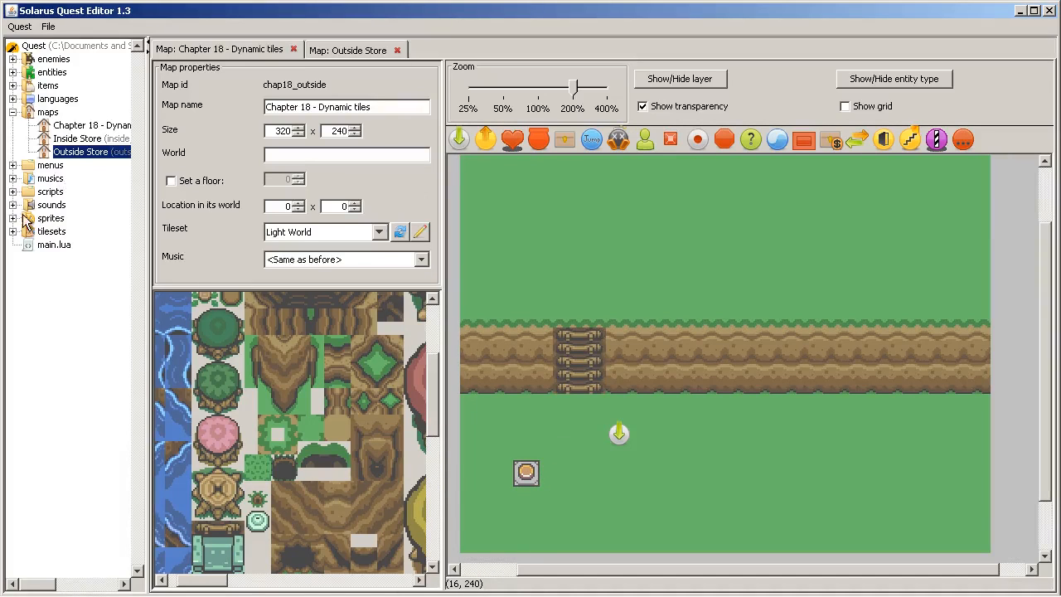
# Step: Edit game_manager.lua so set_starting_location points to 'chap18_outside'
pyautogui.doubleClick(83, 219)
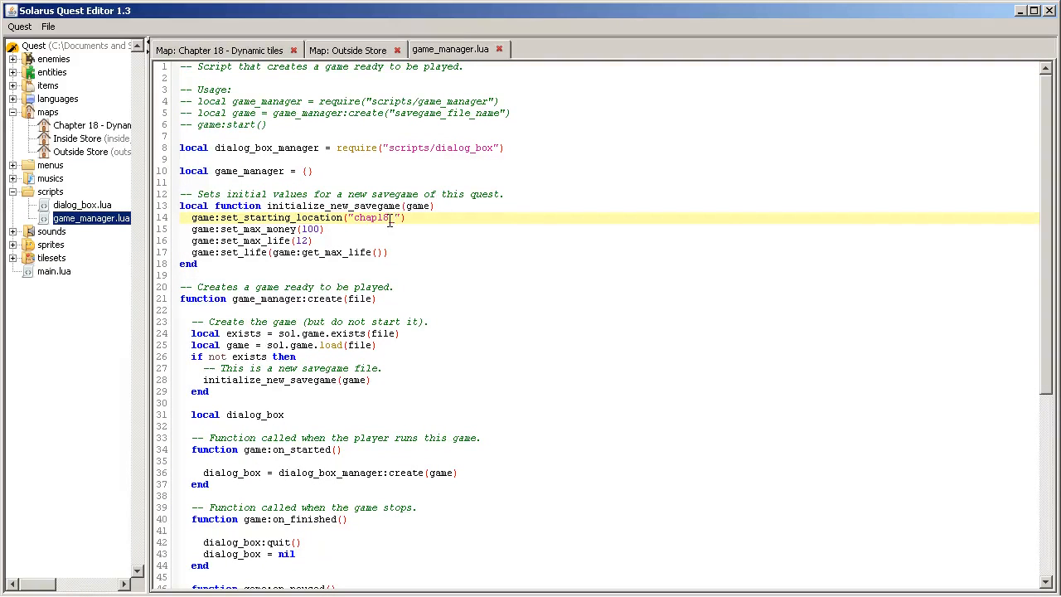
pyautogui.write('_outsid')
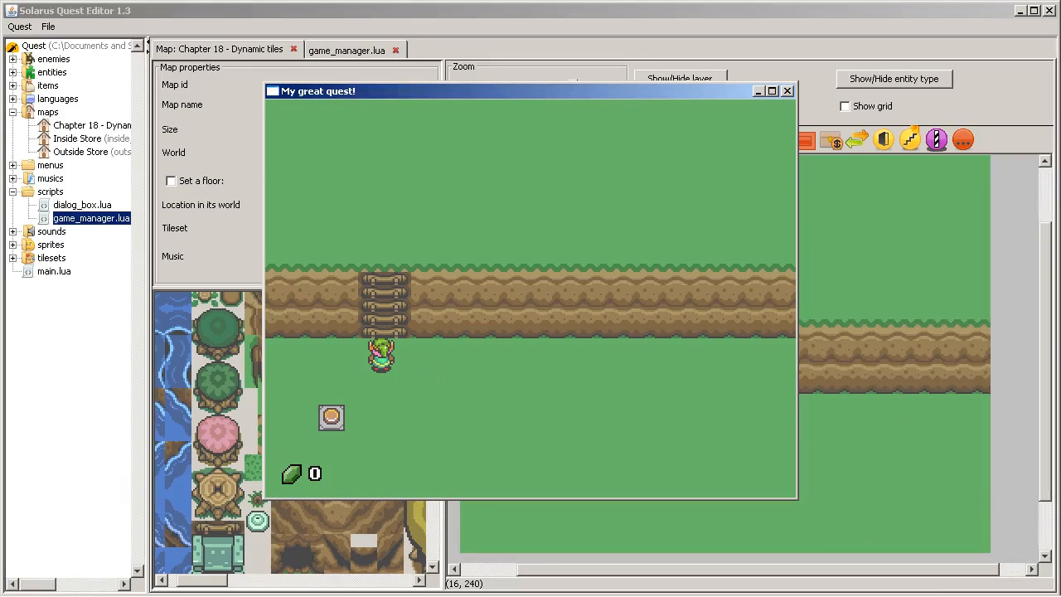
# Step: Close the game test and convert the ladder tile into a dynamic tile
pyautogui.click(785, 90)
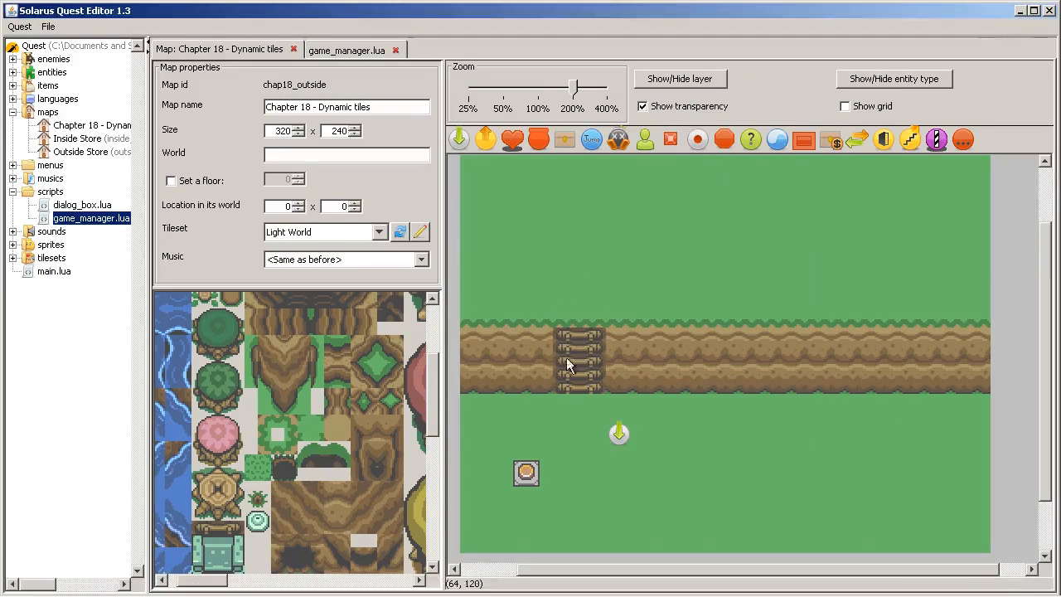
pyautogui.rightClick(567, 364)
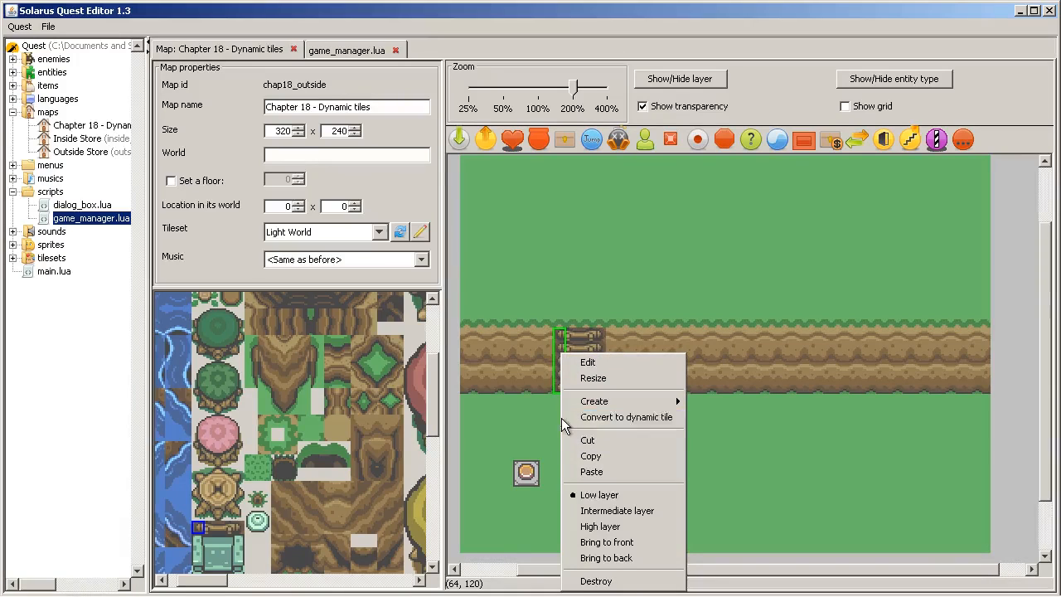
pyautogui.moveTo(625, 418)
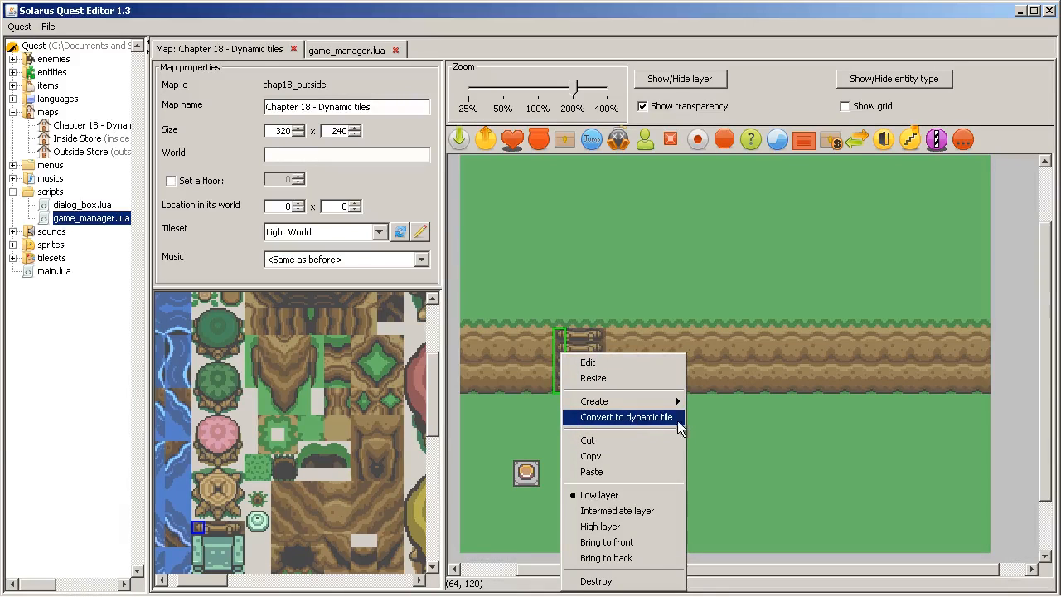
pyautogui.click(623, 418)
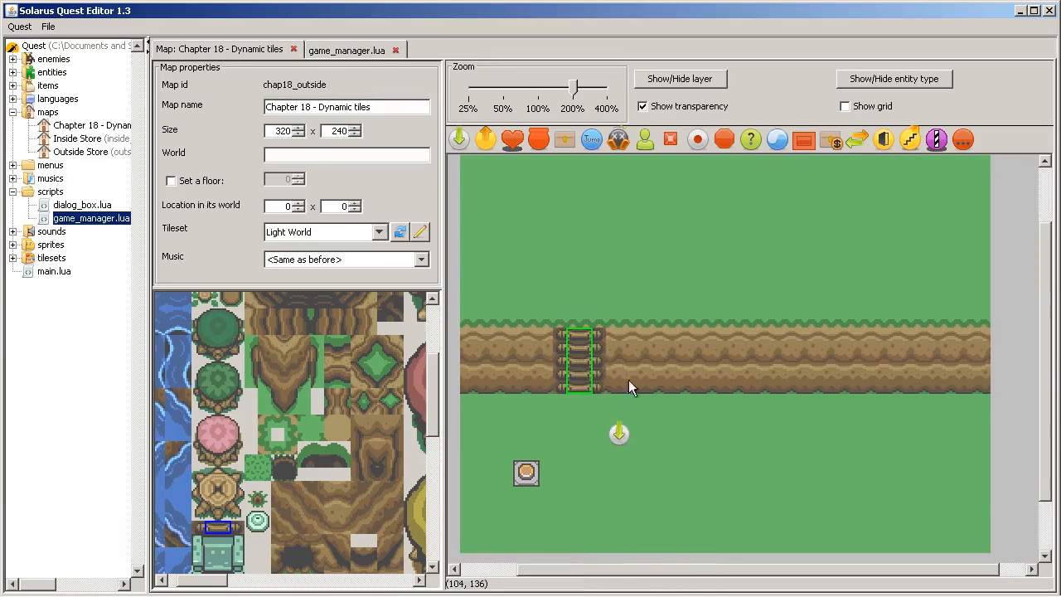
# Step: Name the left ladder piece ladder_tile and set it not enabled at start
pyautogui.moveTo(580, 361); pyautogui.dragTo(556, 347)
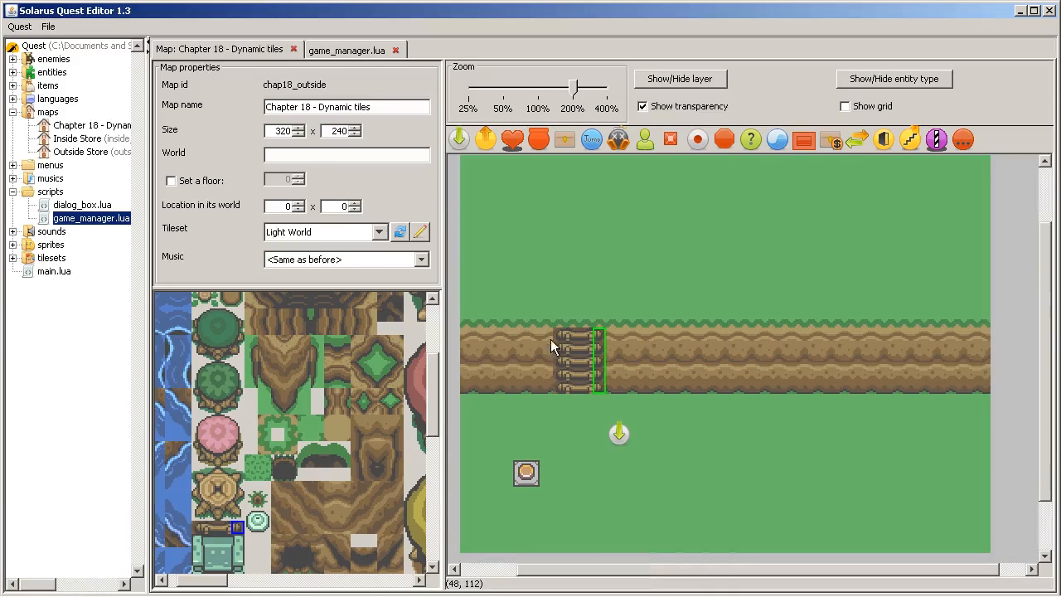
pyautogui.doubleClick(583, 361)
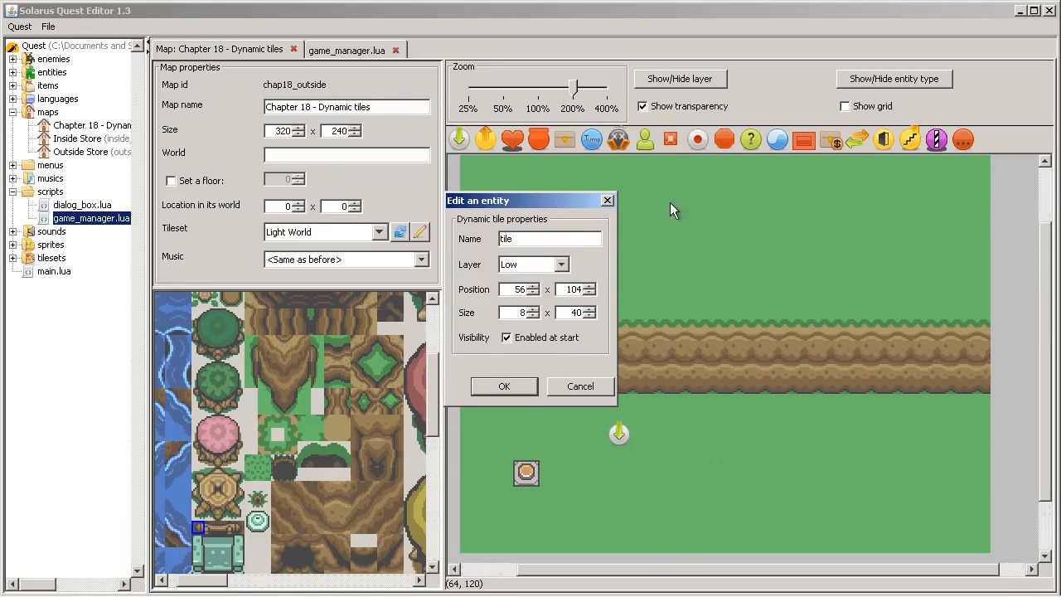
pyautogui.moveTo(594, 235)
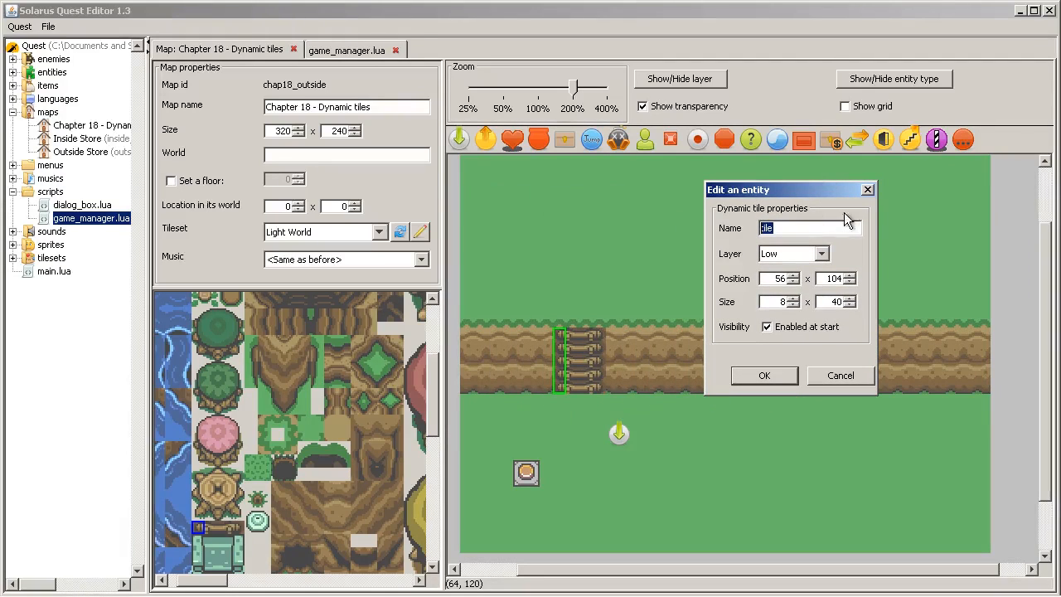
pyautogui.moveTo(787, 189); pyautogui.dragTo(846, 179)
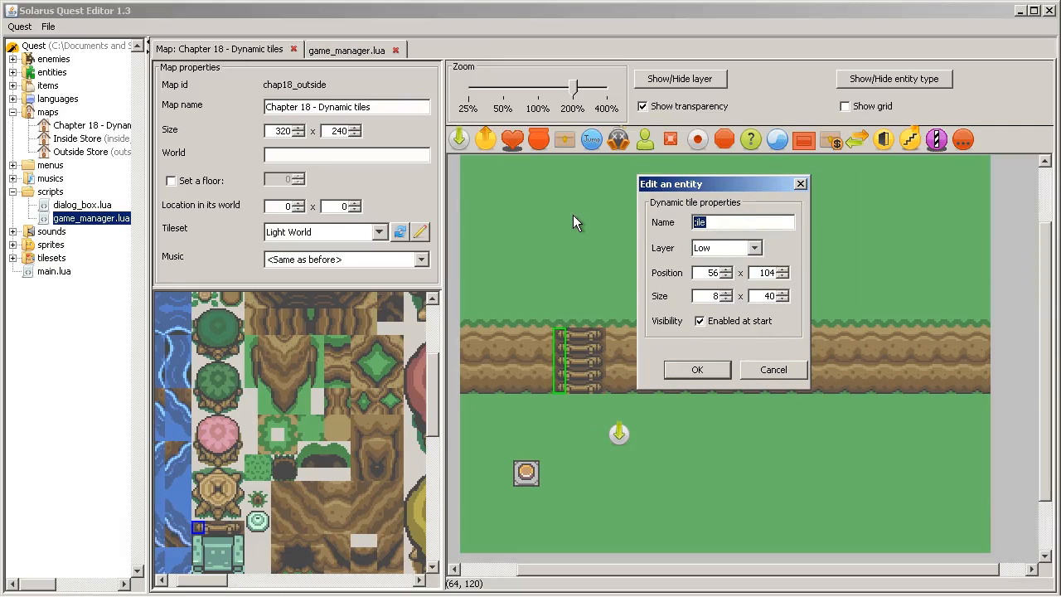
pyautogui.write('lad')
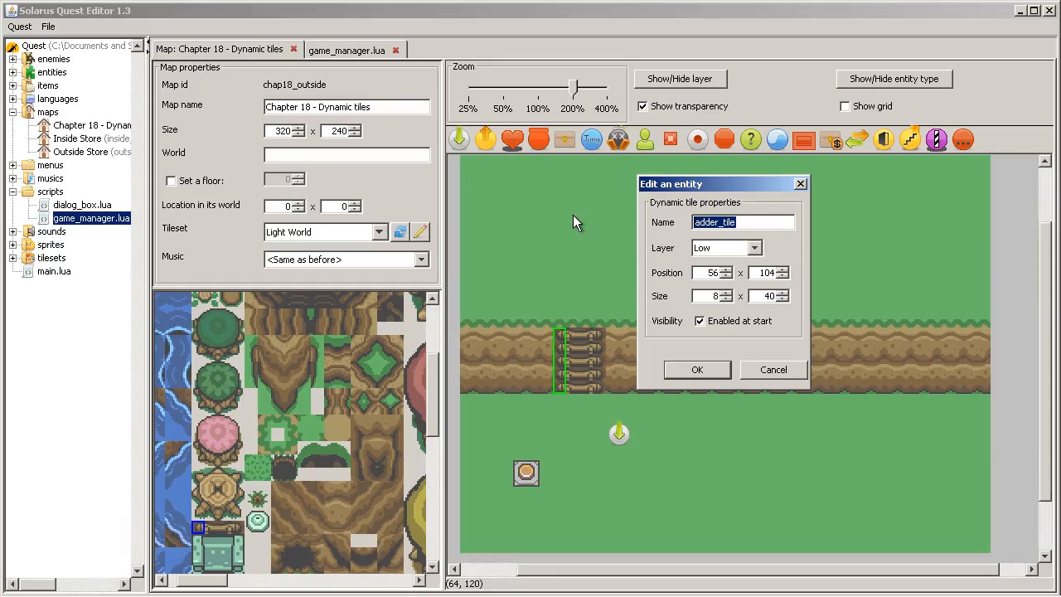
pyautogui.click(699, 321)
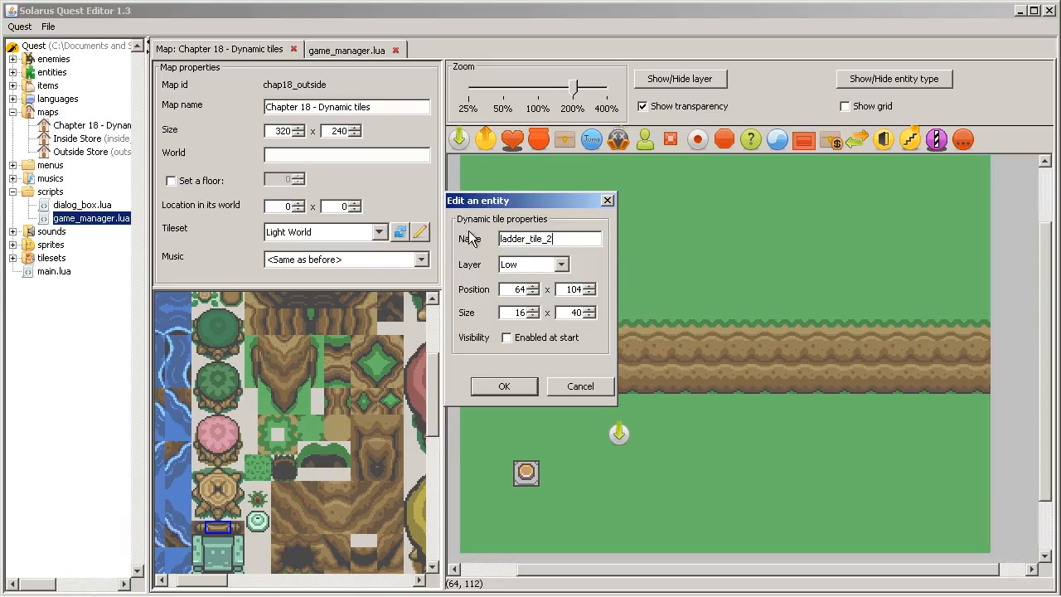
# Step: Apply the same hidden-at-start settings to the middle and right ladder pieces
pyautogui.click(517, 238)
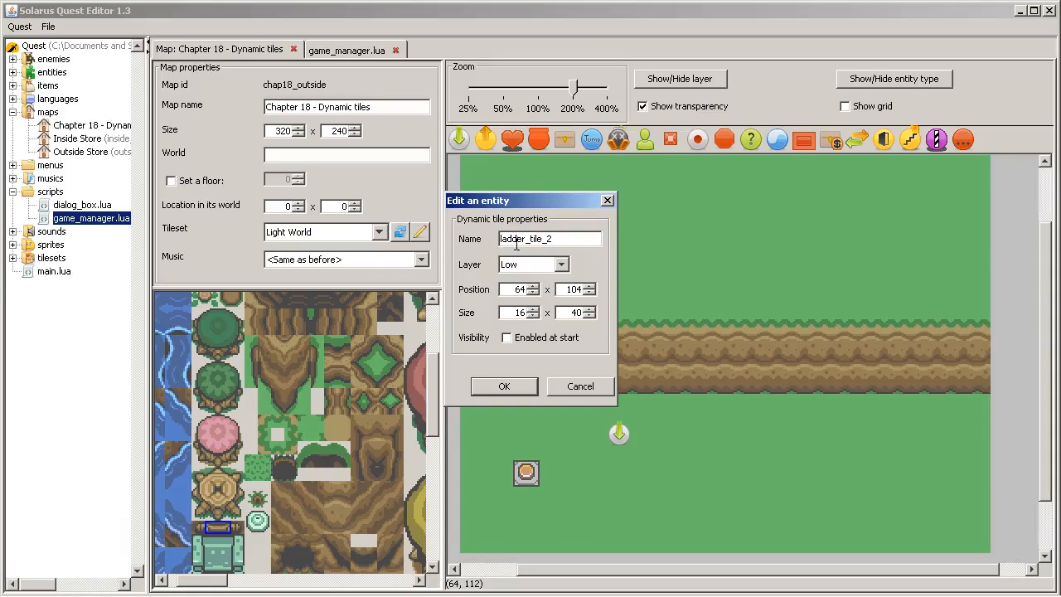
pyautogui.click(504, 386)
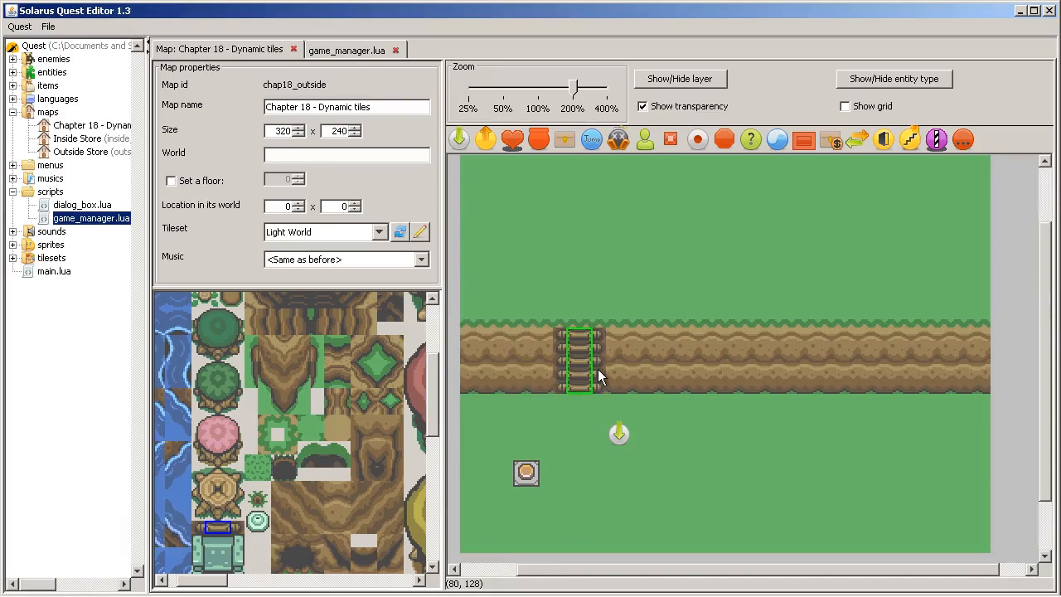
pyautogui.doubleClick(578, 373)
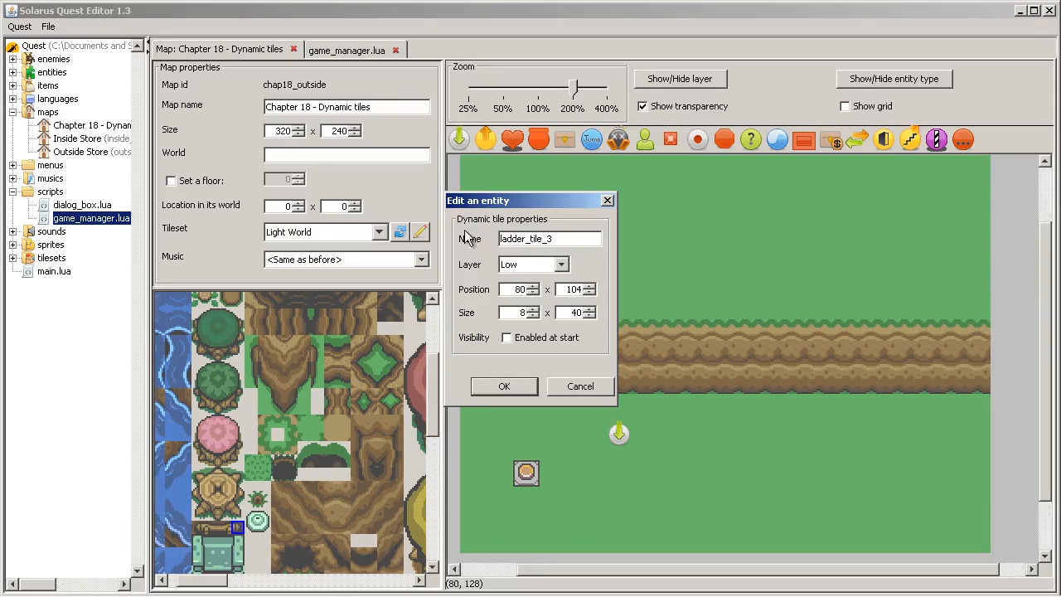
pyautogui.click(504, 386)
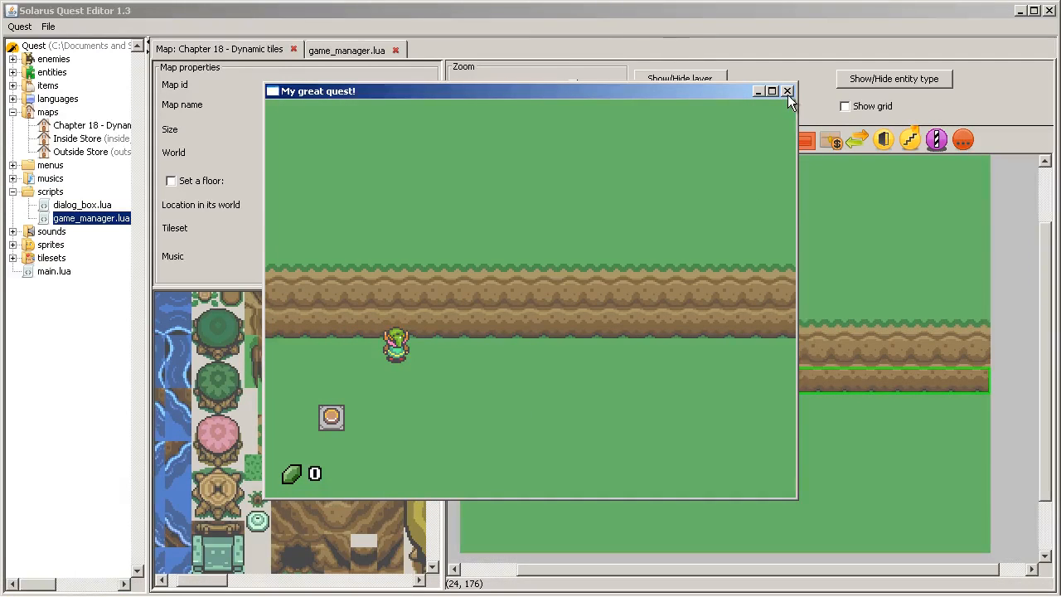
# Step: Close the game test after confirming the cliff shows no ladder
pyautogui.click(786, 91)
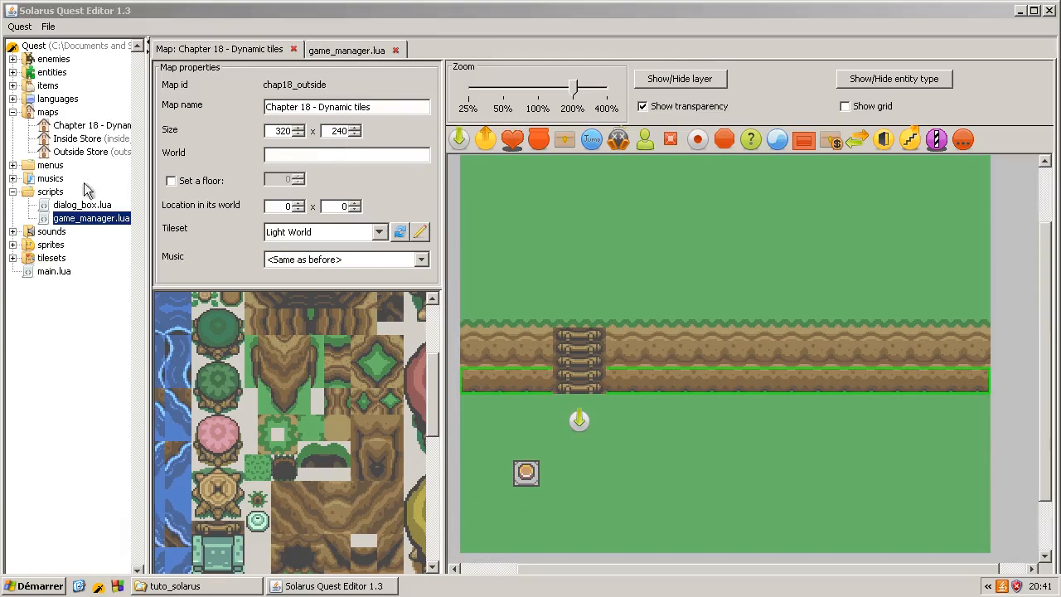
# Step: Create the chap18_outside map script containing 'local map = ...'
pyautogui.rightClick(83, 126)
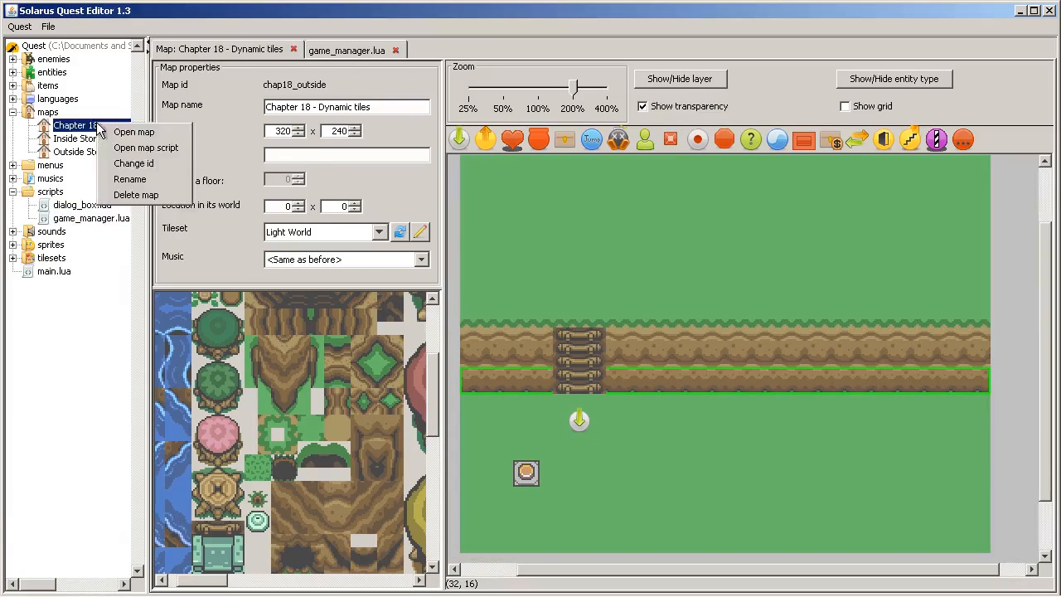
pyautogui.click(146, 146)
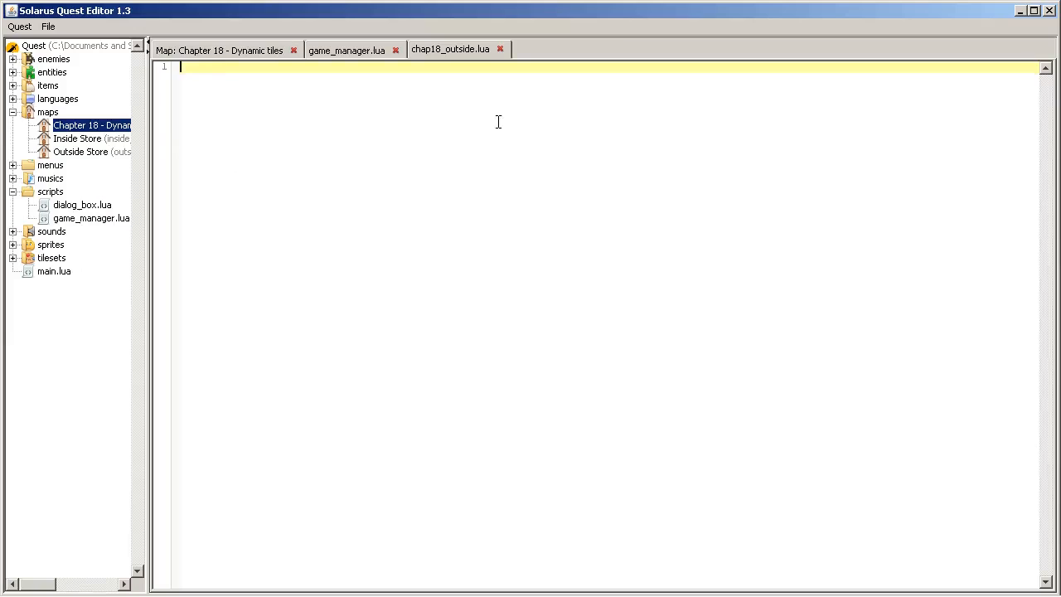
pyautogui.write('local map')
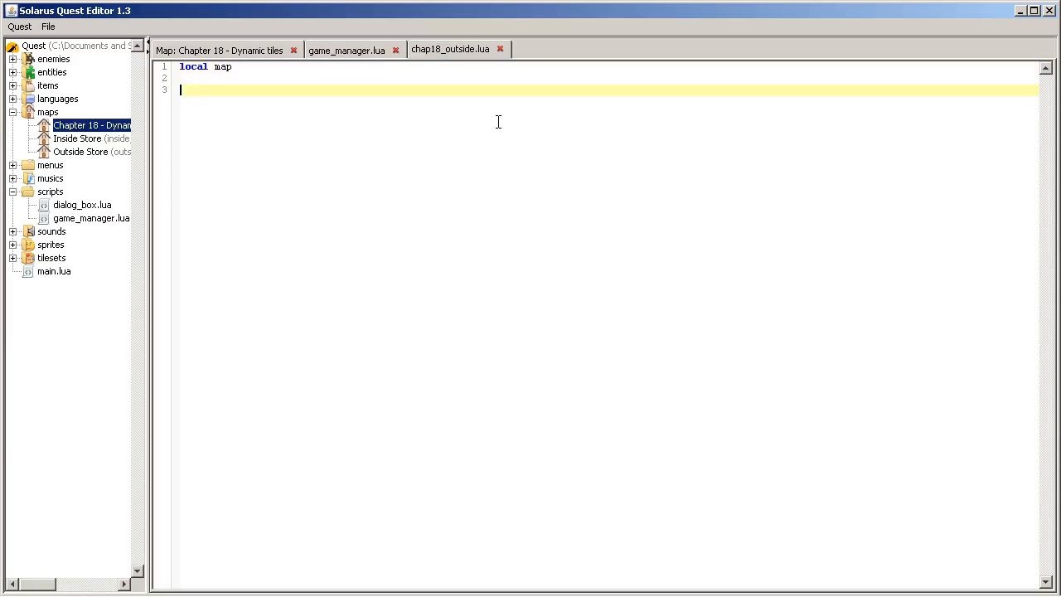
pyautogui.write('=')
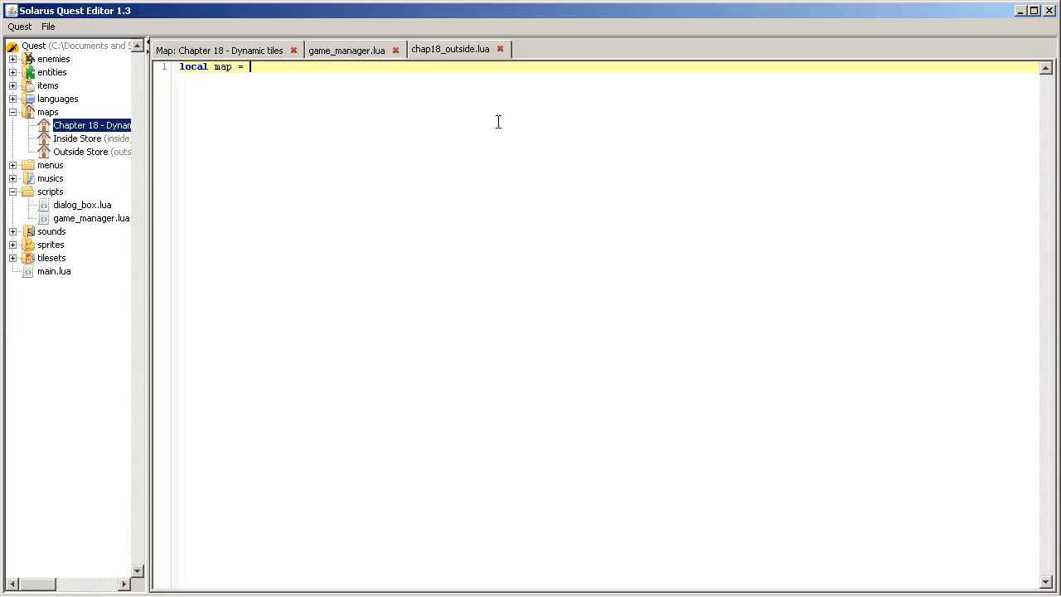
pyautogui.write('...')
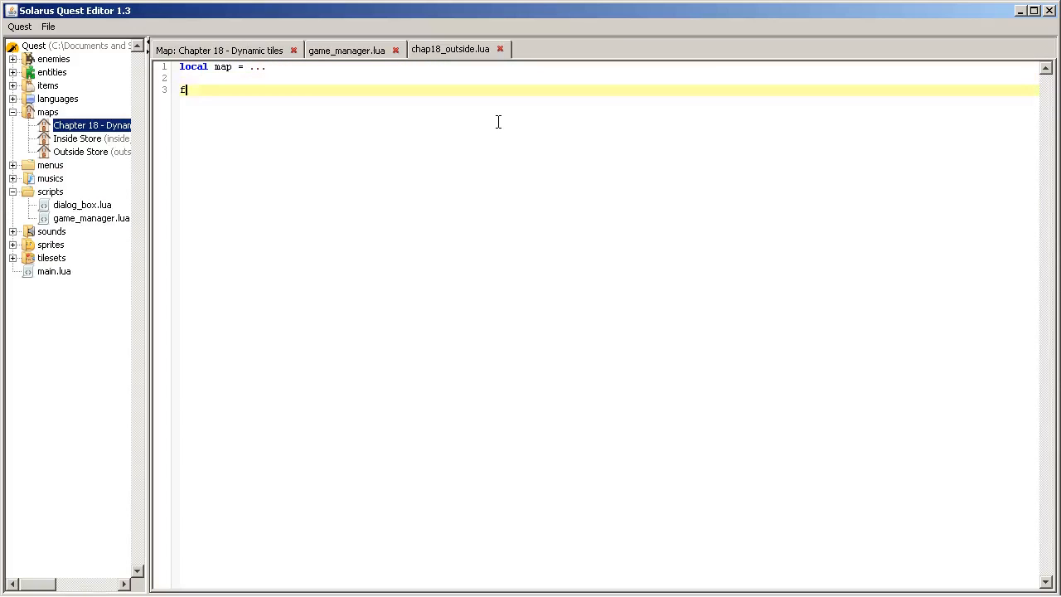
# Step: Name the switch entity ladder_switch in its properties
pyautogui.click(207, 50)
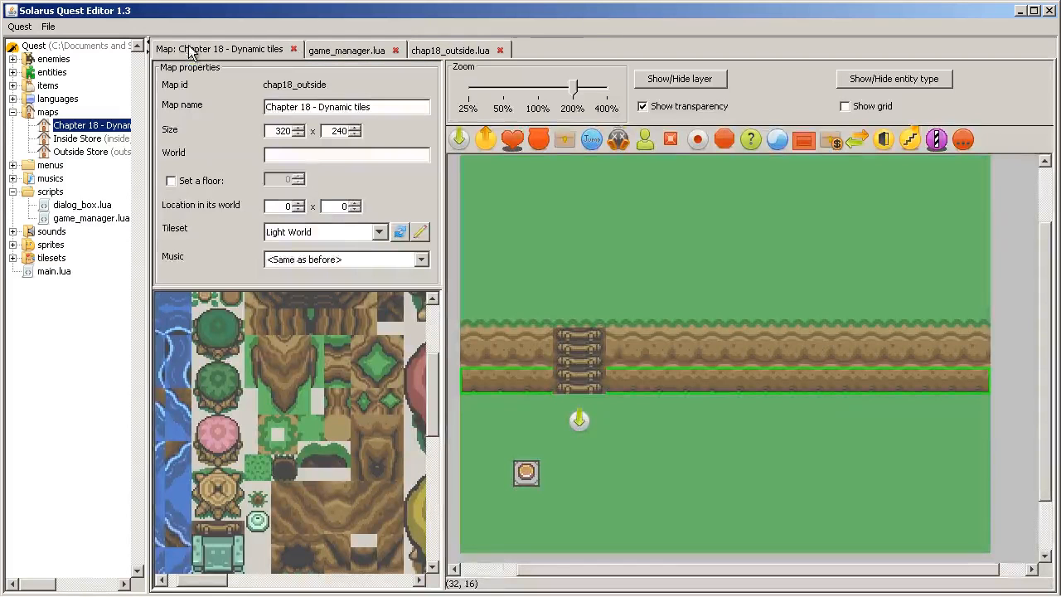
pyautogui.doubleClick(526, 474)
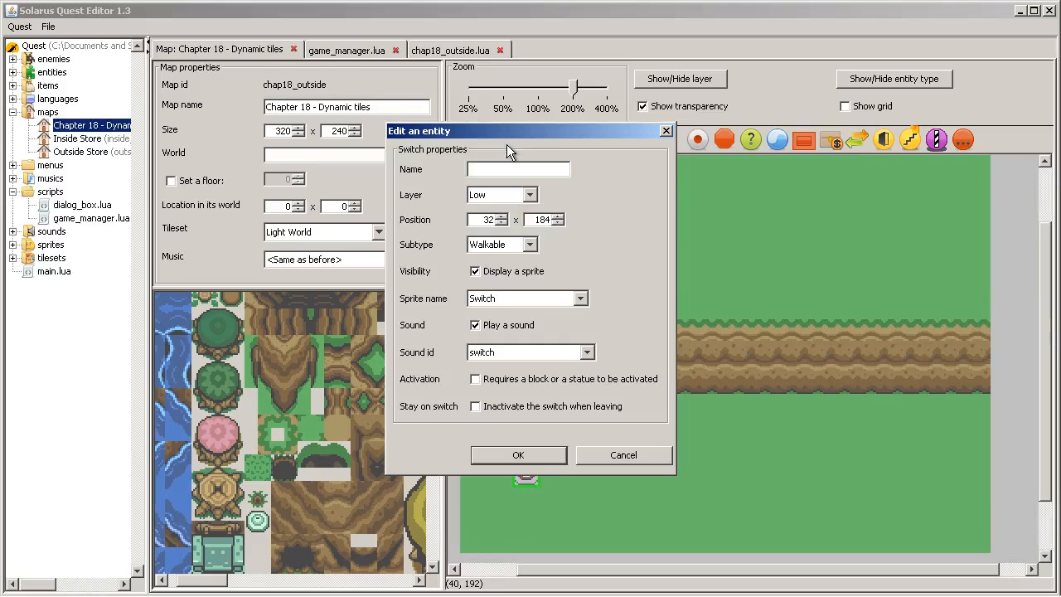
pyautogui.write('ladder_swit')
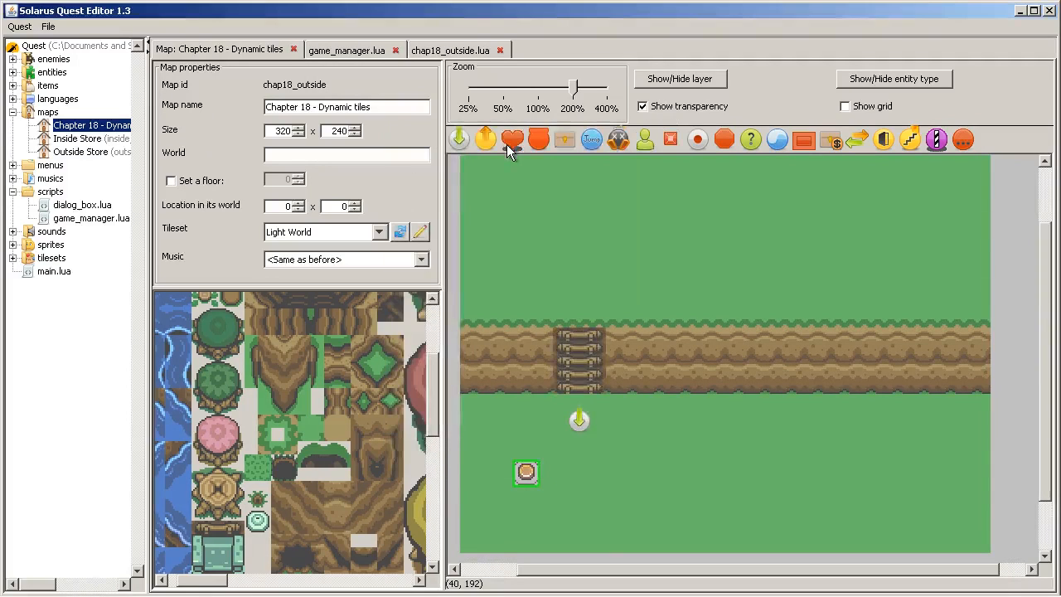
pyautogui.click(453, 50)
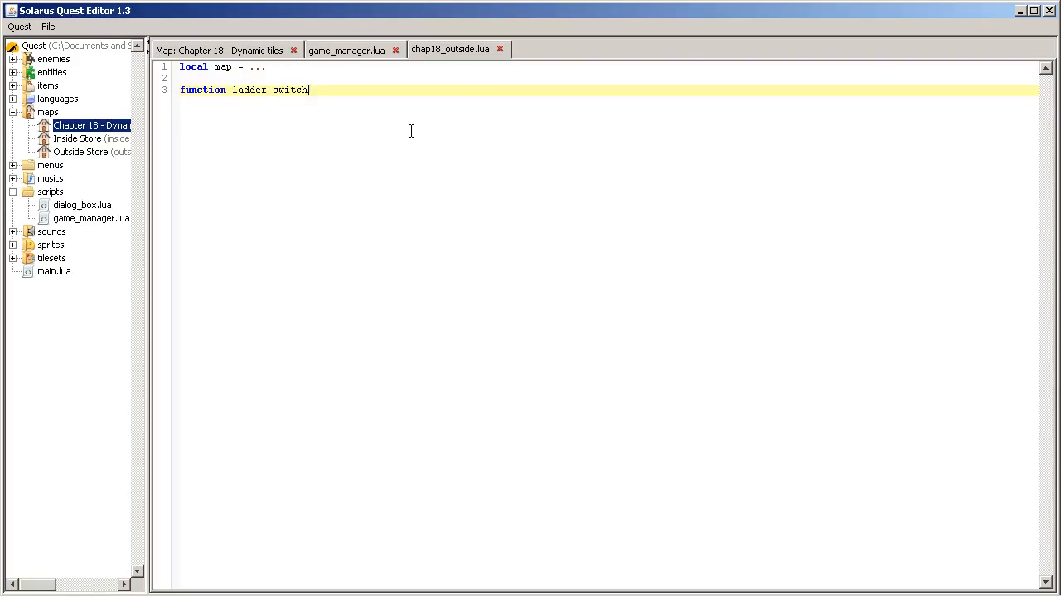
# Step: Write the ladder_switch:on_activated handler and have it play the secret sound via sol.audio.play_sound
pyautogui.write(':')
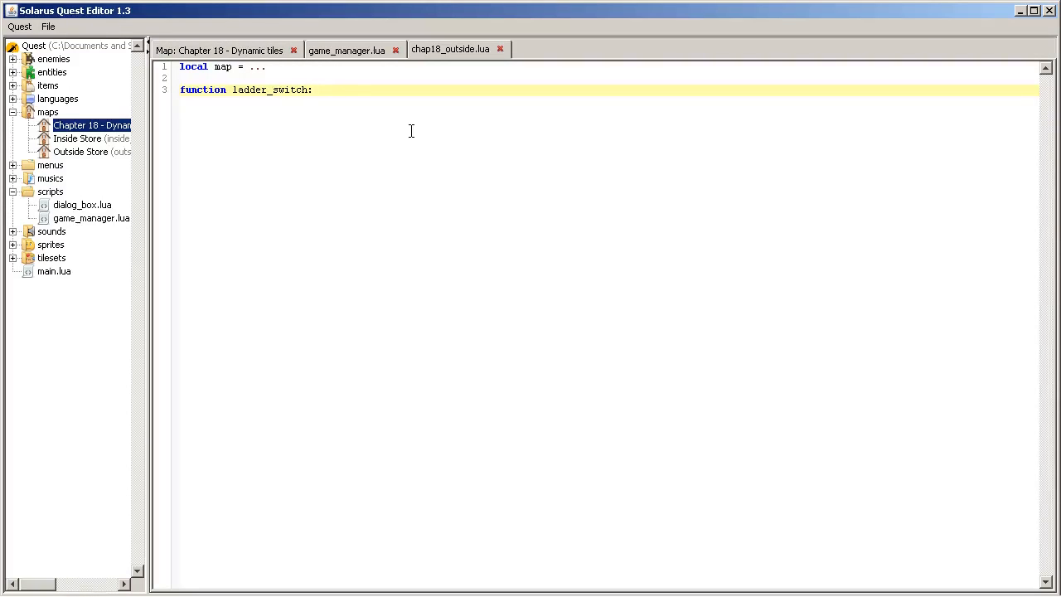
pyautogui.write('on_activated(')
pyautogui.write('sol')
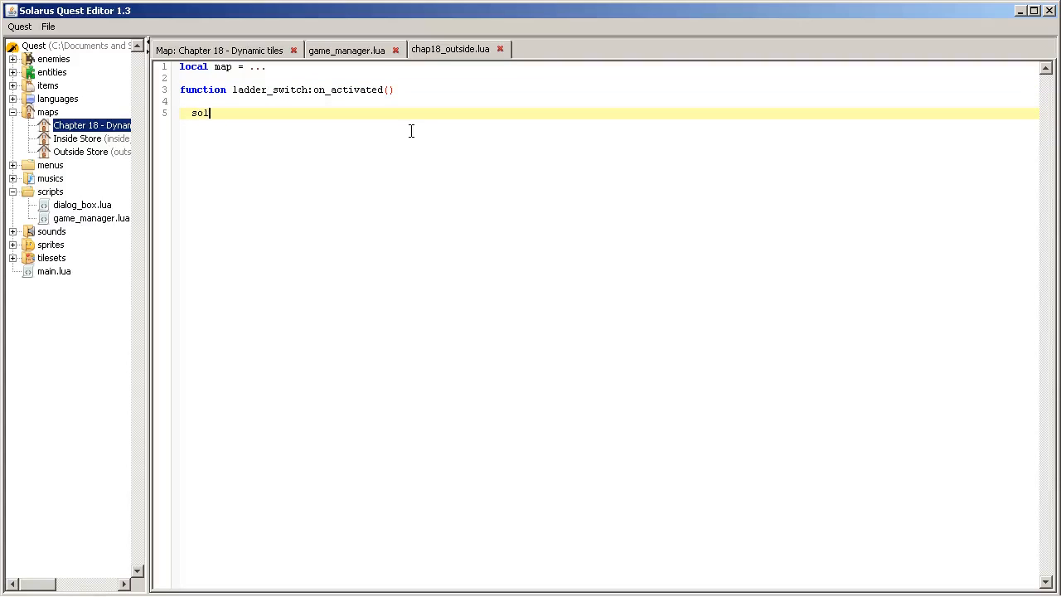
pyautogui.write('.audio.')
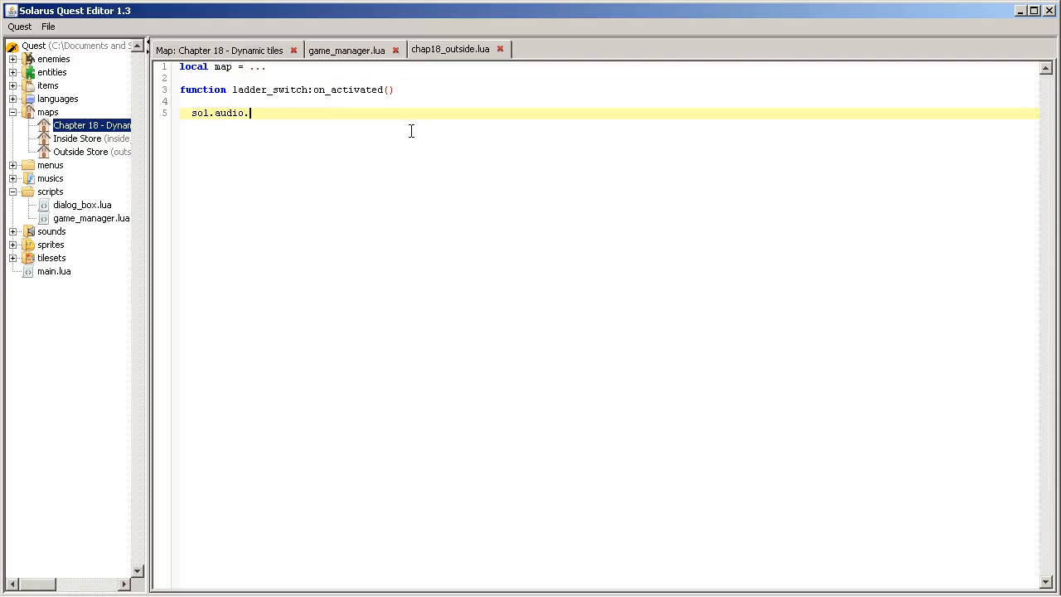
pyautogui.write('play_sound("secret')
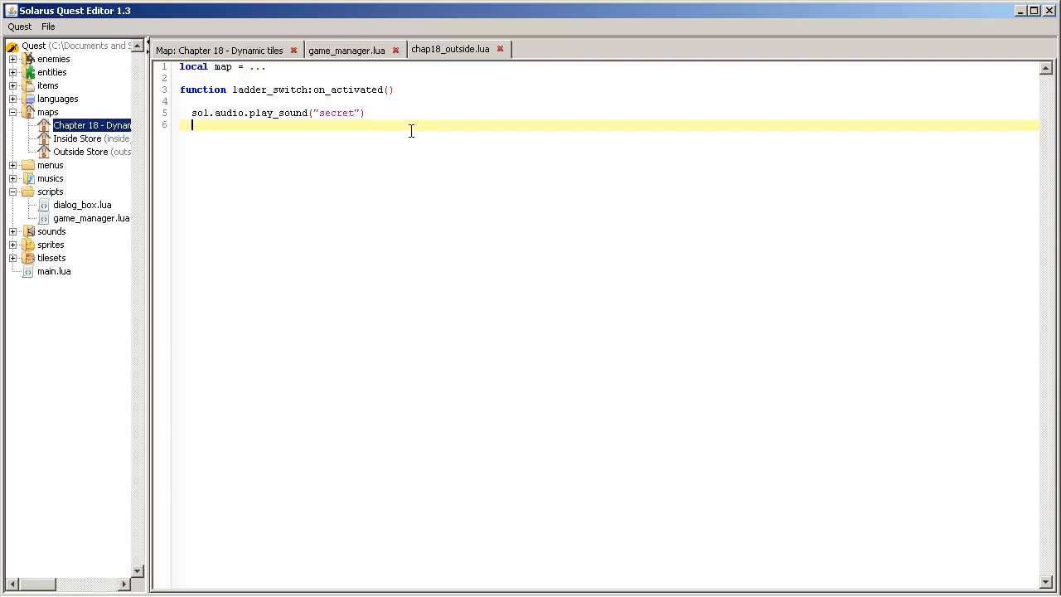
# Step: Add map:set_entities_enabled("ladder_tile", true) and close the function with end
pyautogui.write('map')
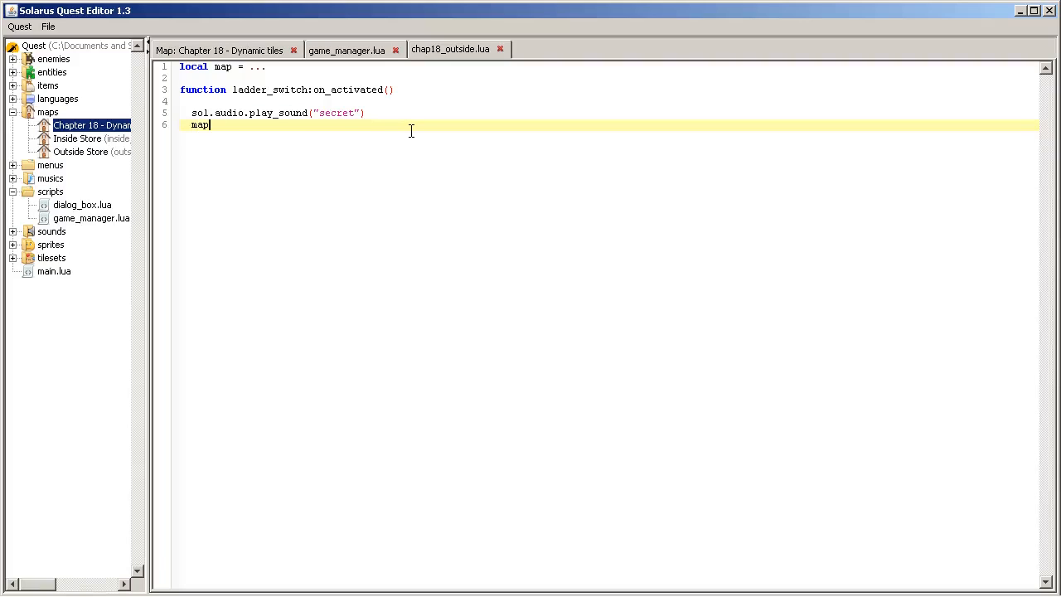
pyautogui.write(':gs')
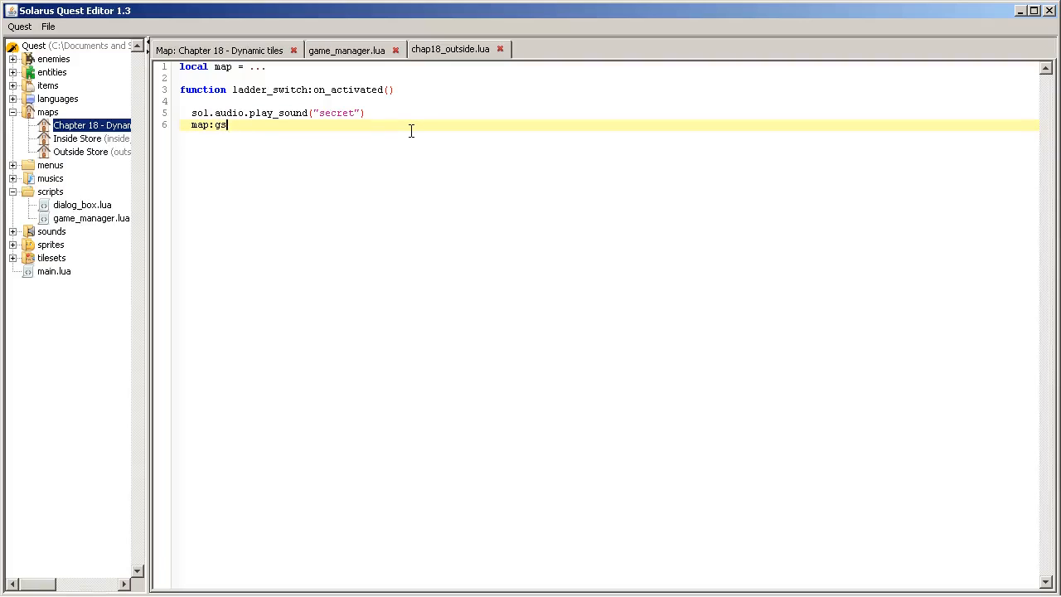
pyautogui.write('et_entit')
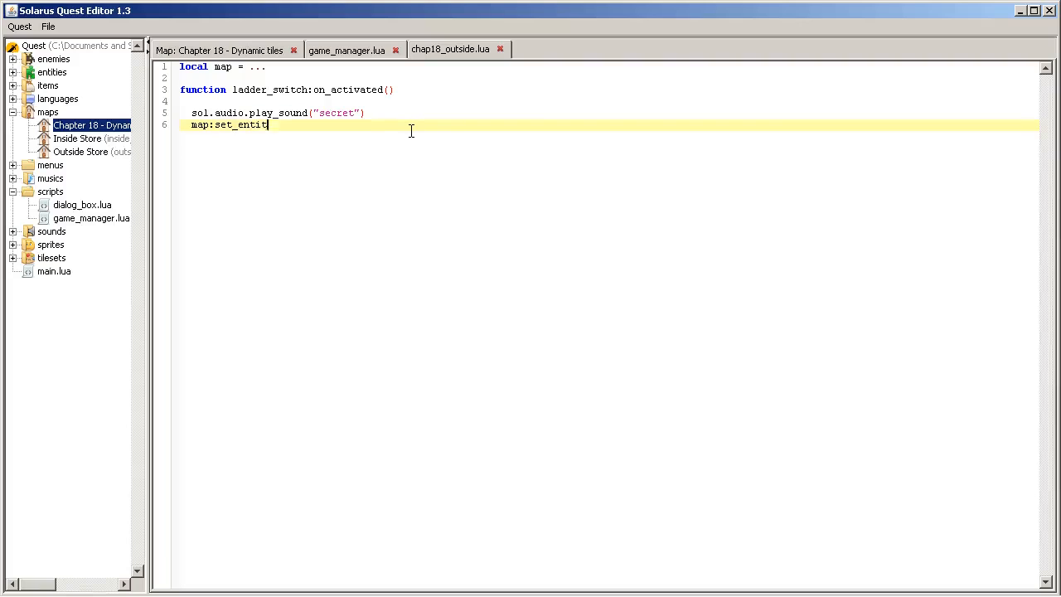
pyautogui.write('ies_enabled(')
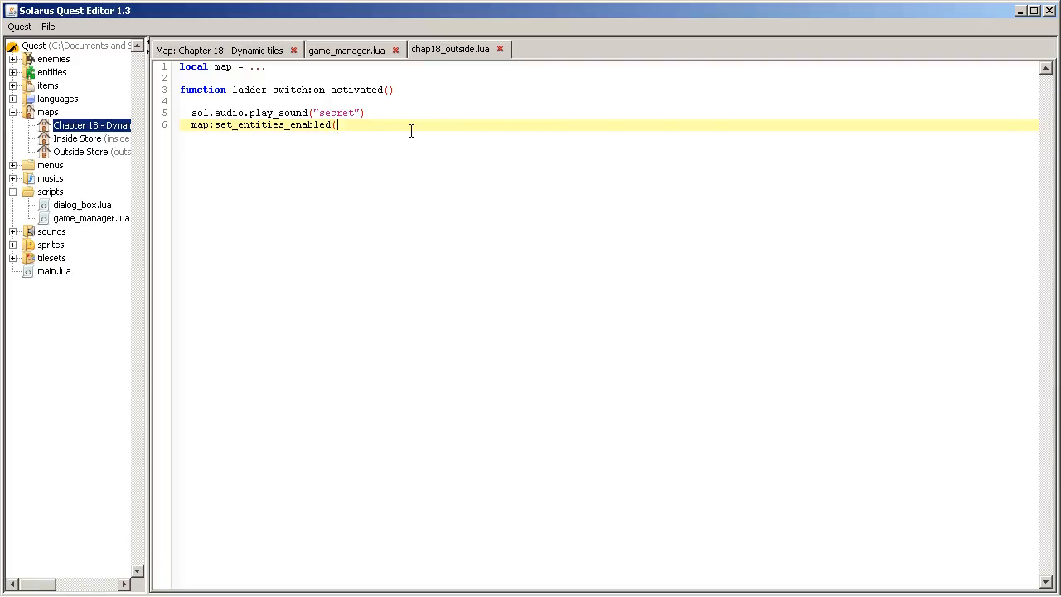
pyautogui.write('"')
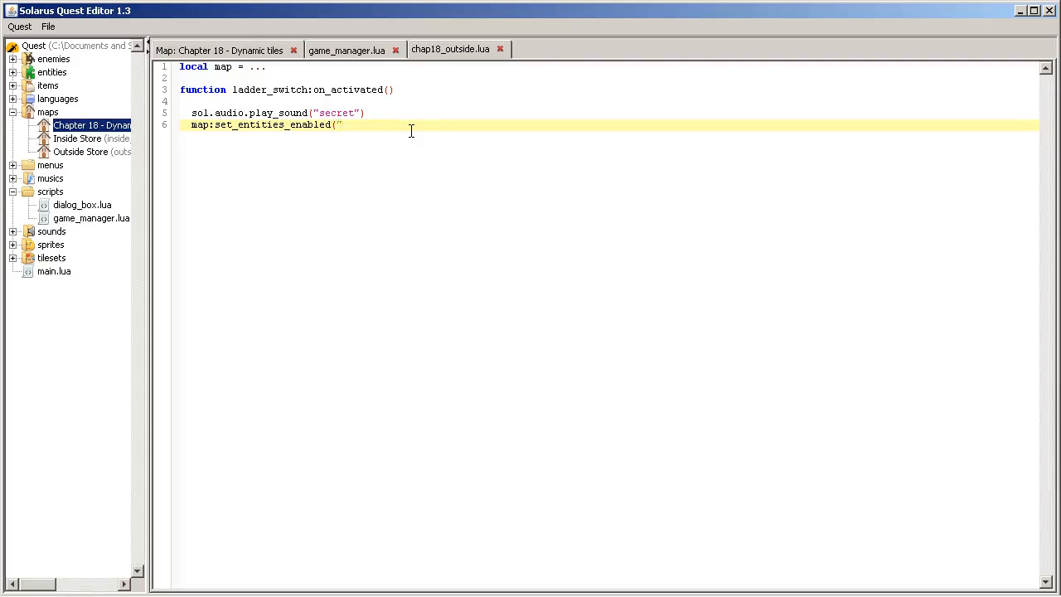
pyautogui.write('ladder_tile"')
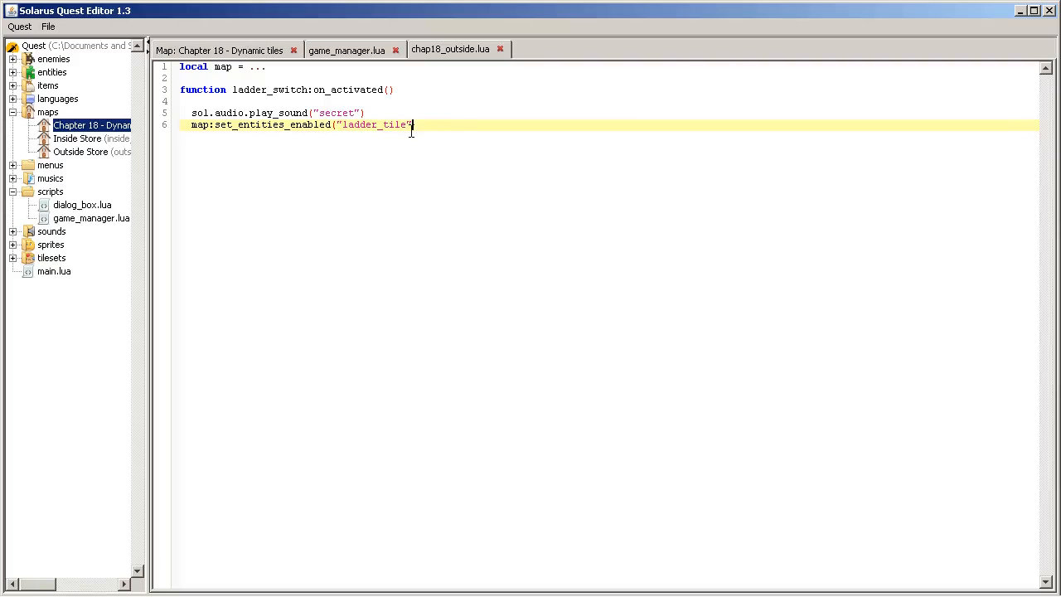
pyautogui.write(', true)')
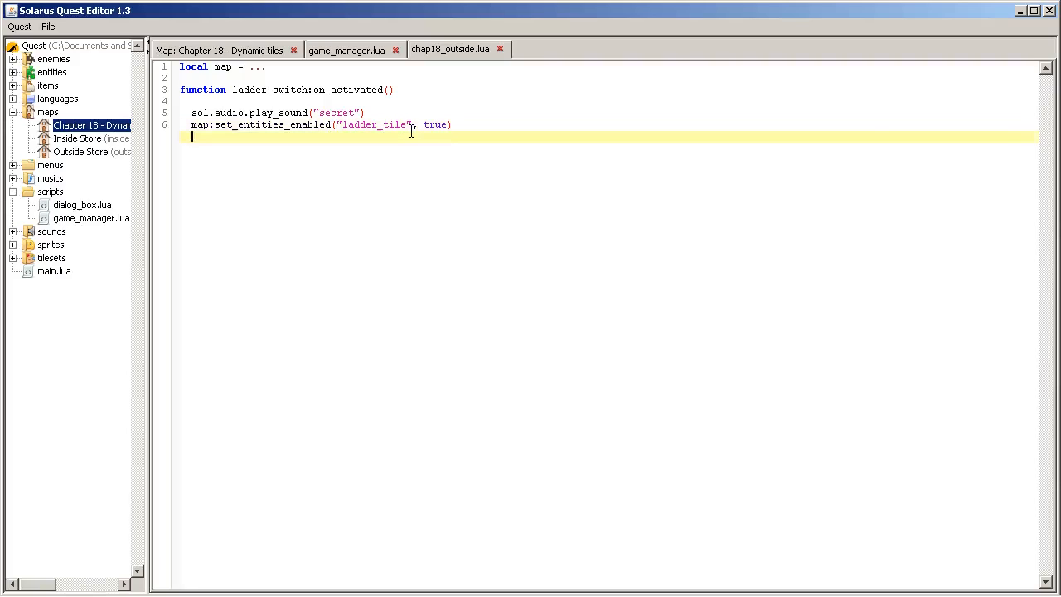
pyautogui.write('end')
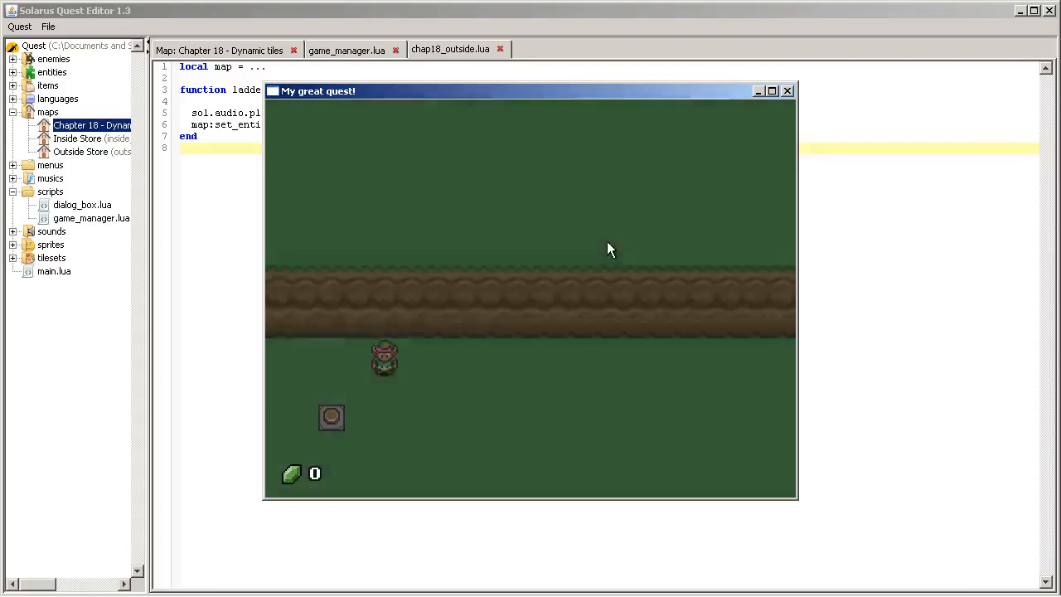
# Step: Walk the hero up during the test run of the quest
pyautogui.press('Up')
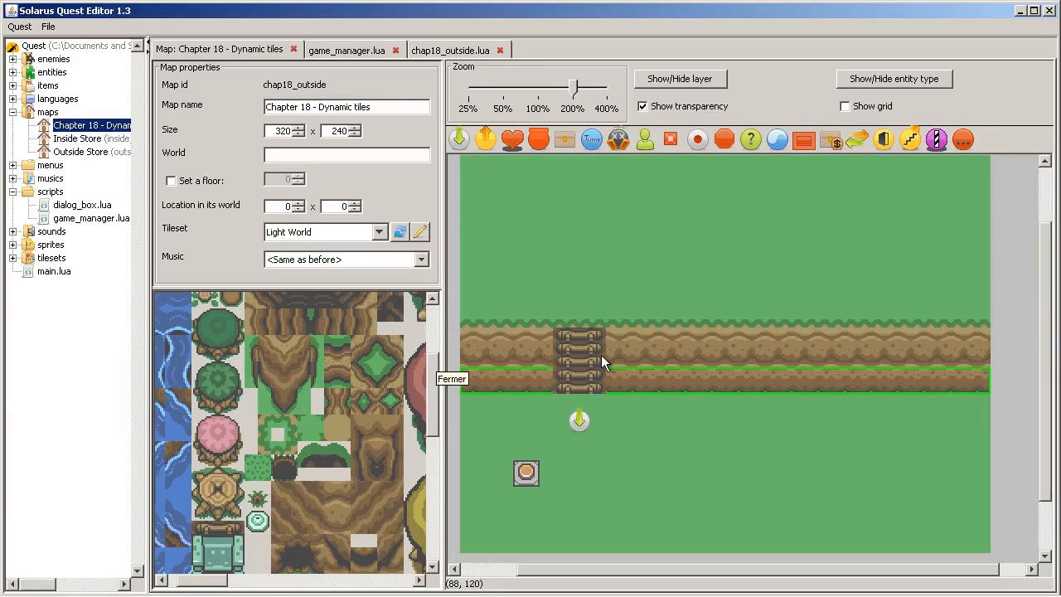
pyautogui.click(577, 362)
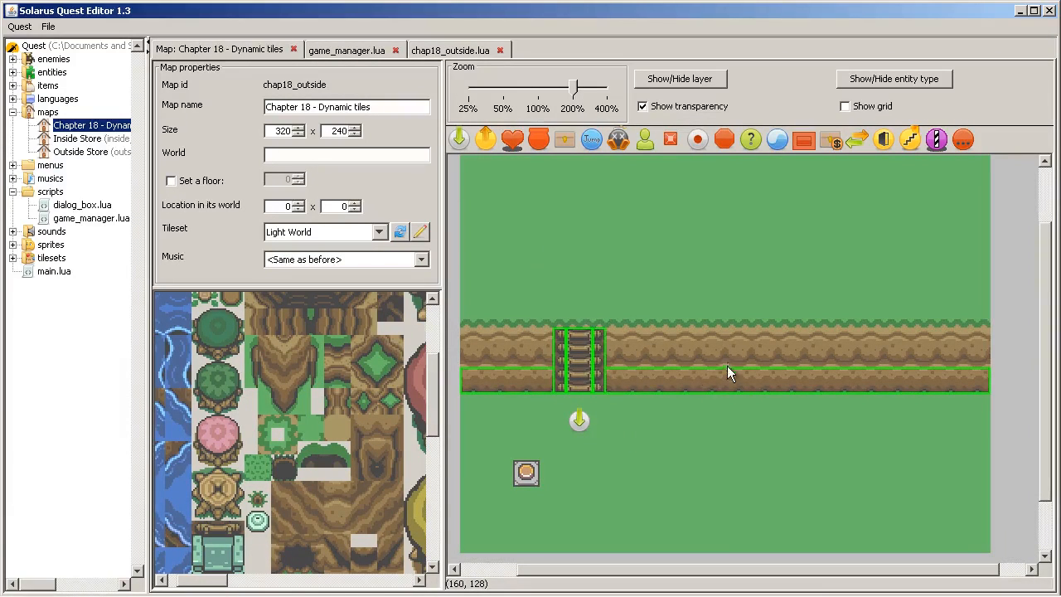
pyautogui.moveTo(729, 366)
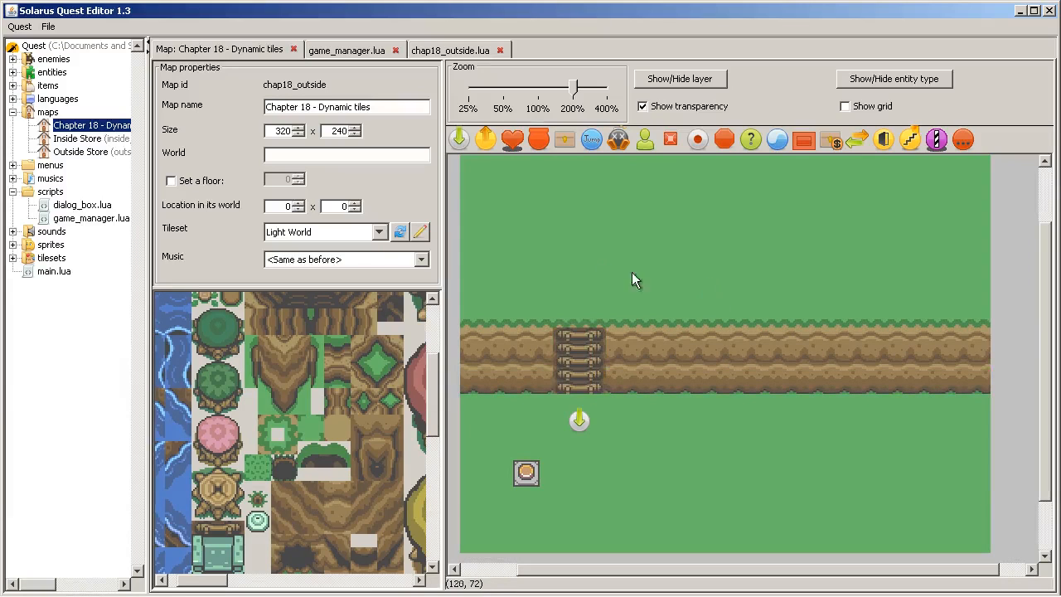
pyautogui.moveTo(541, 413)
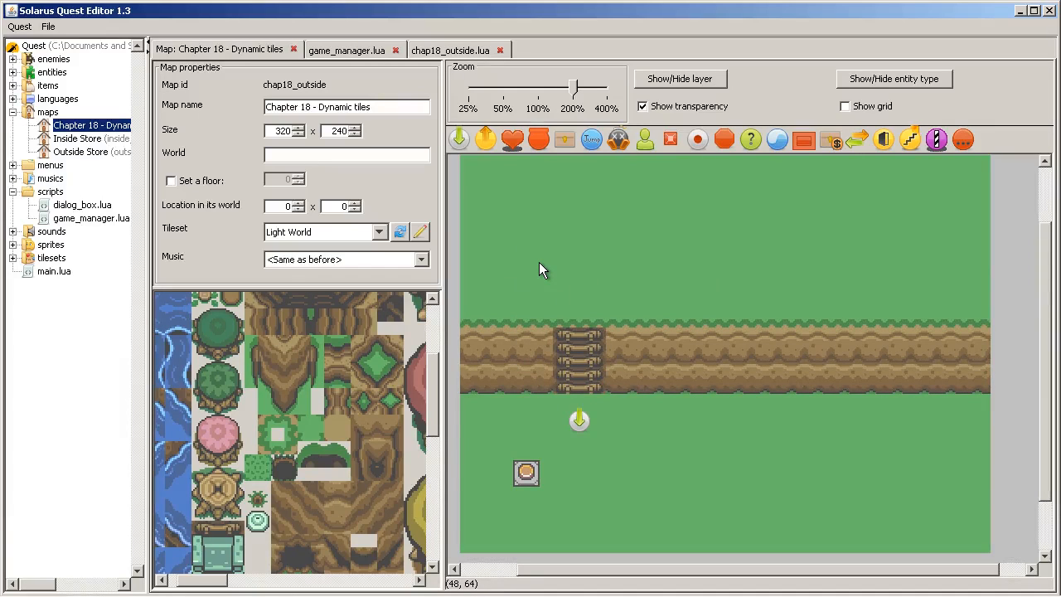
pyautogui.moveTo(548, 269)
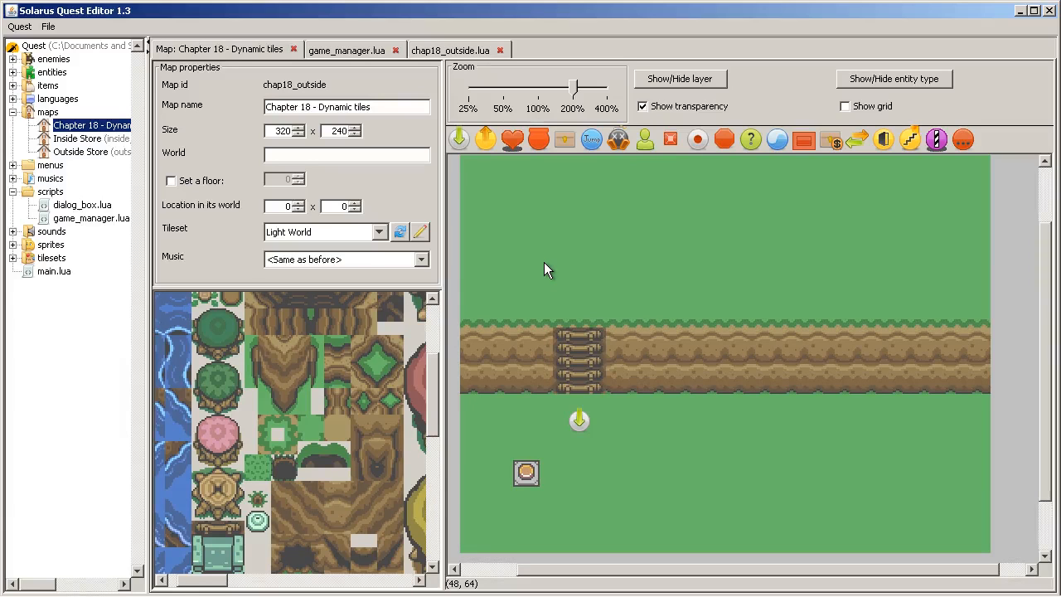
pyautogui.moveTo(637, 413)
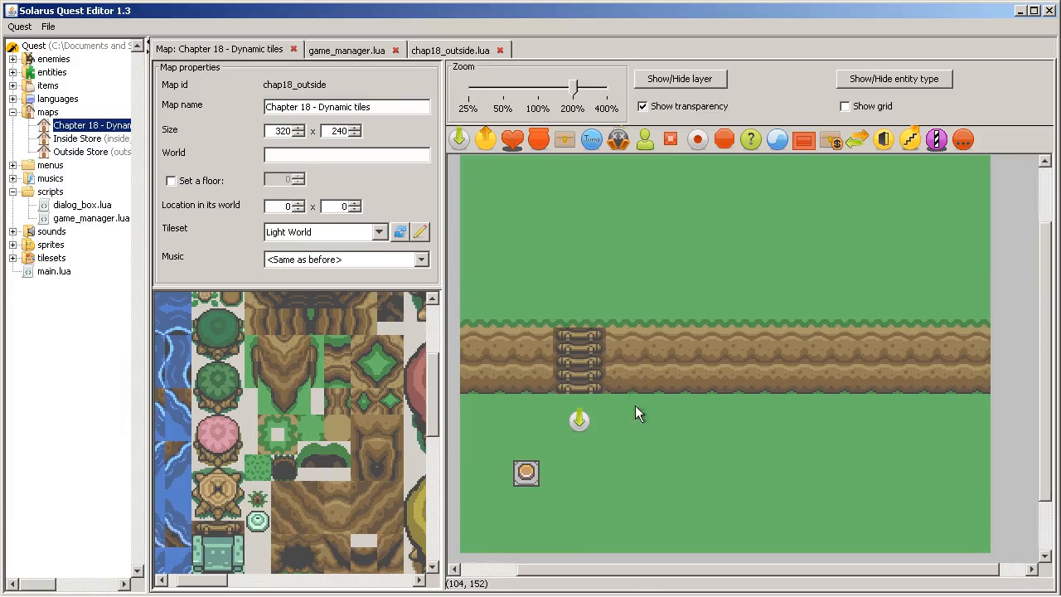
pyautogui.moveTo(538, 323)
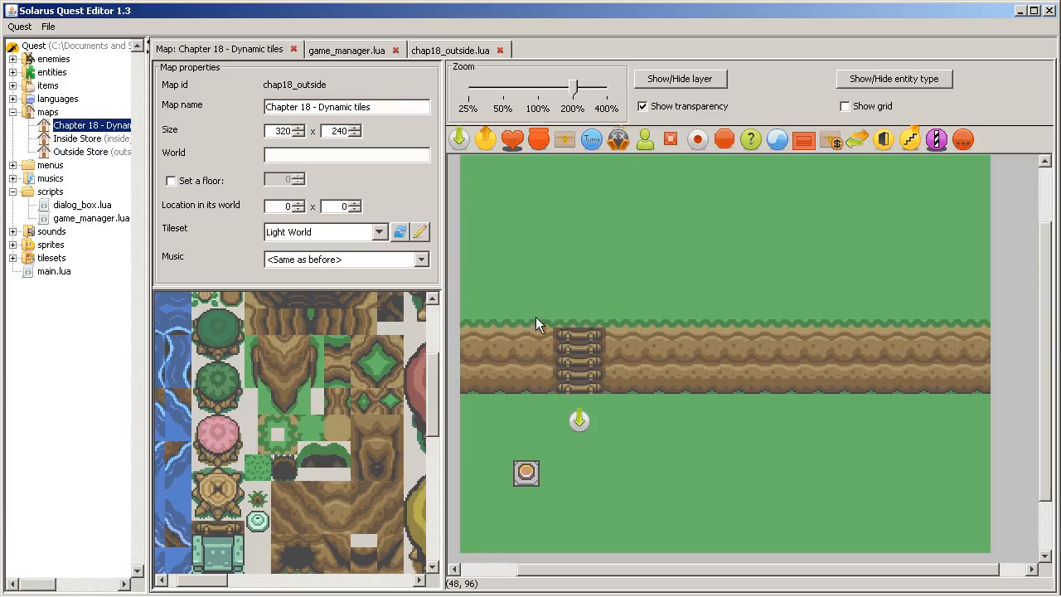
pyautogui.click(576, 360)
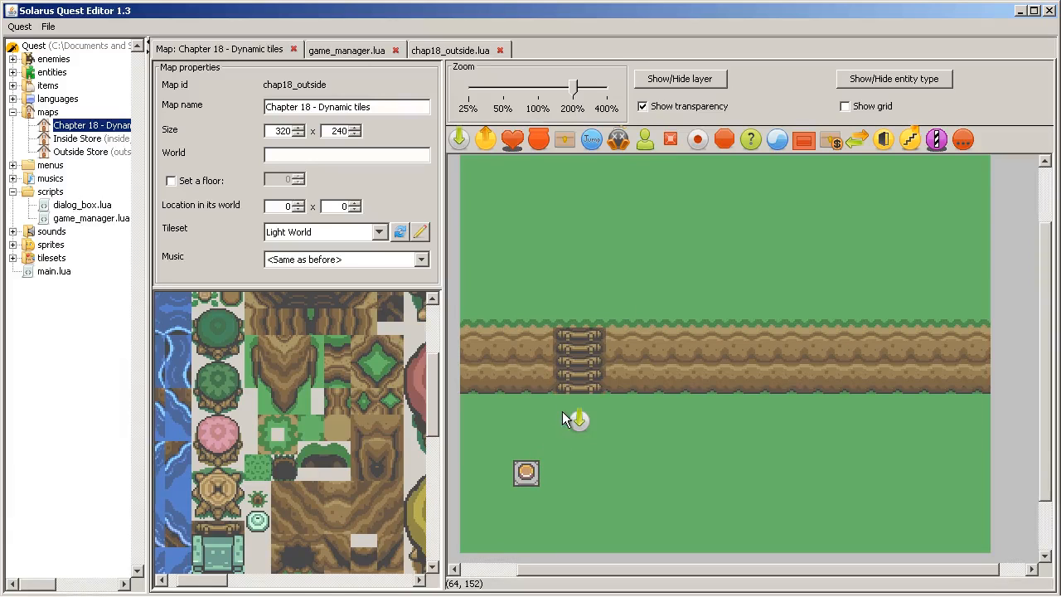
pyautogui.moveTo(577, 232)
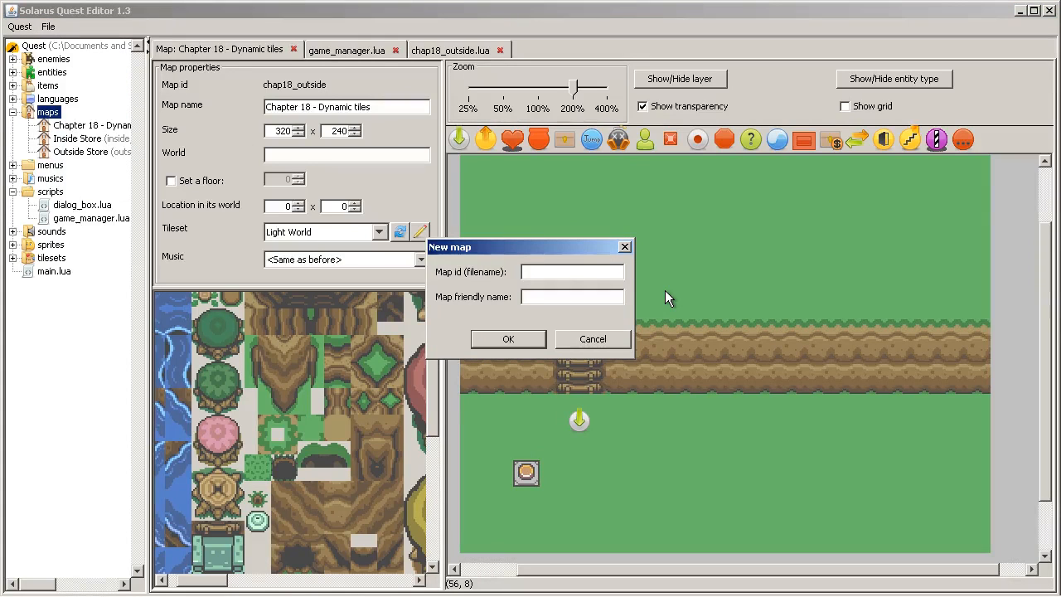
# Step: Enter id chap18_dungeon and friendly name Chapter 18 - Dungeon, and confirm the new map
pyautogui.write('chap18')
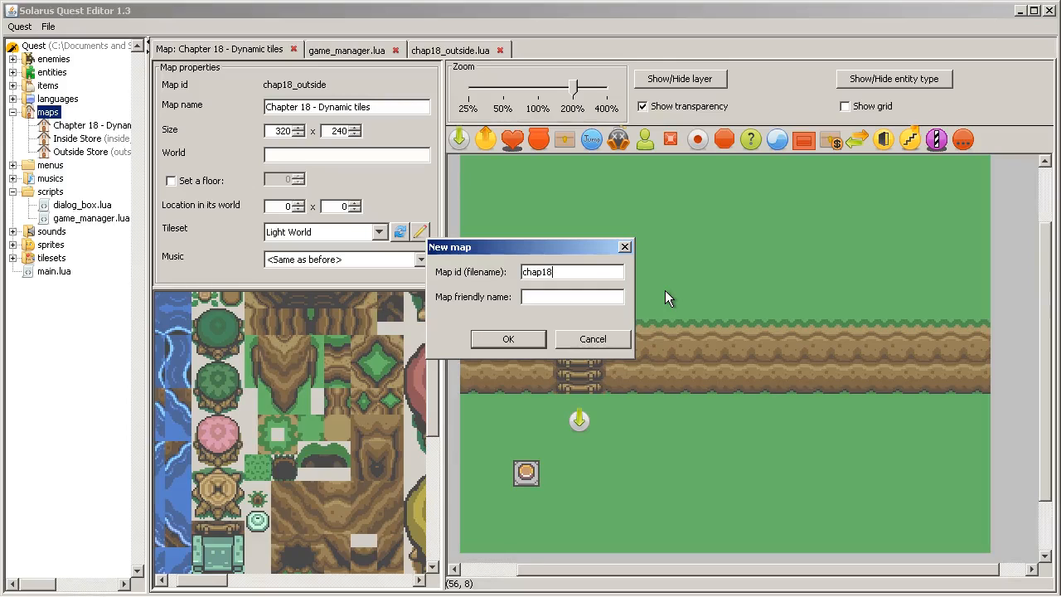
pyautogui.write('_dungeon')
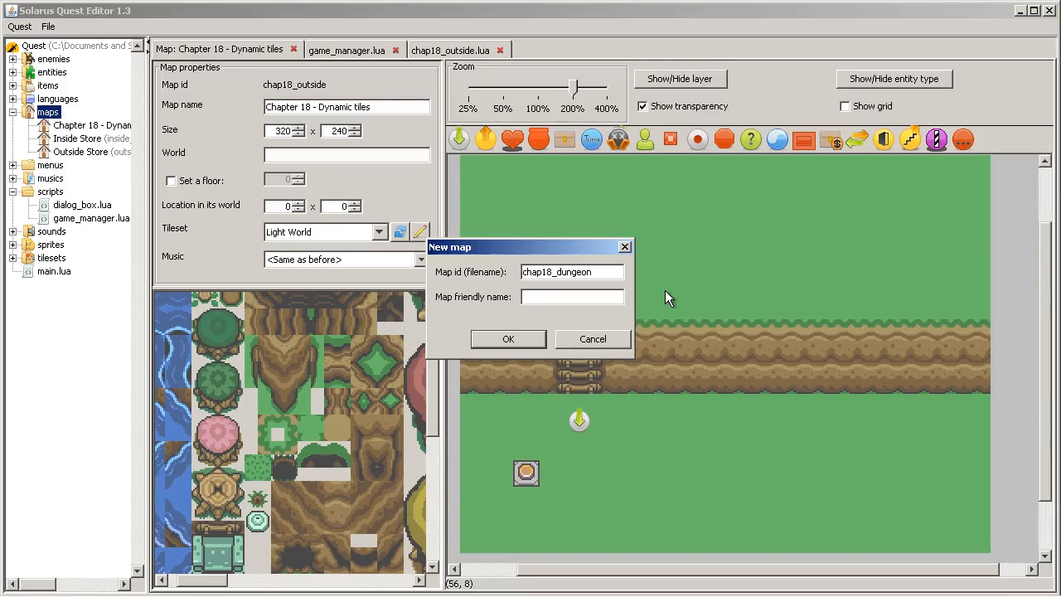
pyautogui.write('D')
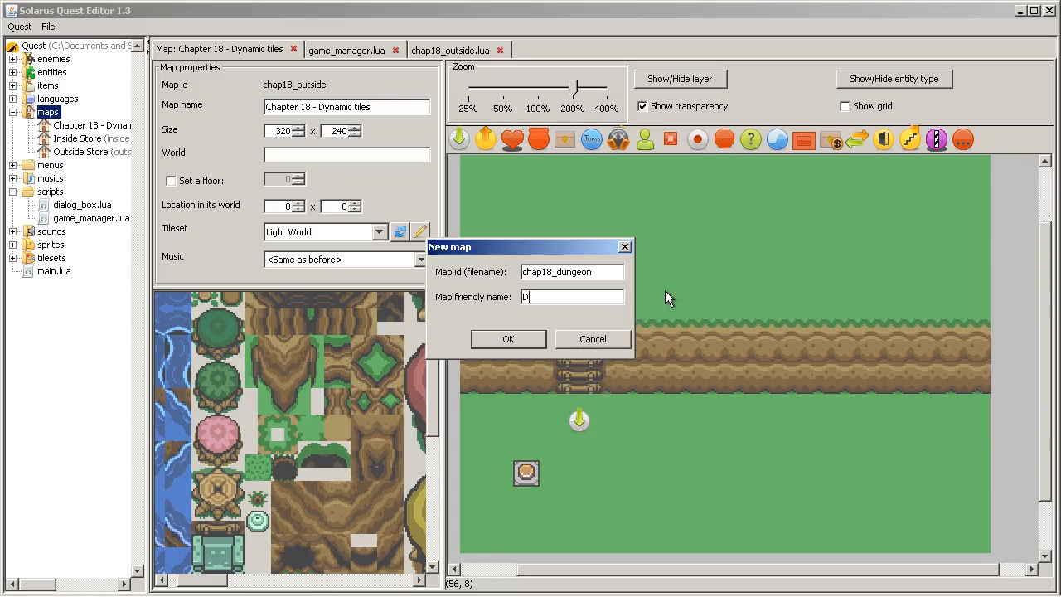
pyautogui.write('ungeon 18')
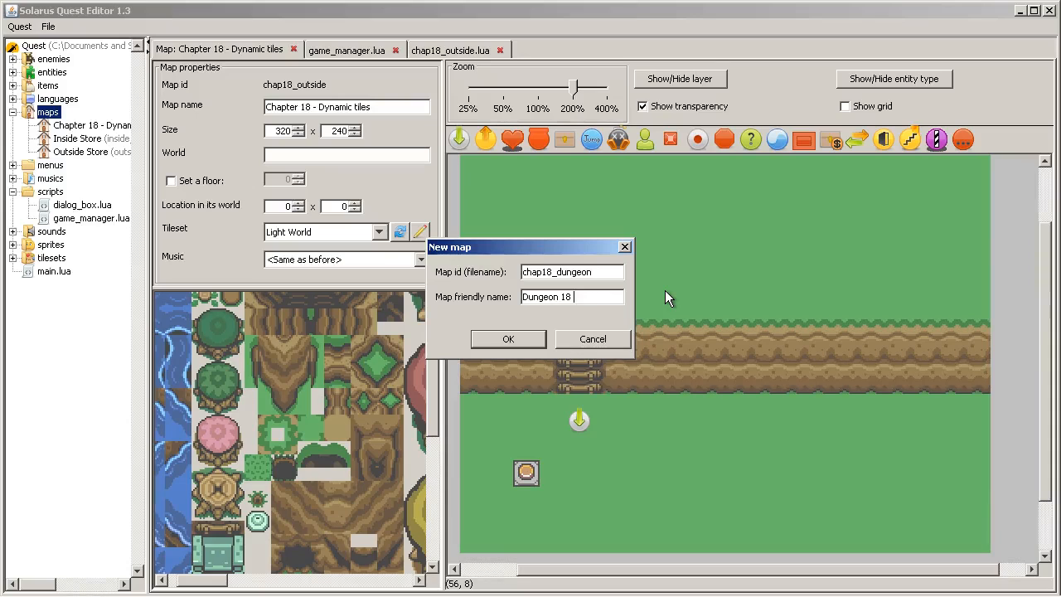
pyautogui.write('Chapter 18 - Duyn')
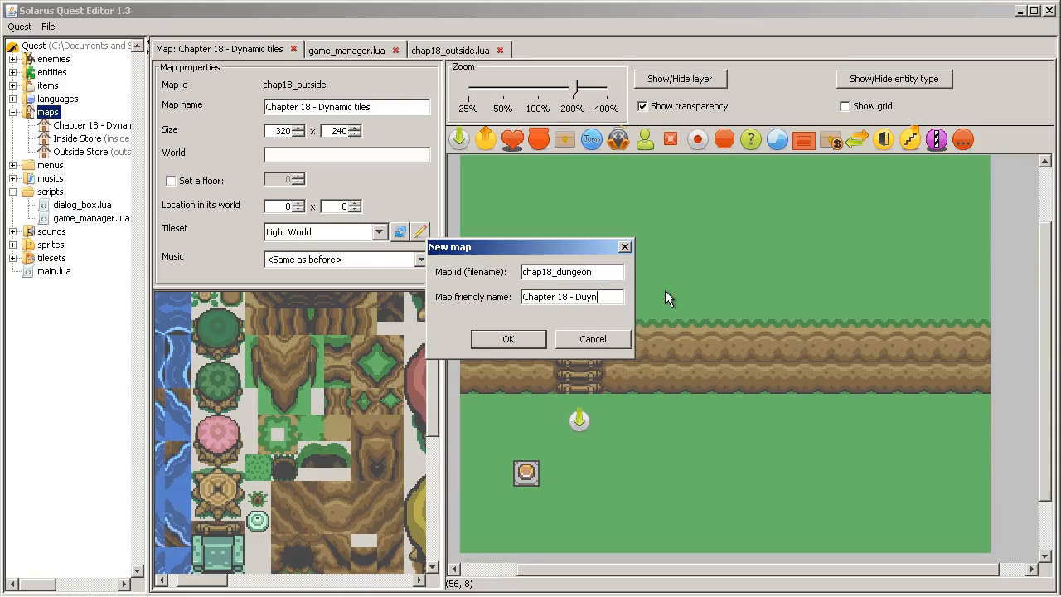
pyautogui.click(507, 338)
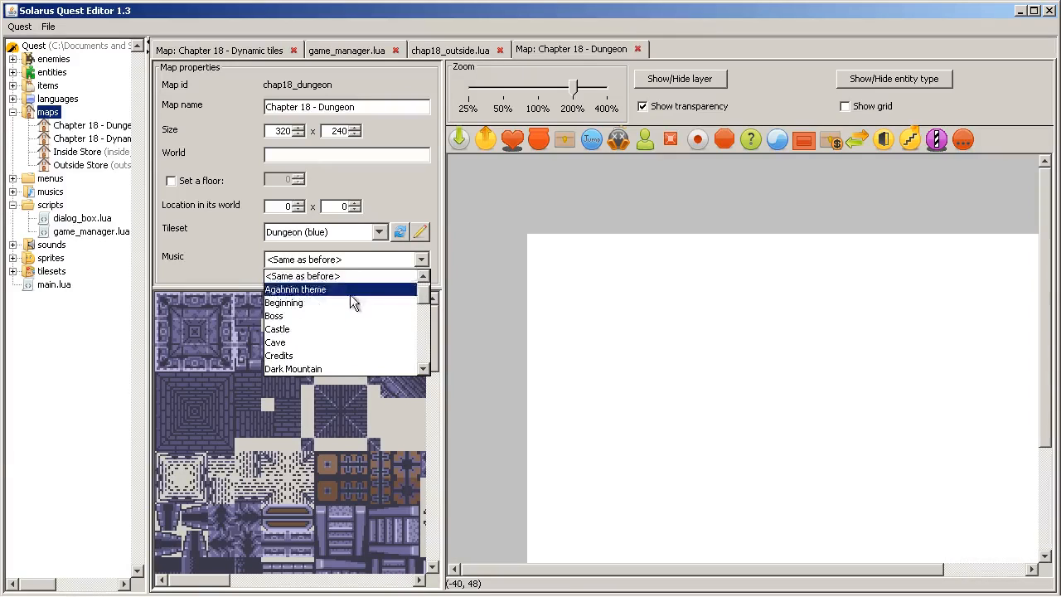
# Step: Choose Dungeon (light world) as the map music and close the Dynamic tiles map tab
pyautogui.scroll(-3)
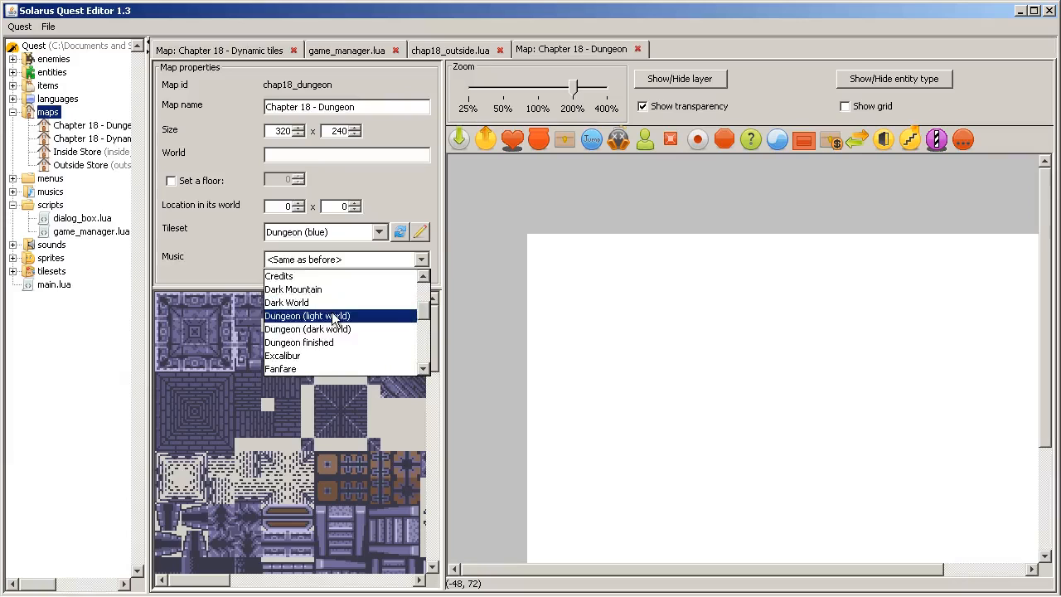
pyautogui.click(308, 315)
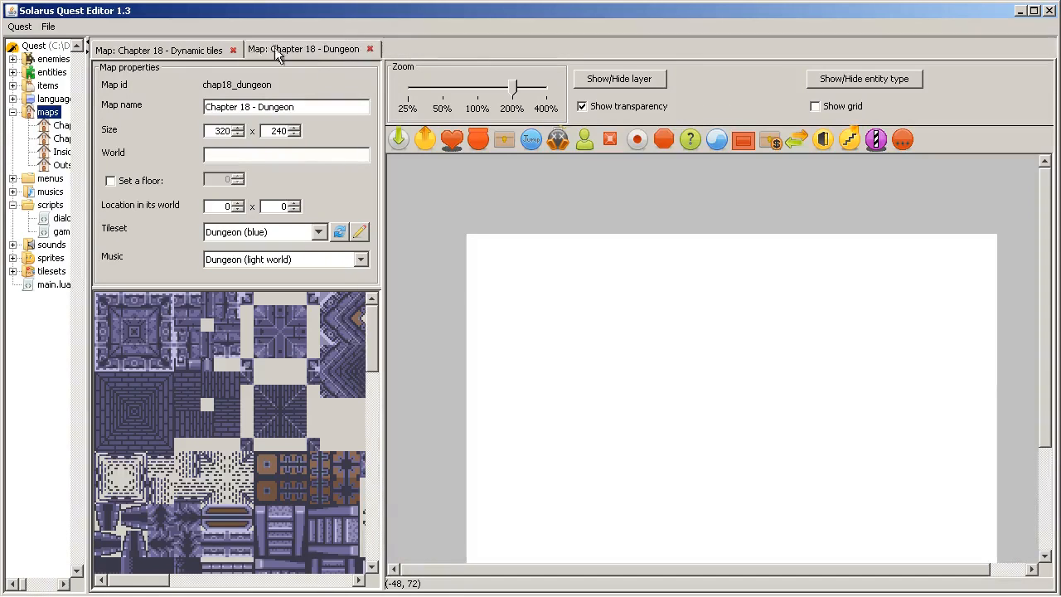
pyautogui.click(234, 50)
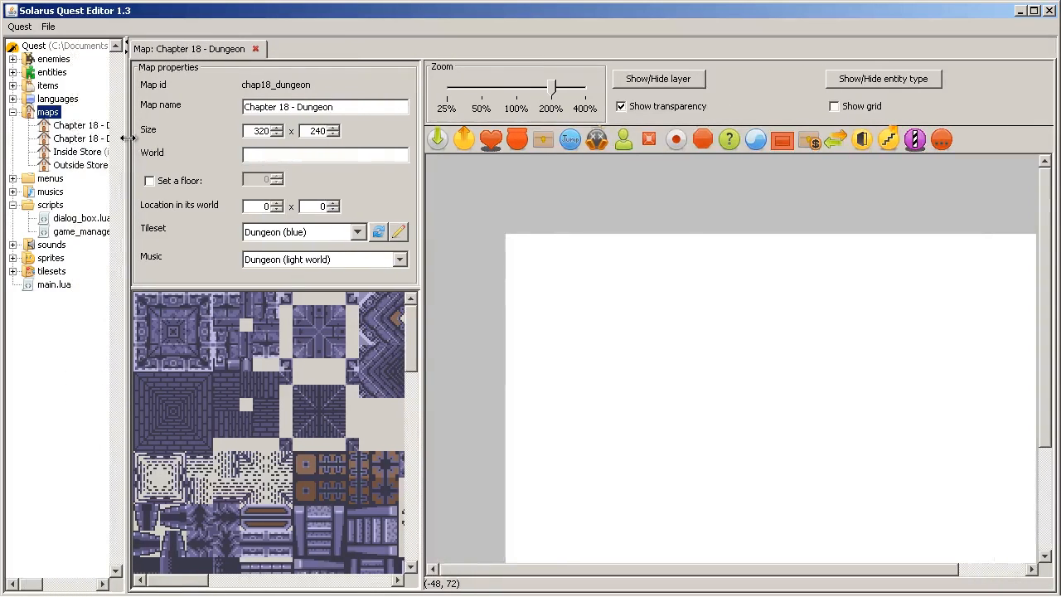
# Step: Copy the large walled room from Inside Store into the dungeon map
pyautogui.doubleClick(75, 151)
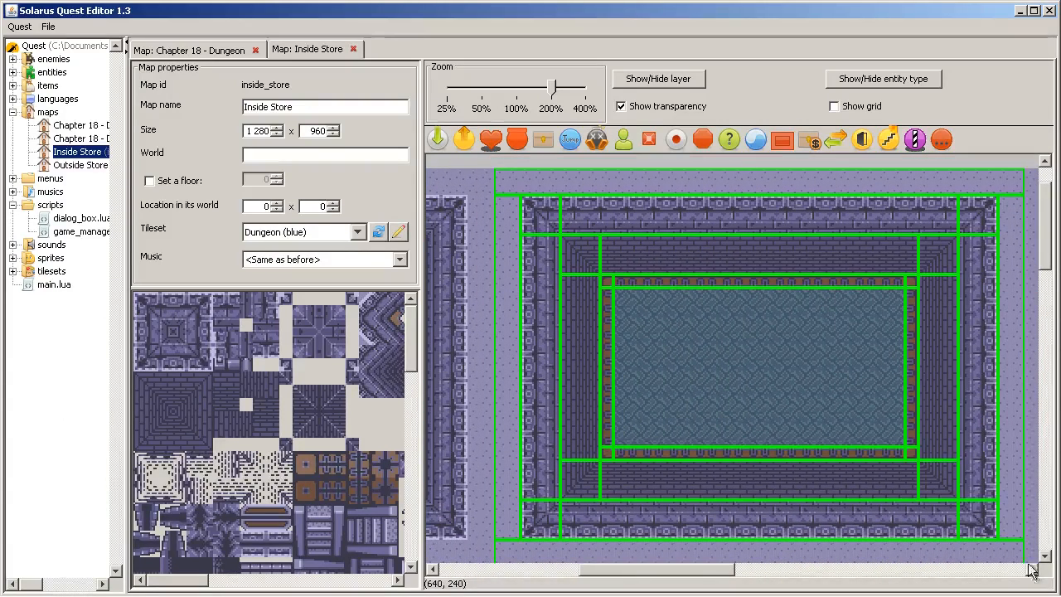
pyautogui.click(197, 49)
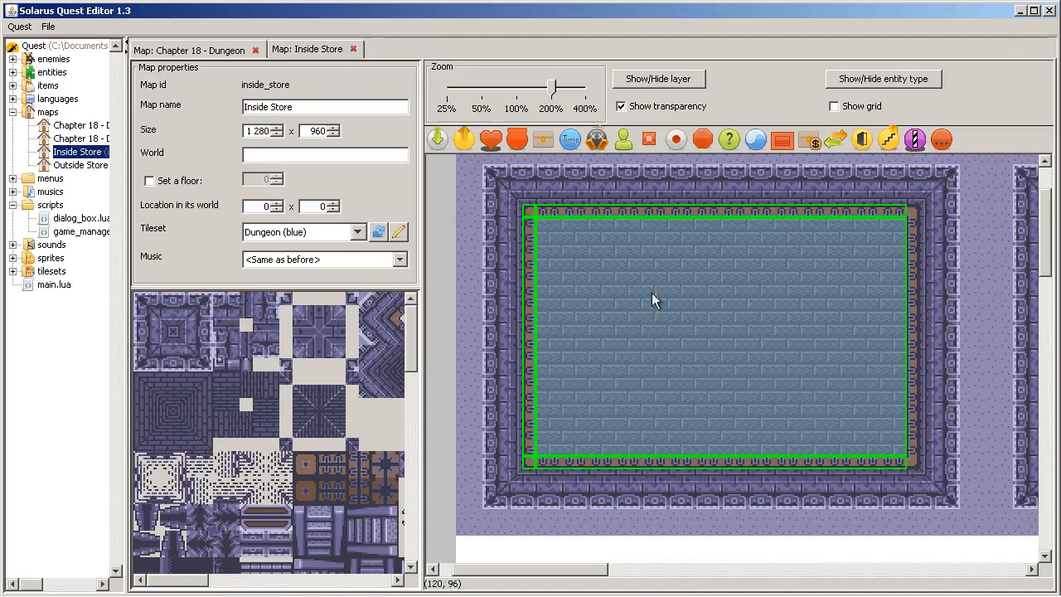
pyautogui.click(196, 49)
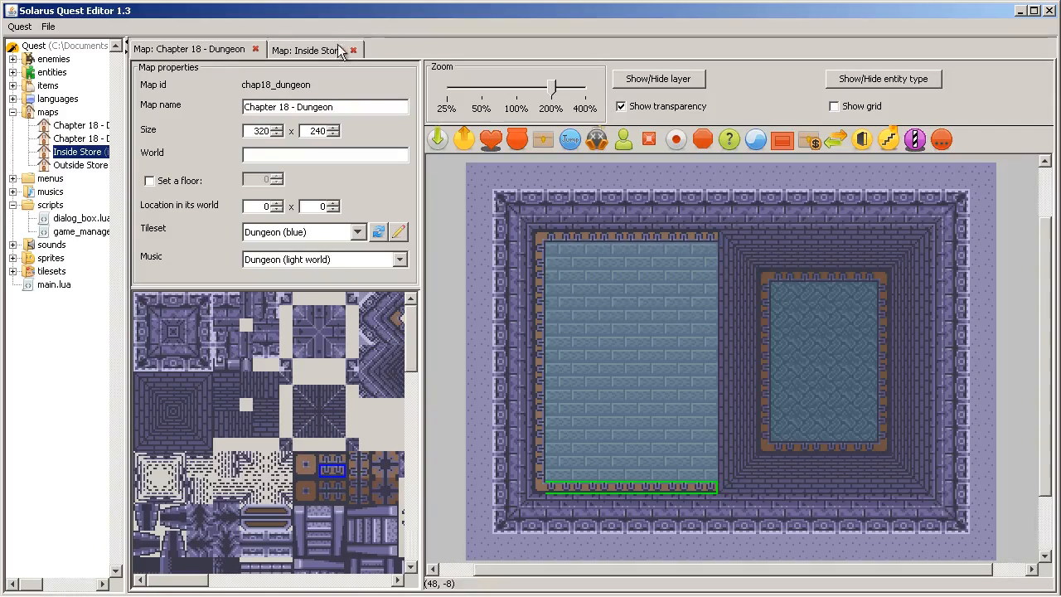
# Step: Copy the stairs piece from Inside Store as well, then bring up scripts/game_manager.lua
pyautogui.click(315, 50)
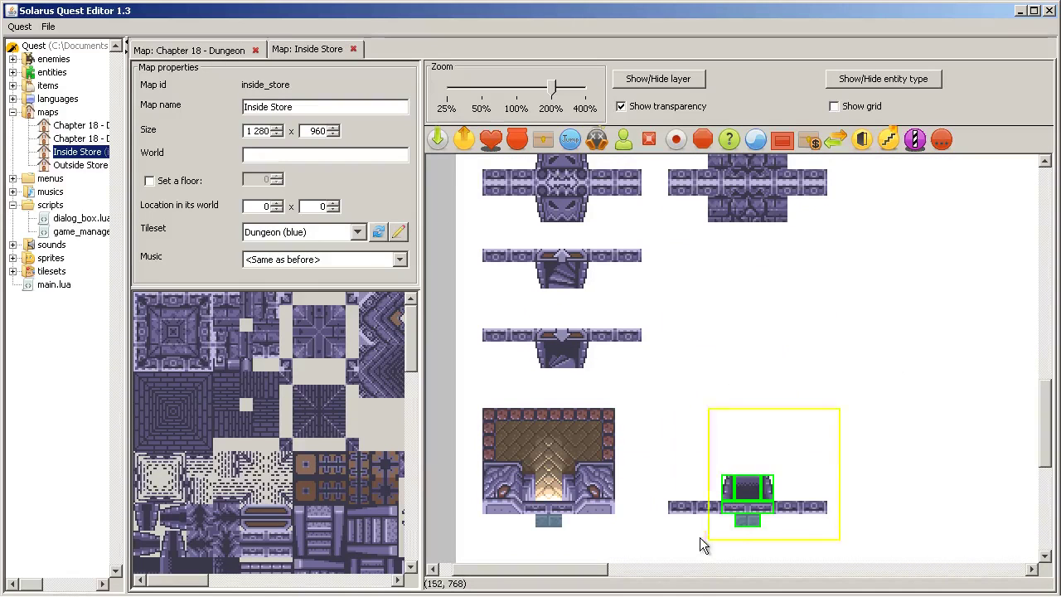
pyautogui.click(196, 50)
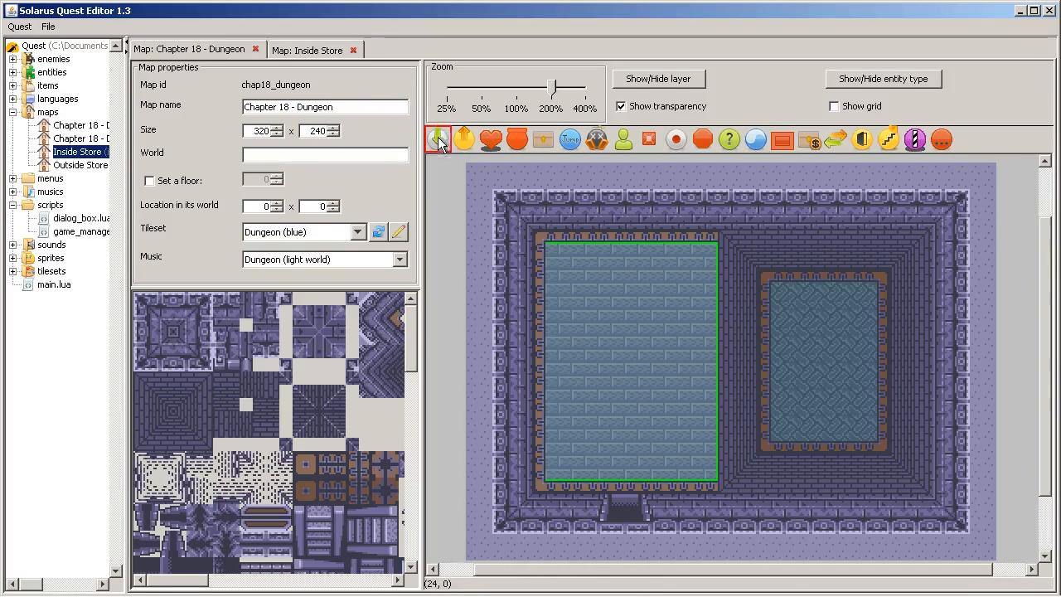
pyautogui.rightClick(610, 523)
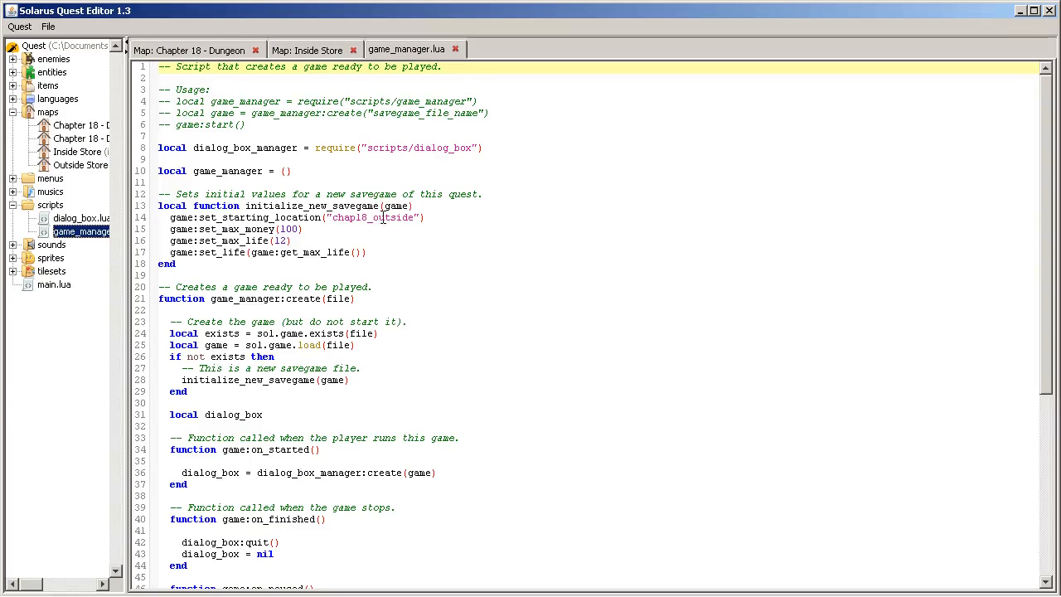
# Step: Keep set_starting_location("chap18_dungeon") for new savegames and close game_manager.lua
pyautogui.doubleClick(391, 218)
pyautogui.write('dungeon')
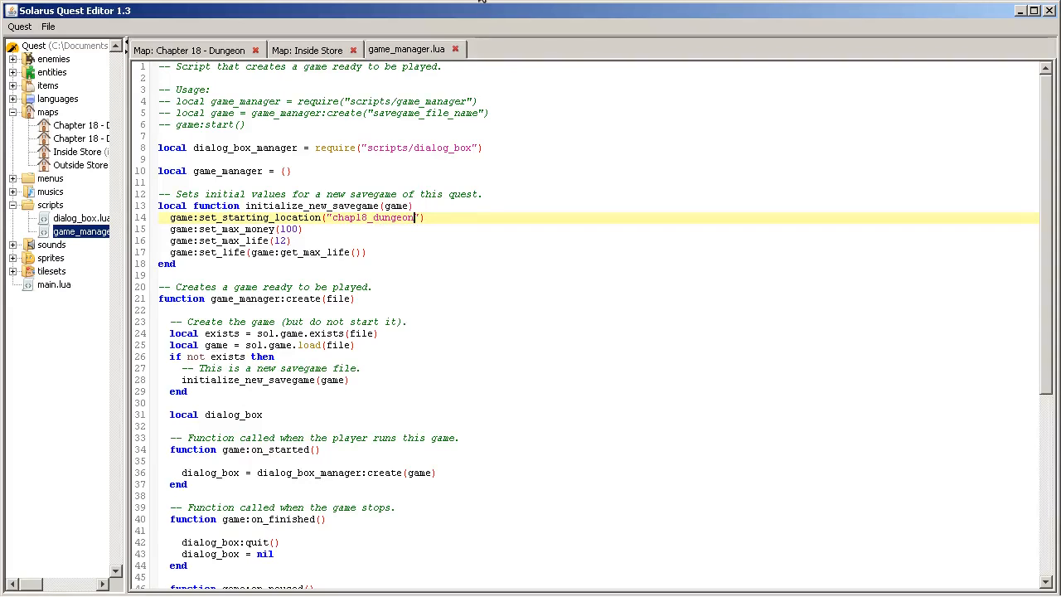
pyautogui.click(201, 50)
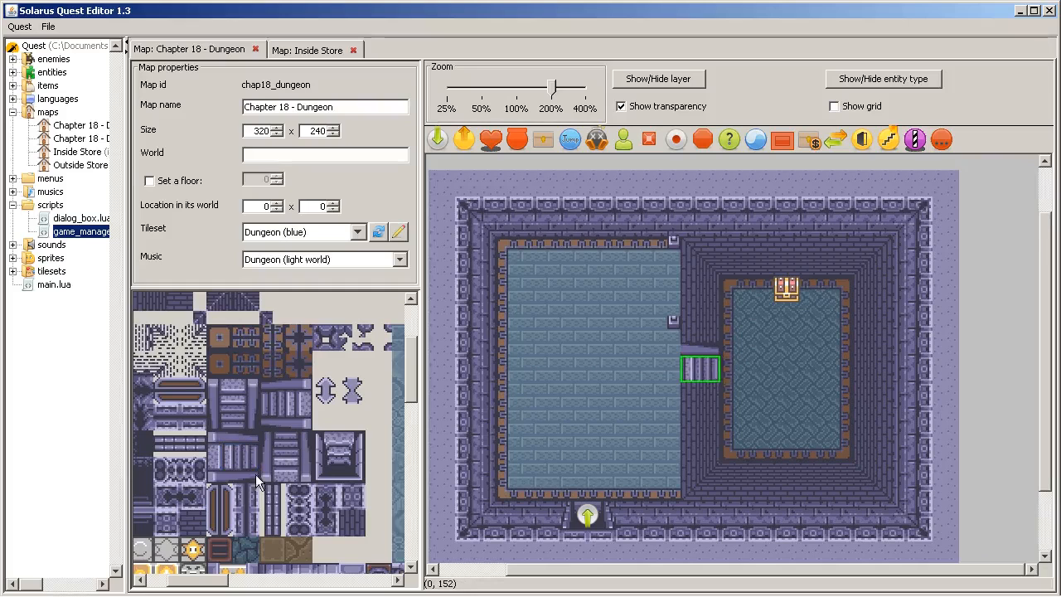
# Step: Paint stair tiles from the tileset to form a passage joining the two dungeon rooms
pyautogui.moveTo(699, 367); pyautogui.dragTo(673, 323)
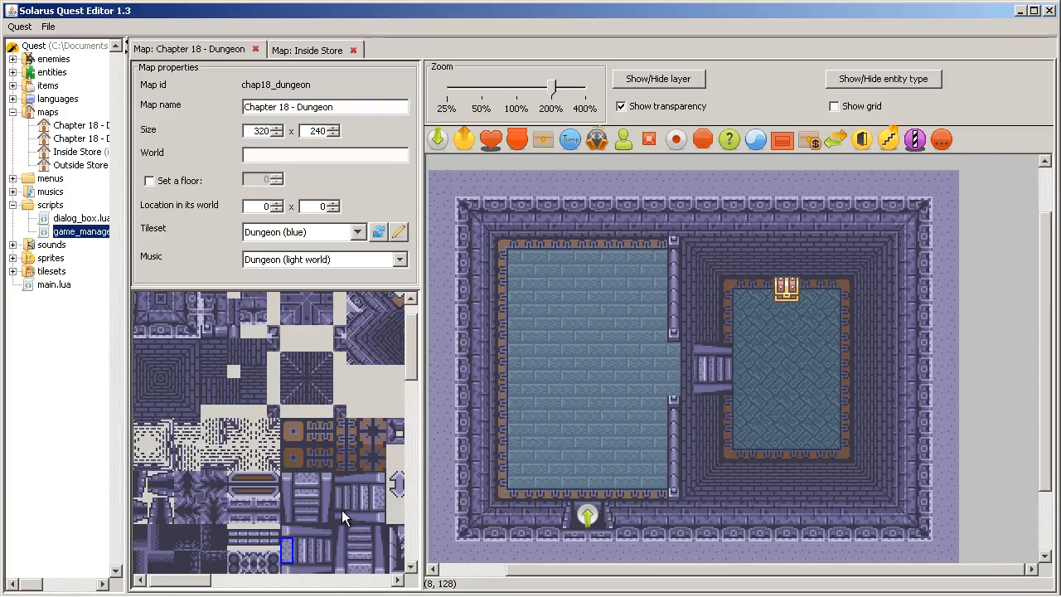
pyautogui.scroll(-3)
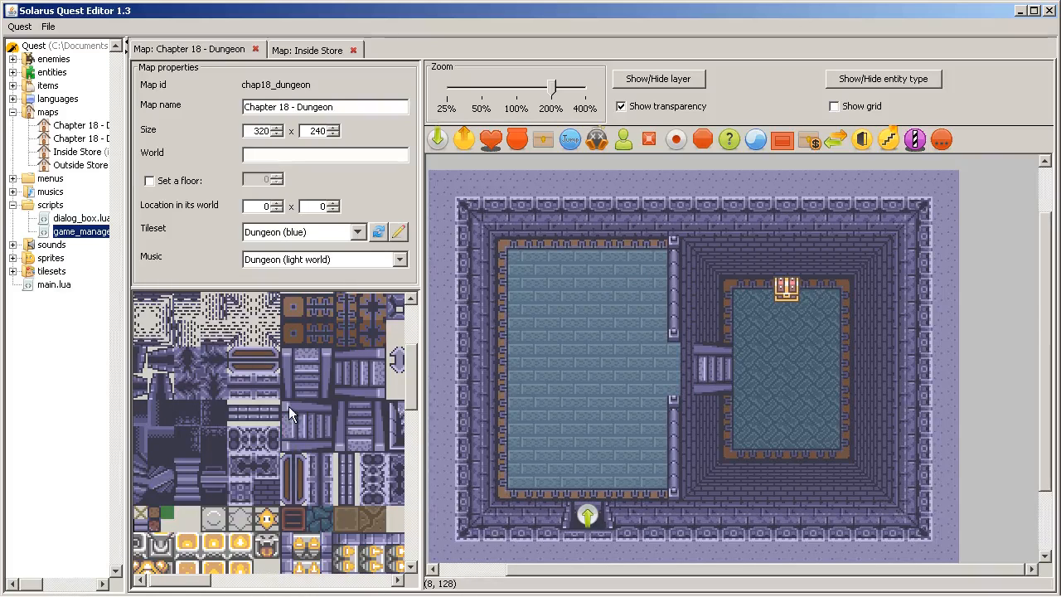
pyautogui.click(285, 407)
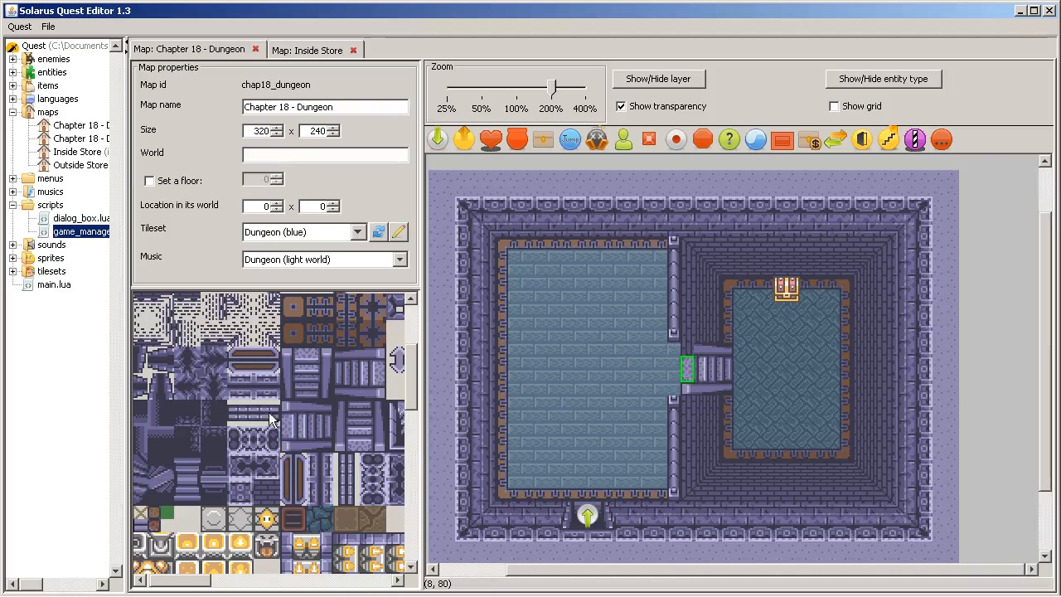
pyautogui.click(312, 424)
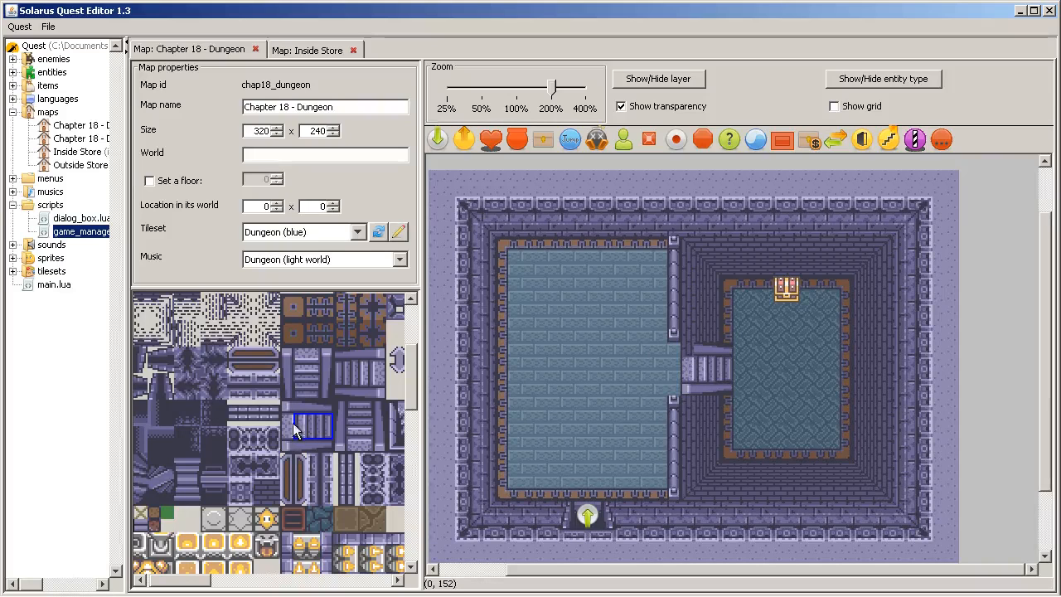
pyautogui.moveTo(285, 419)
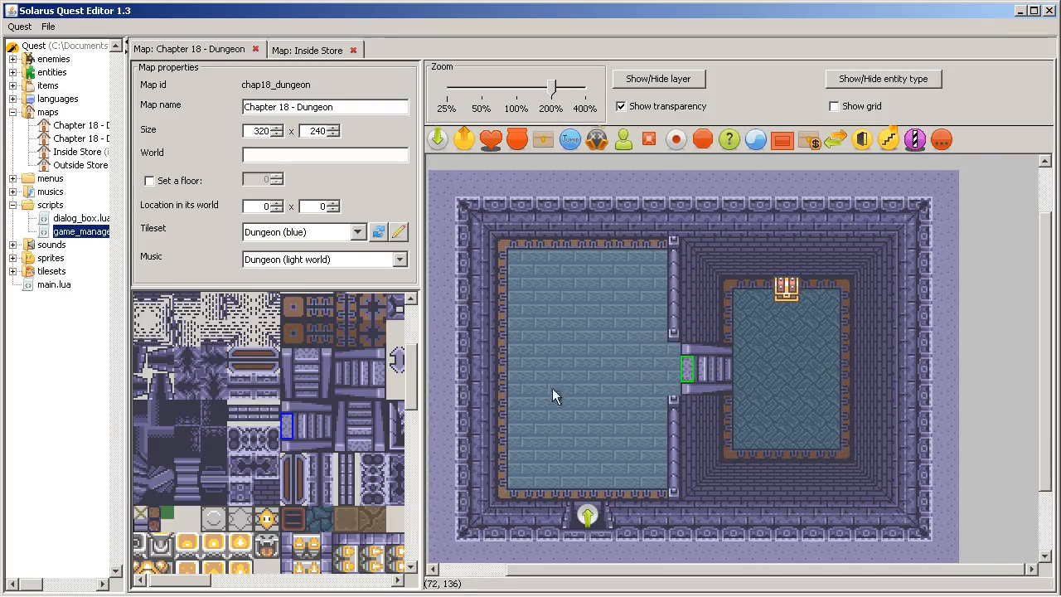
pyautogui.moveTo(877, 361)
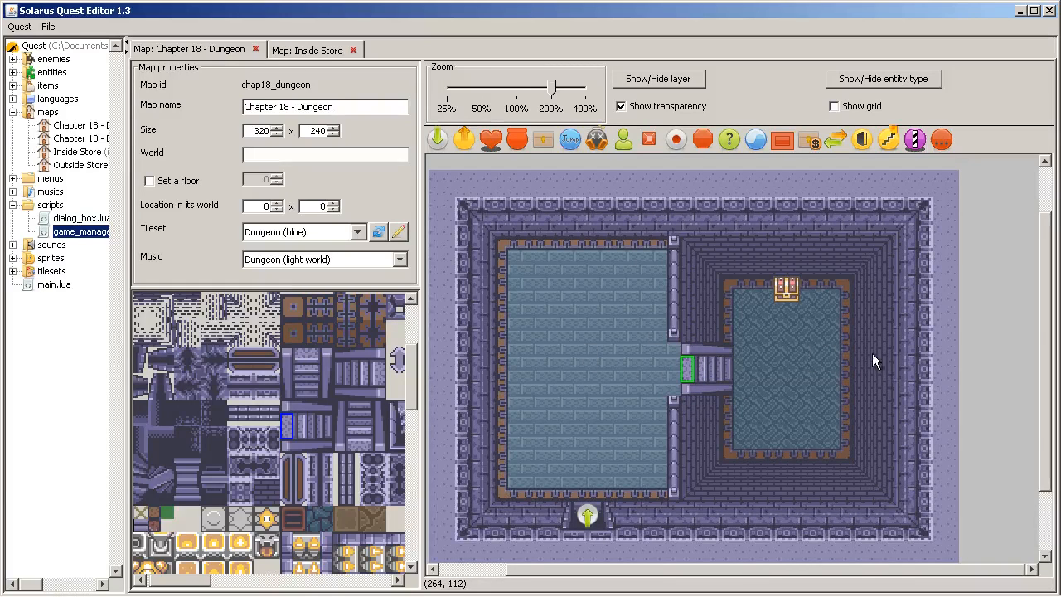
pyautogui.moveTo(379, 389)
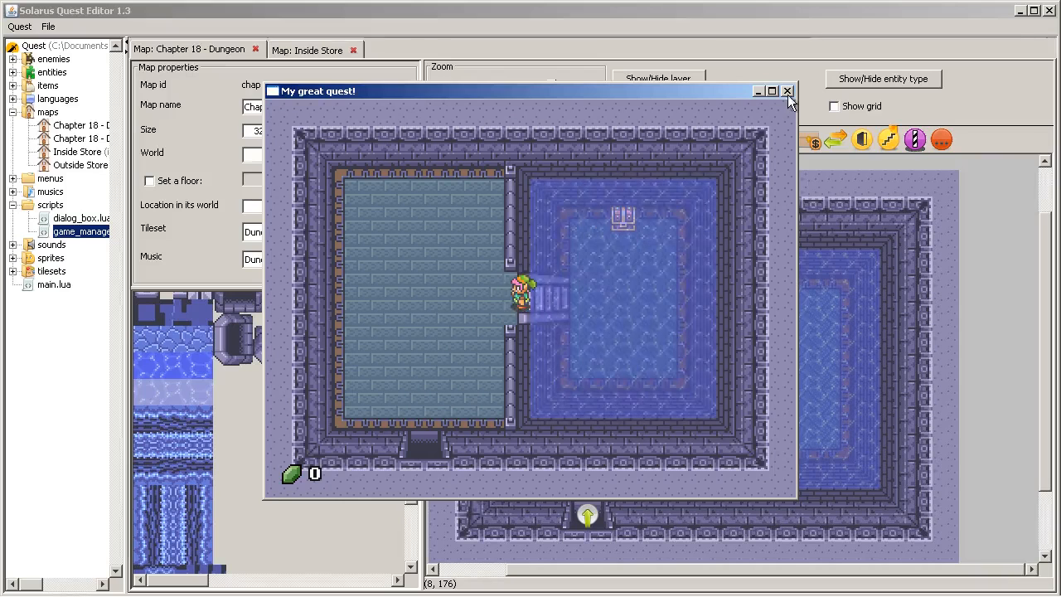
# Step: Close the running test game
pyautogui.click(788, 93)
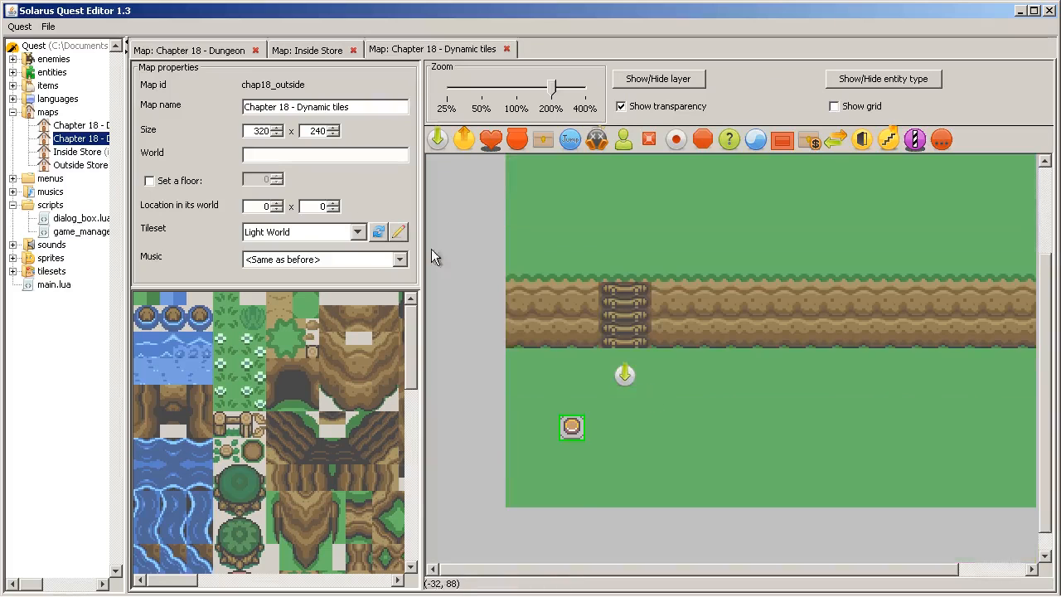
# Step: Place a walkable switch named water_switch_2 in the left room's lower-left corner
pyautogui.click(196, 50)
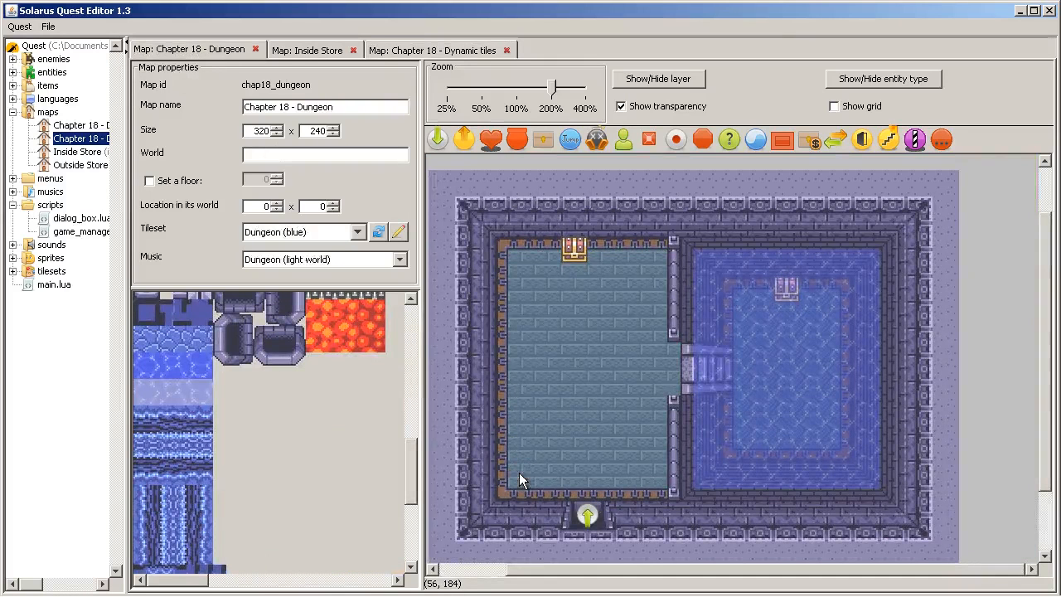
pyautogui.click(663, 77)
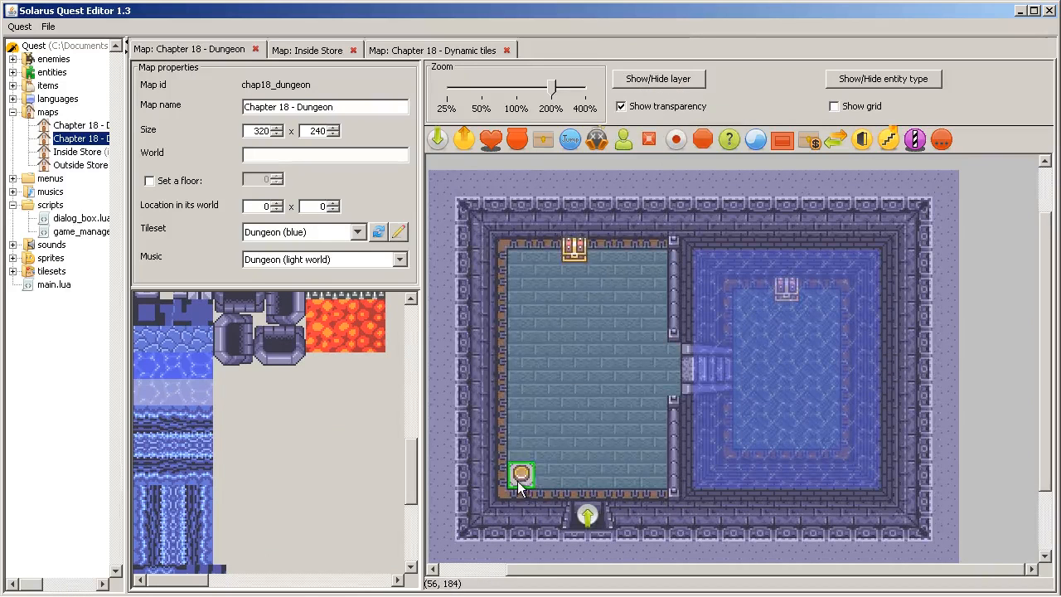
pyautogui.doubleClick(520, 474)
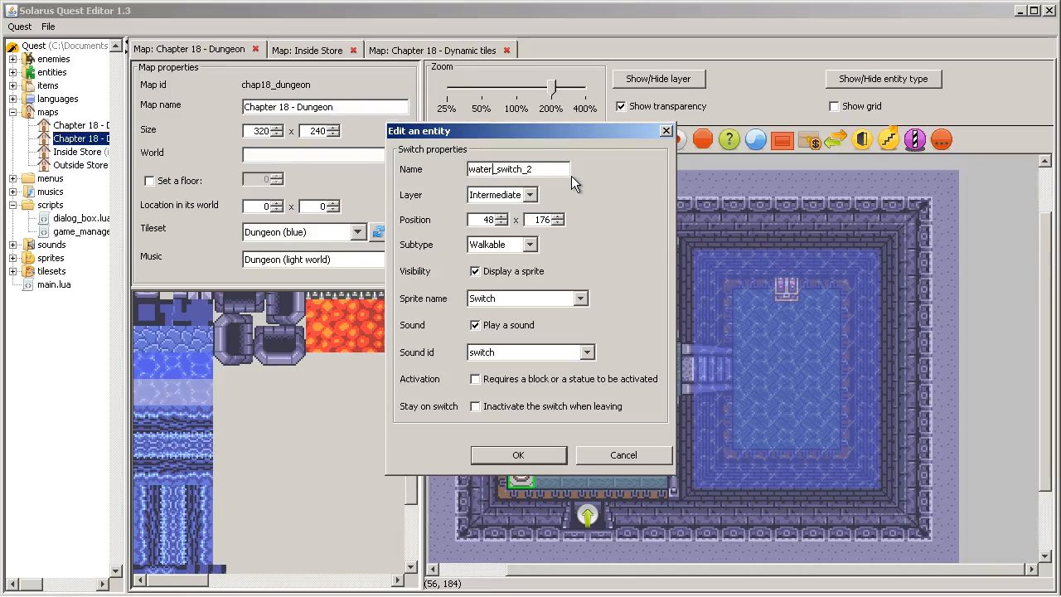
pyautogui.click(517, 454)
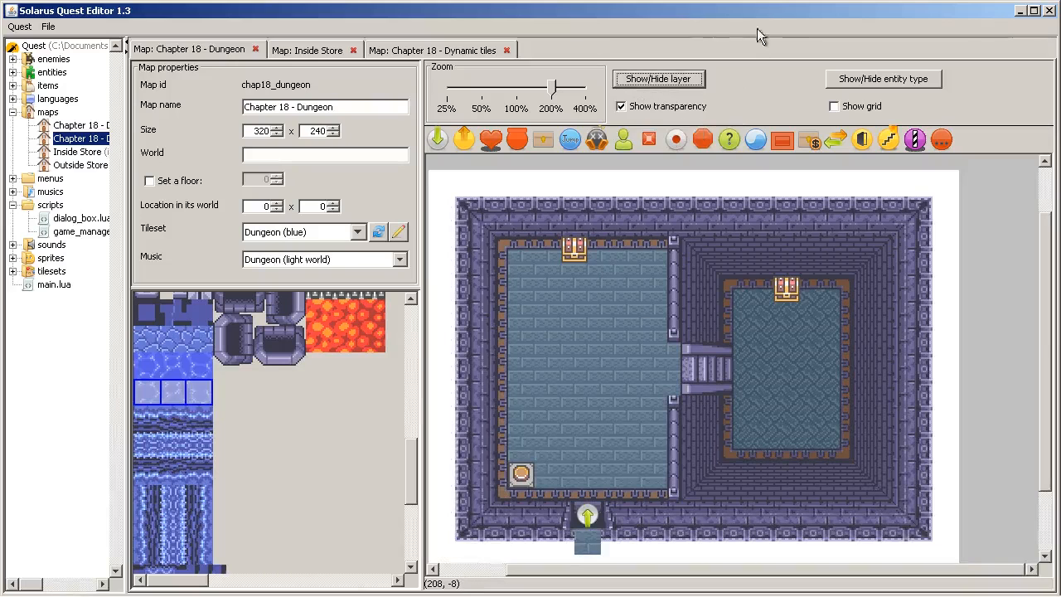
# Step: Toggle a map layer off and on to inspect the sunken water room floor
pyautogui.click(658, 79)
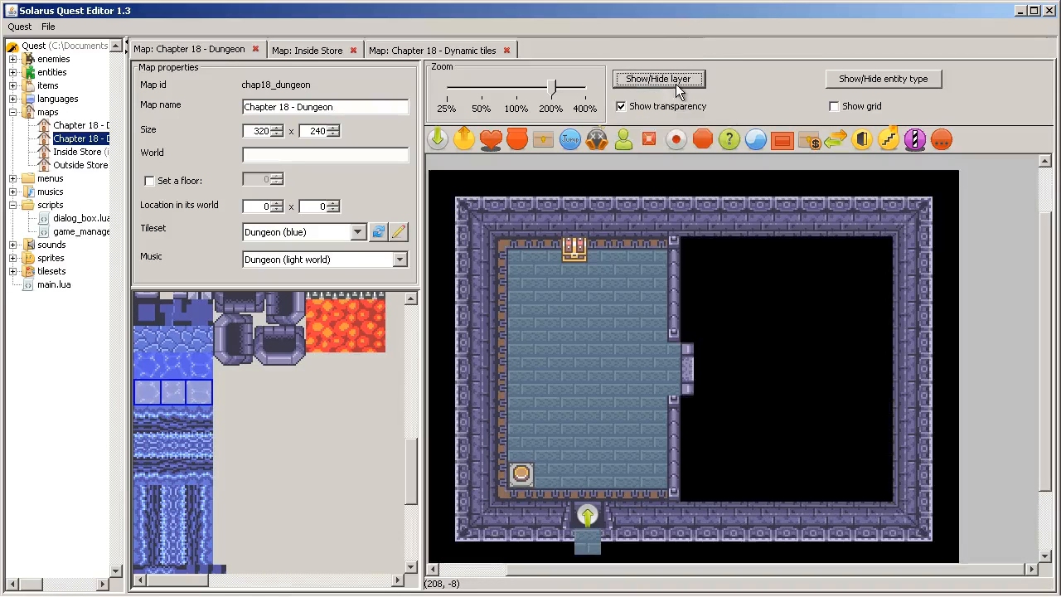
pyautogui.click(659, 78)
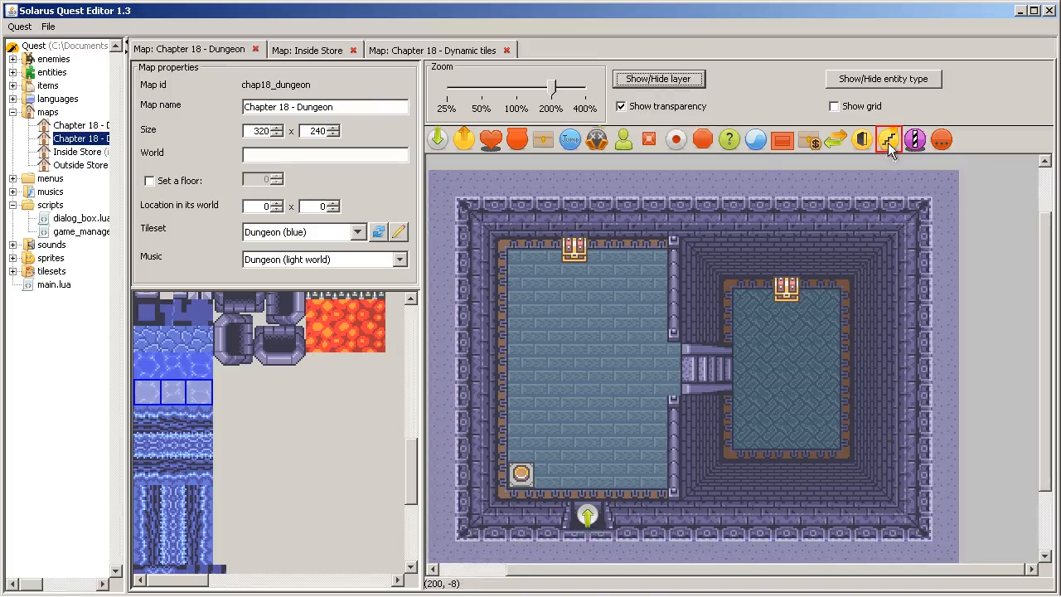
# Step: Set the staircase subtype to Inside a single floor and its direction to Left
pyautogui.rightClick(699, 371)
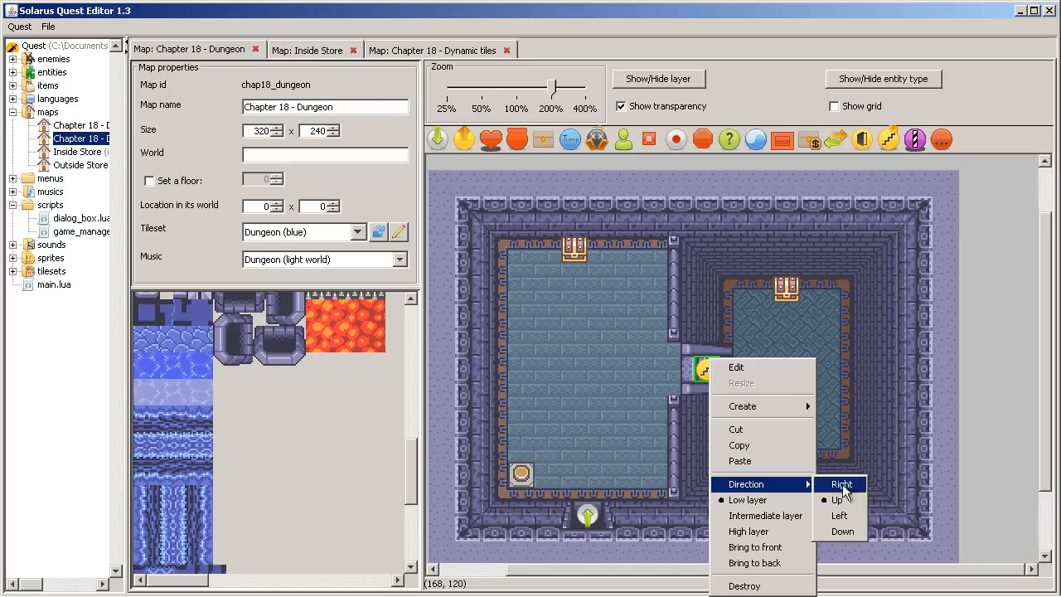
pyautogui.click(735, 367)
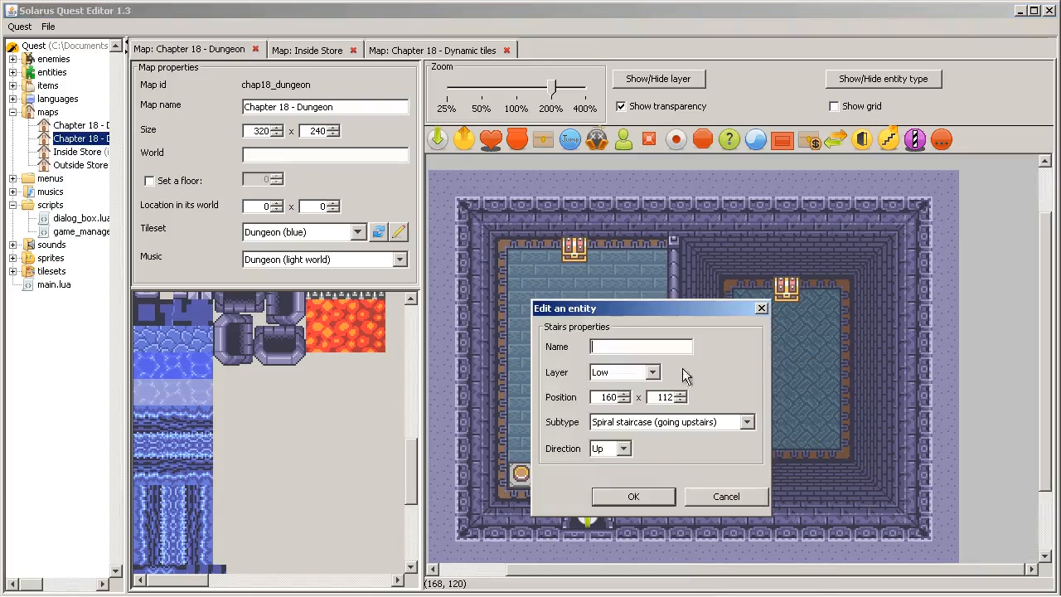
pyautogui.click(745, 423)
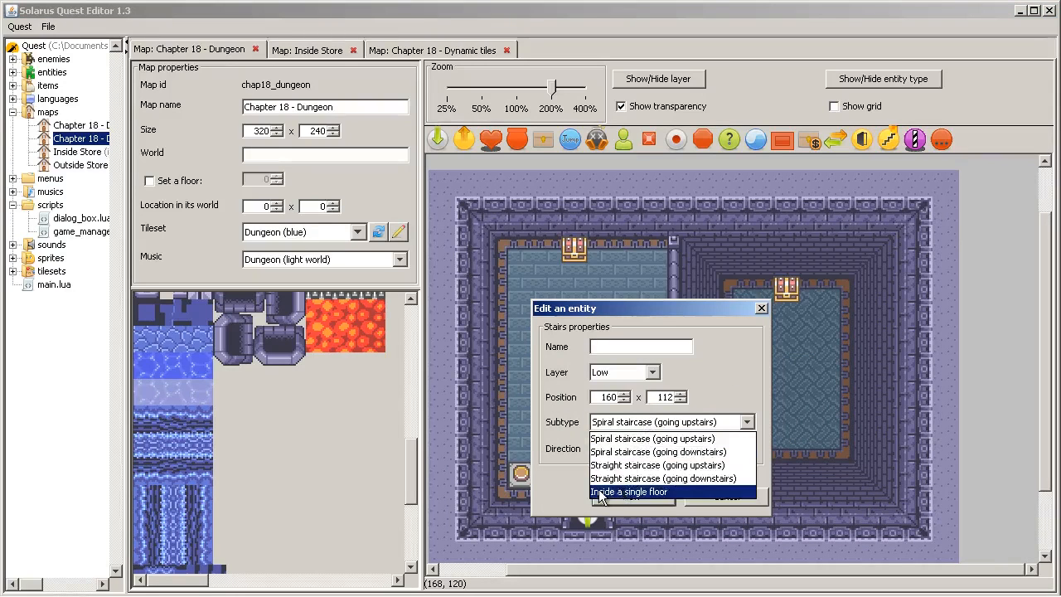
pyautogui.rightClick(703, 368)
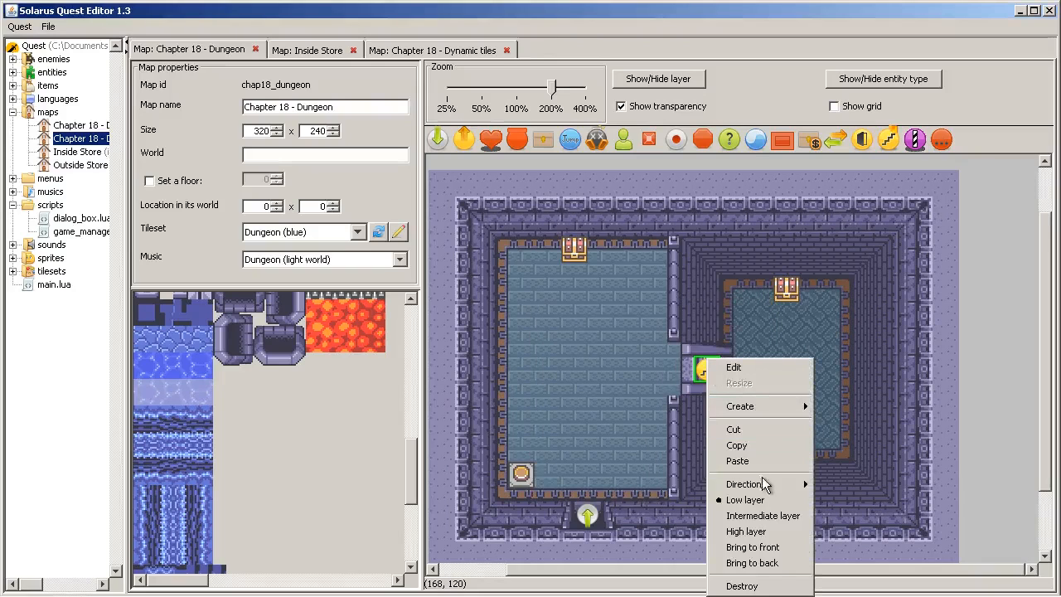
pyautogui.moveTo(743, 484)
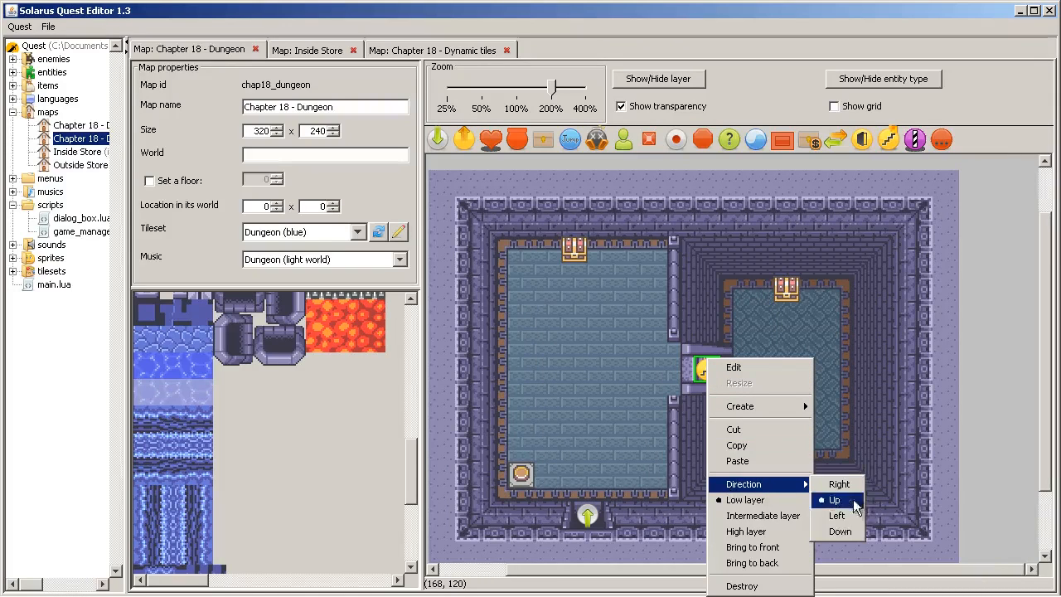
pyautogui.click(832, 498)
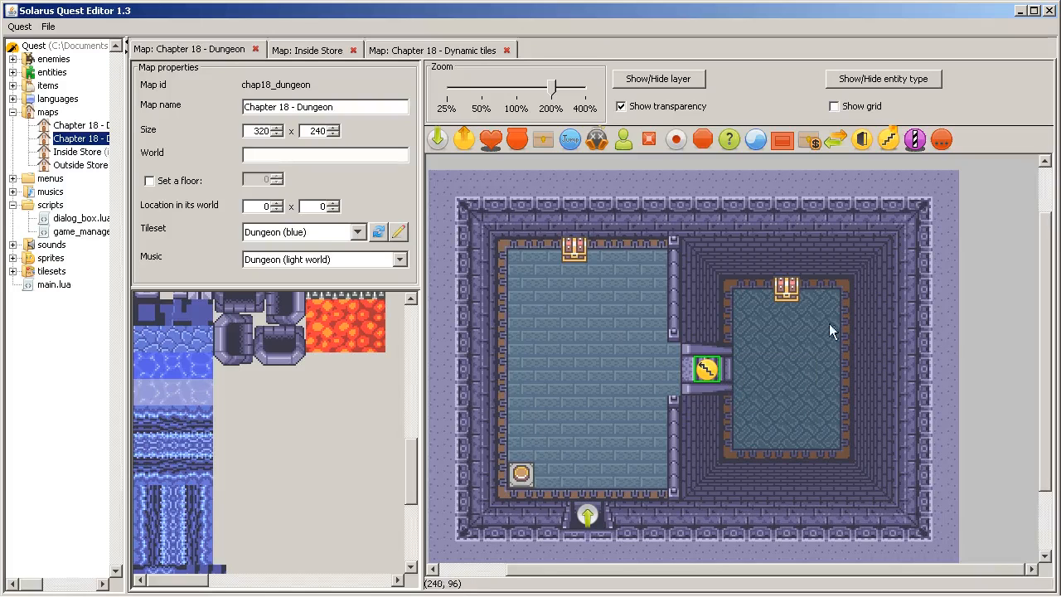
pyautogui.moveTo(839, 314)
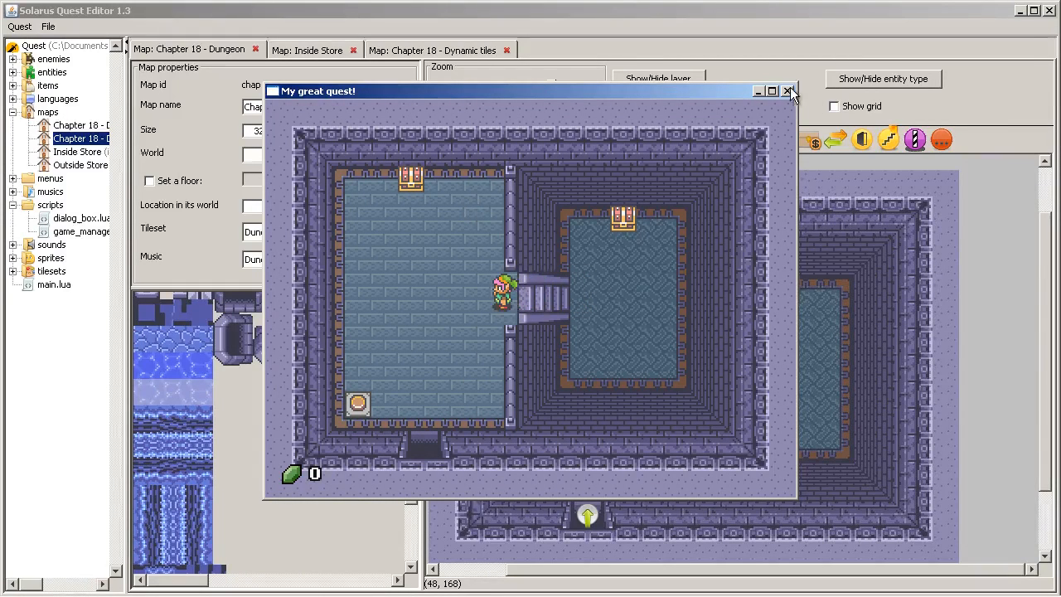
# Step: Close the running game after each of the two test runs of the flooded right room
pyautogui.click(789, 92)
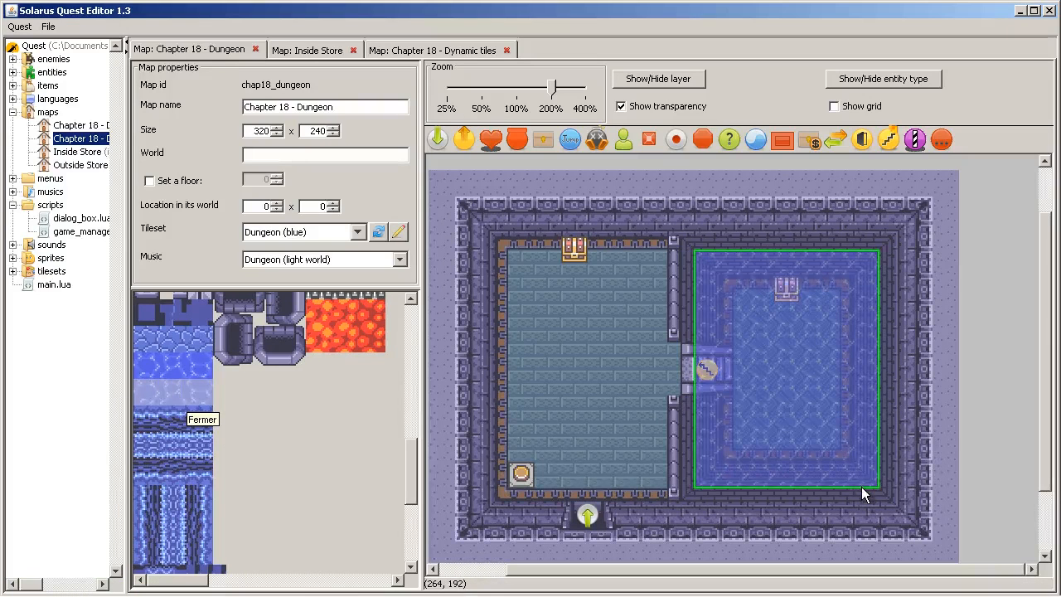
pyautogui.moveTo(689, 382)
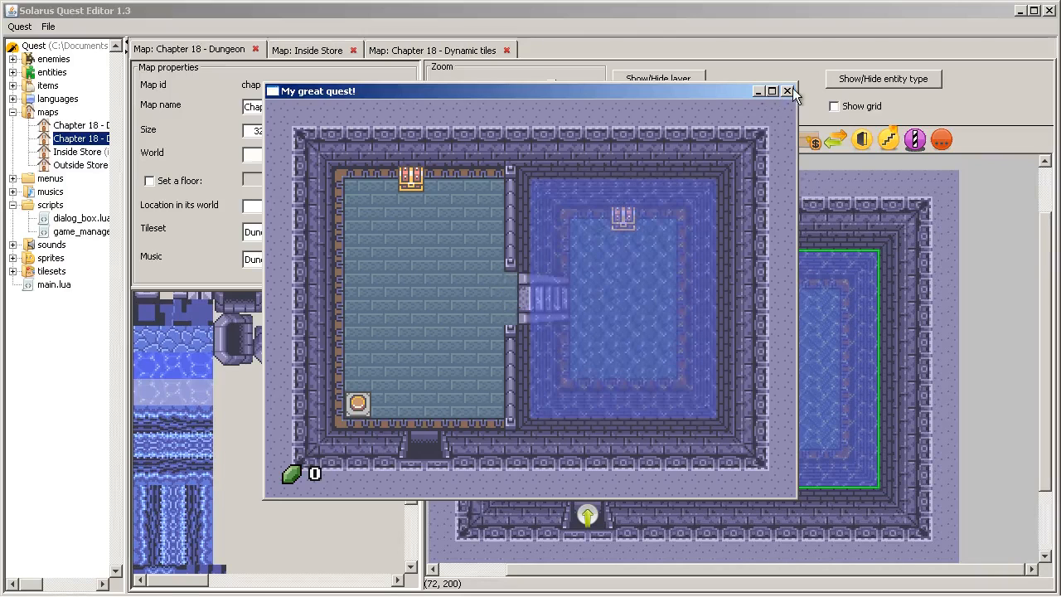
pyautogui.click(785, 91)
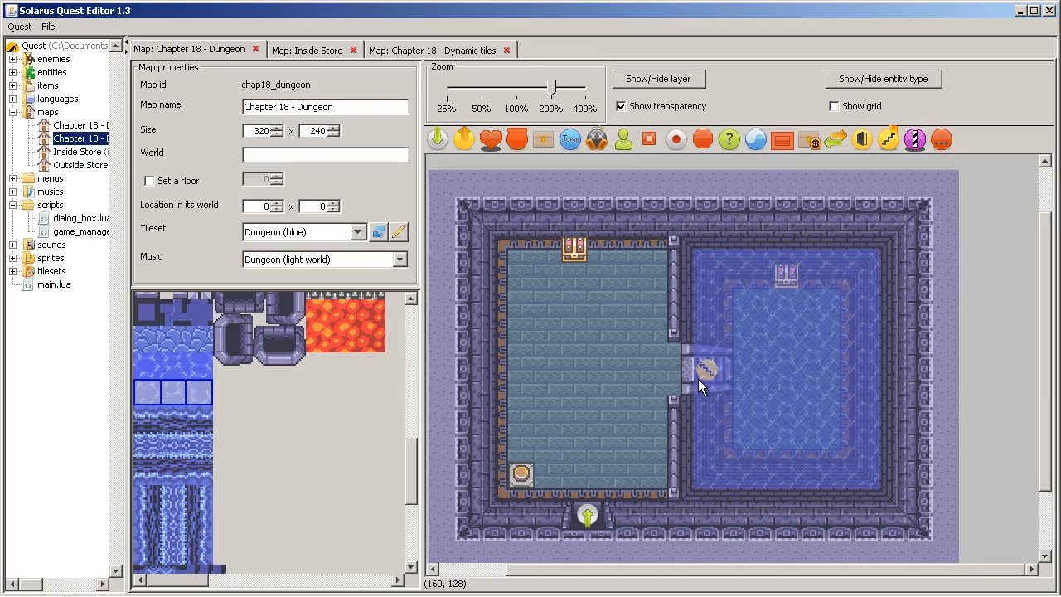
# Step: Name the staircase entity between the rooms 'stairs' and confirm it
pyautogui.doubleClick(706, 372)
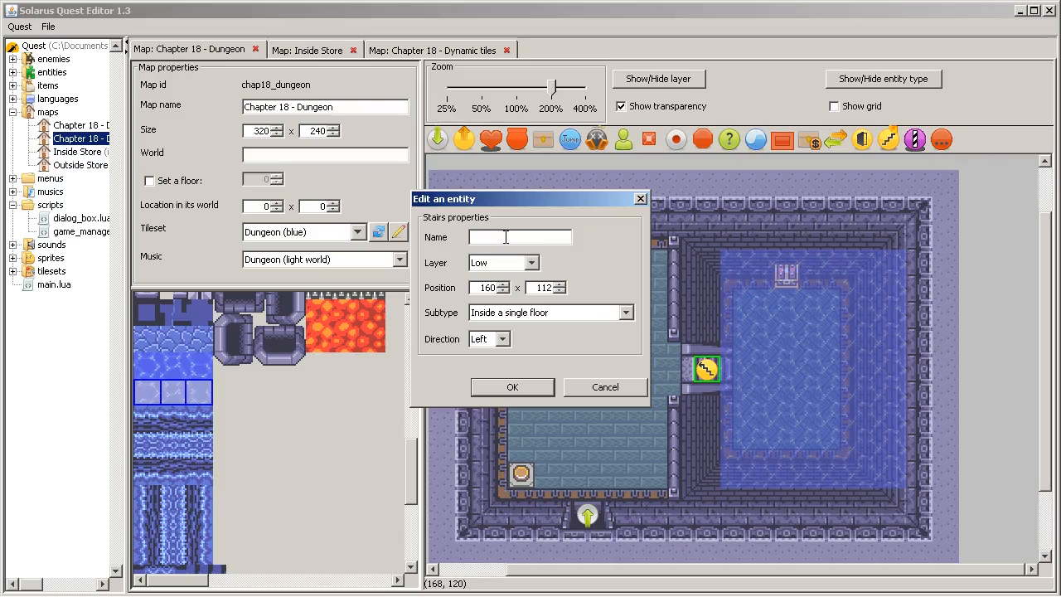
pyautogui.write('stairs')
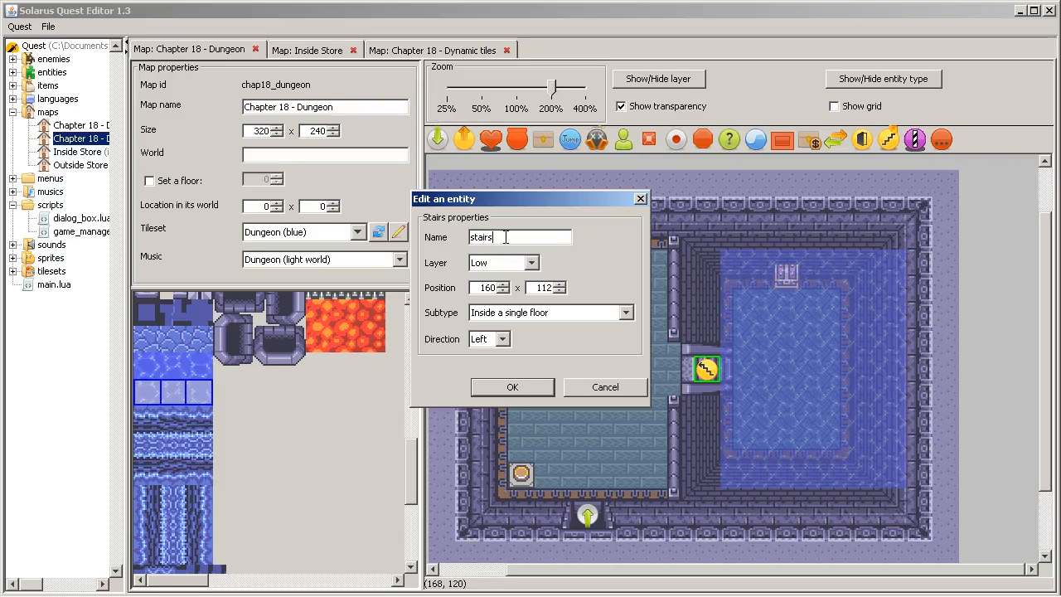
pyautogui.click(512, 388)
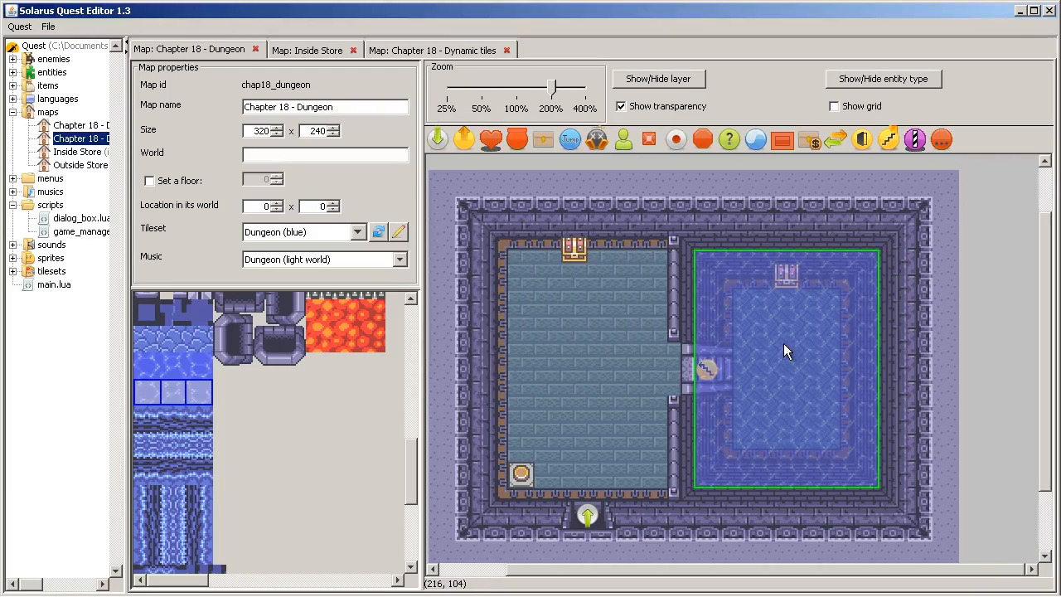
pyautogui.rightClick(74, 137)
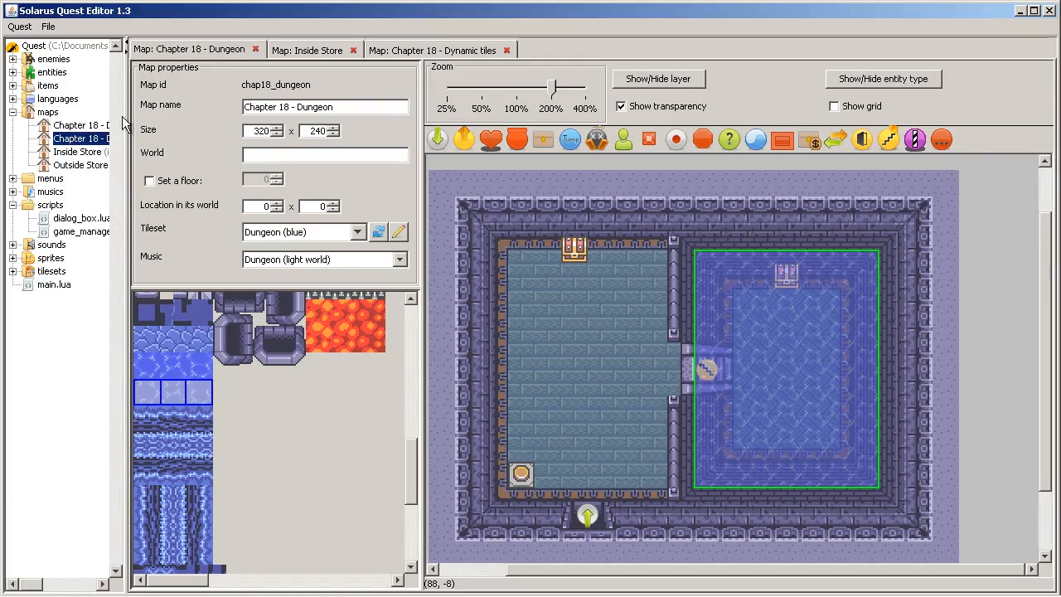
# Step: Create chap18_dungeon.lua with map:on_started() calling stairs:set_enabled(false), then return to the dungeon map
pyautogui.rightClick(82, 124)
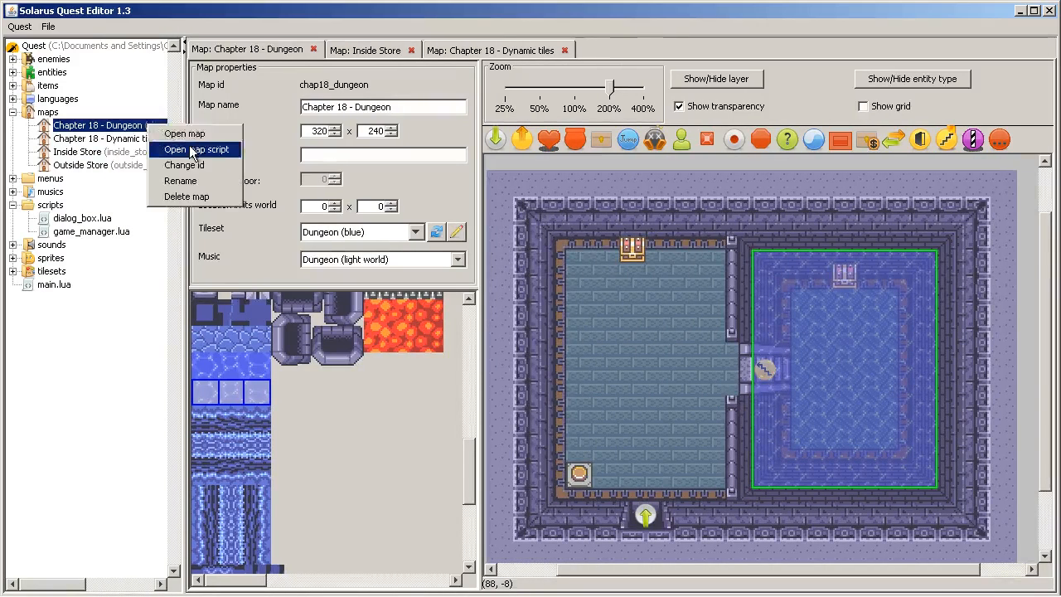
pyautogui.click(195, 149)
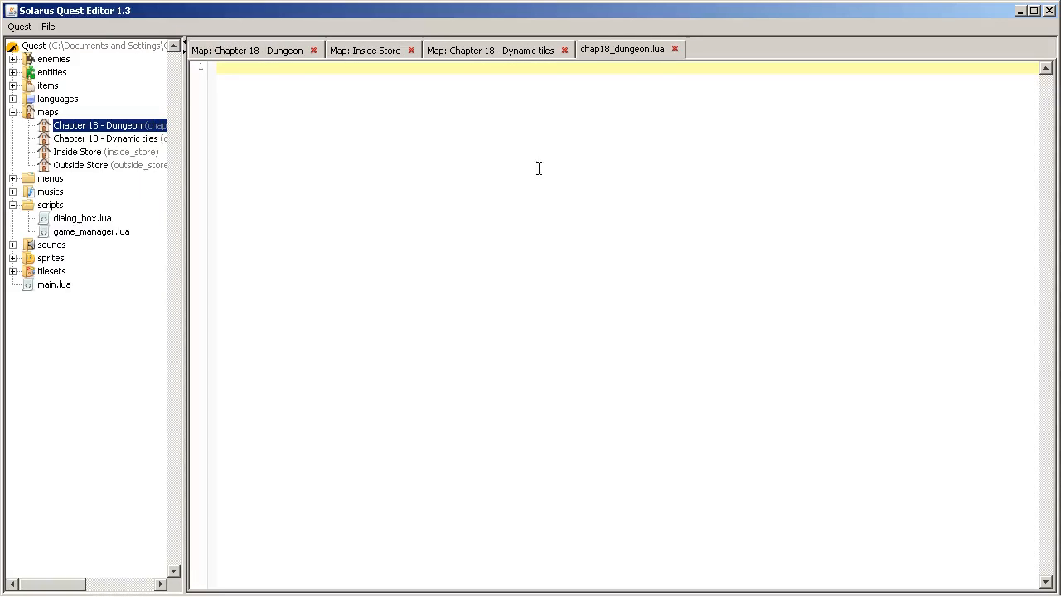
pyautogui.write('local map = ...')
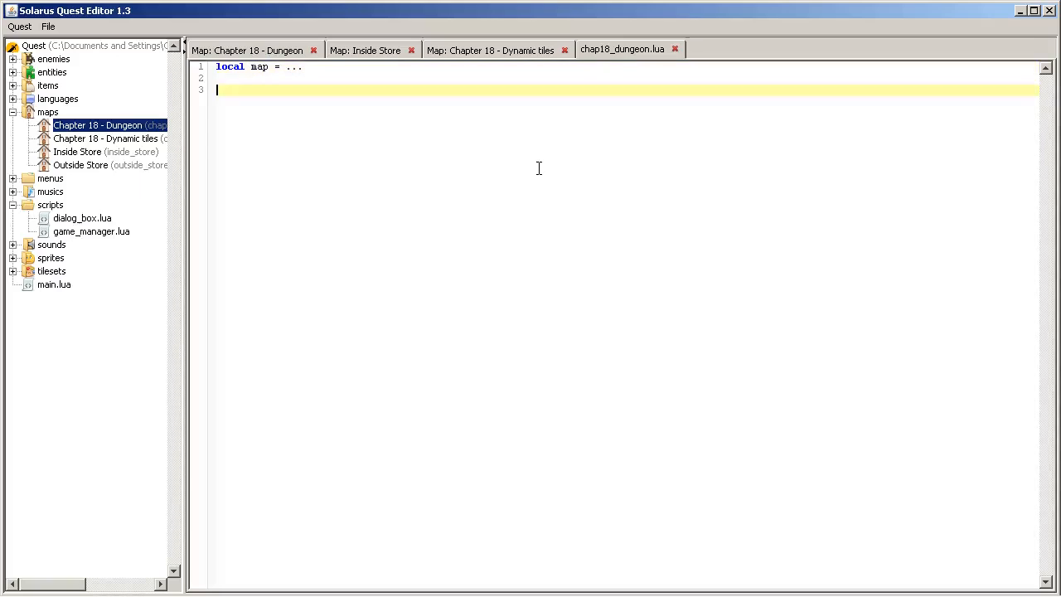
pyautogui.write('function map:')
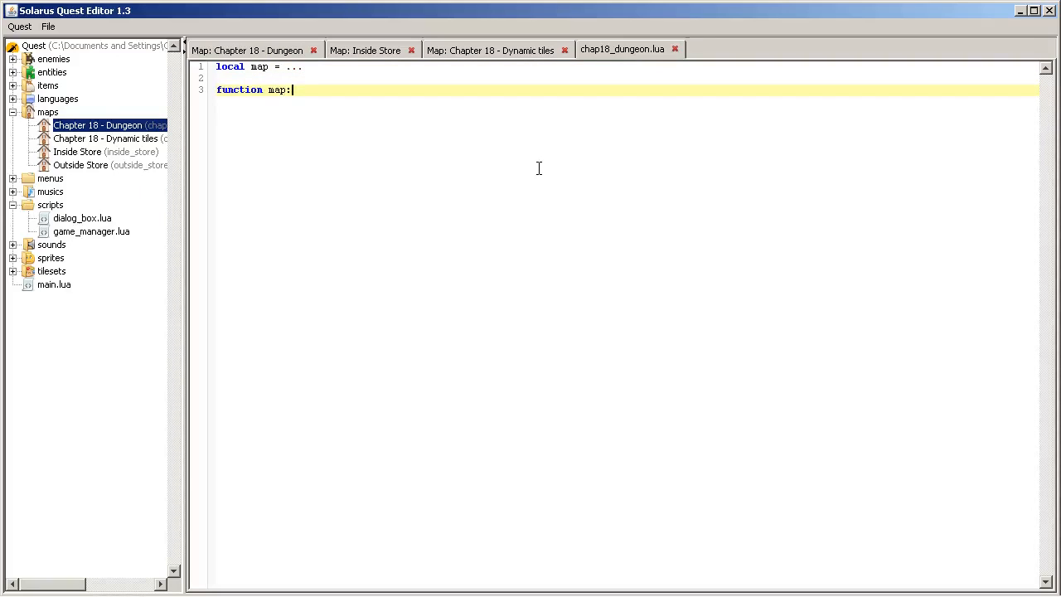
pyautogui.write('on_started()')
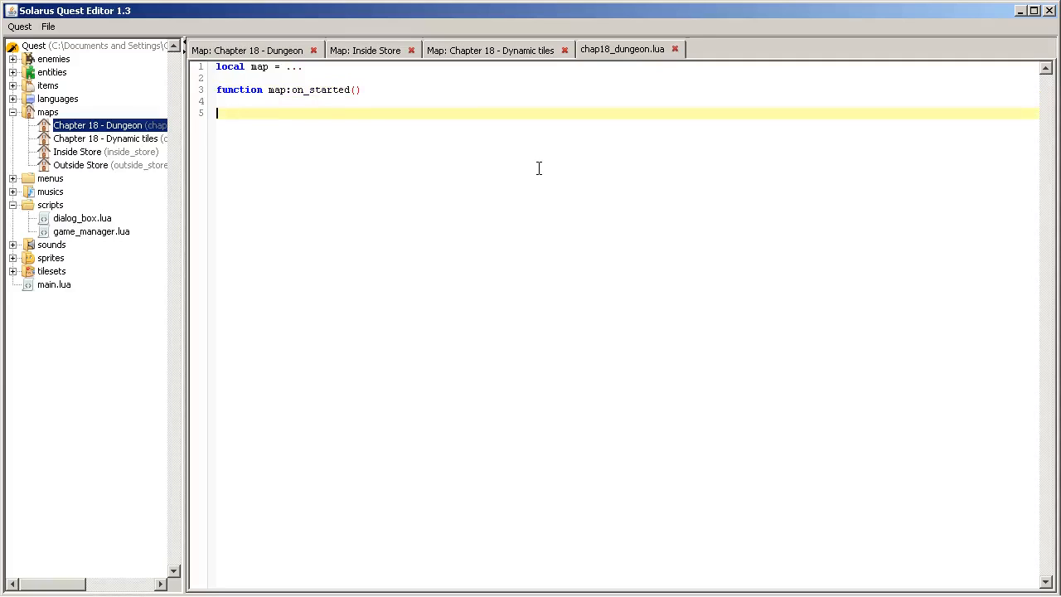
pyautogui.write('stairs:s')
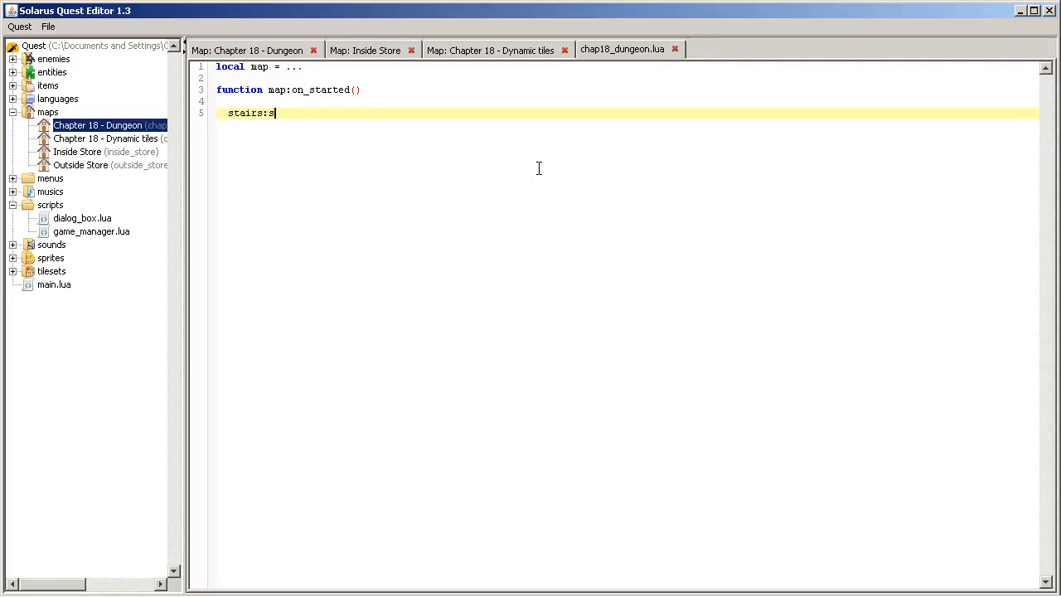
pyautogui.write('et_enabled(false')
pyautogui.write('end')
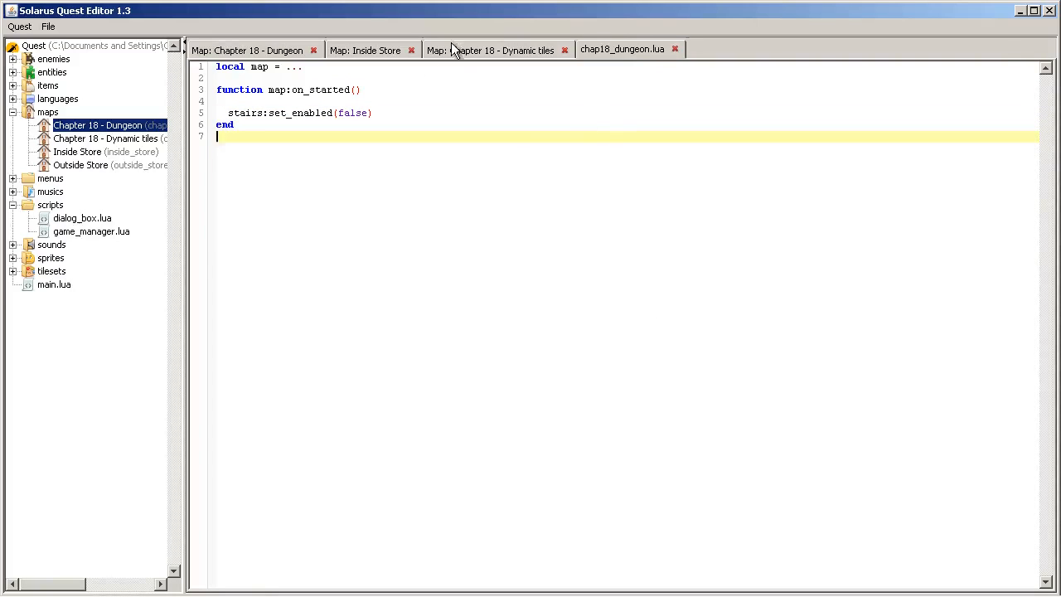
pyautogui.click(248, 50)
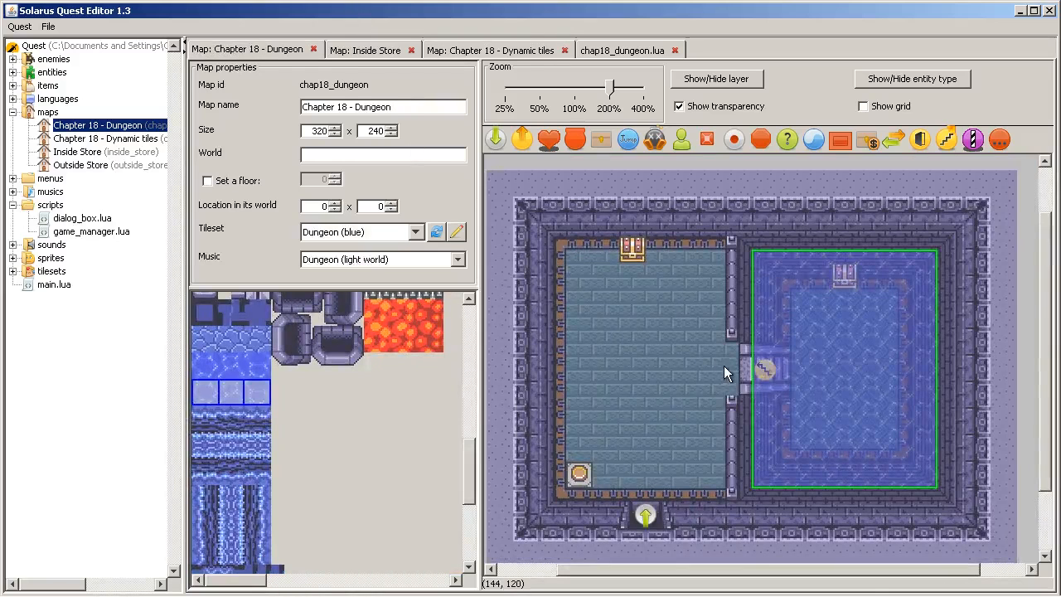
# Step: Check the stairs entity is still named stairs, then bring up the chap18_outside.lua ladder_switch code
pyautogui.doubleClick(765, 371)
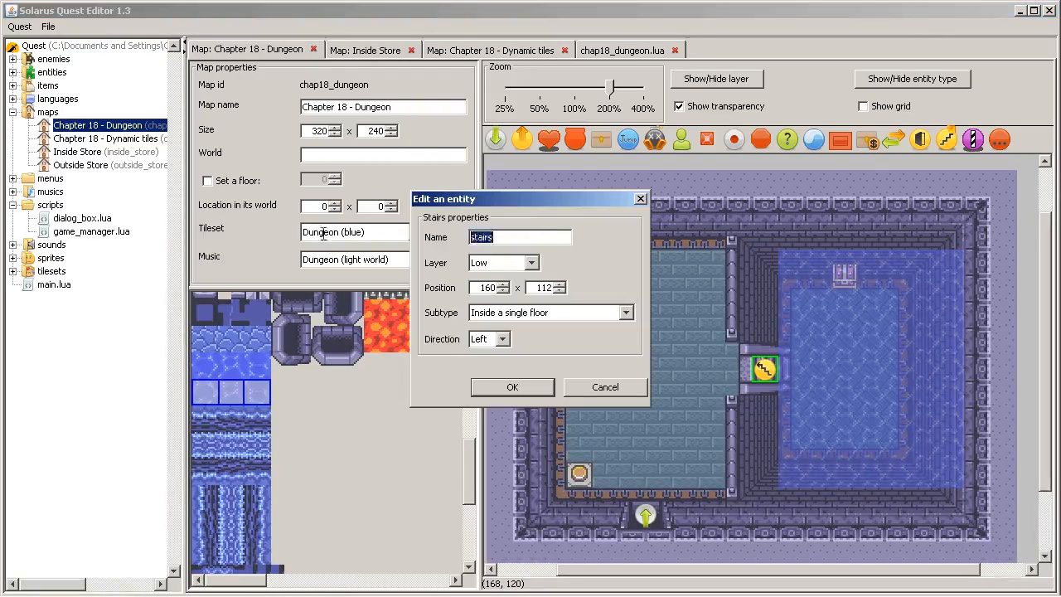
pyautogui.click(513, 388)
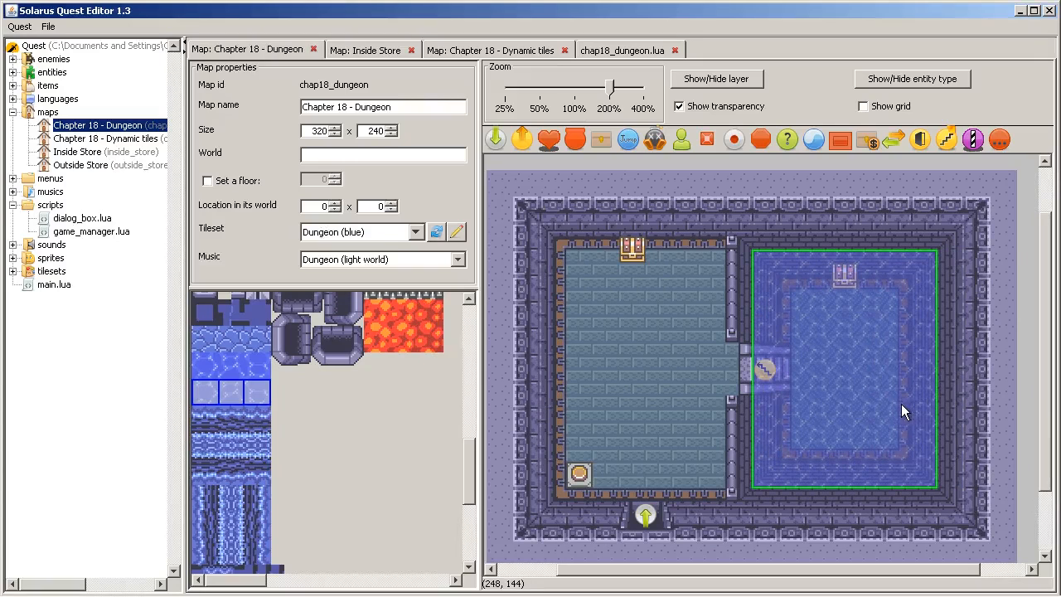
pyautogui.click(627, 50)
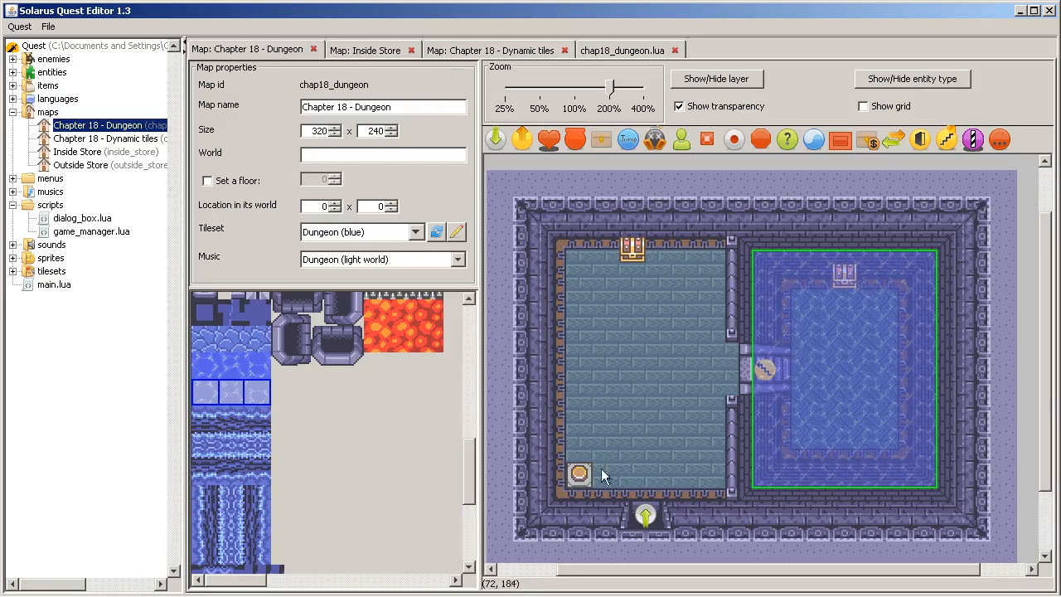
pyautogui.moveTo(595, 461)
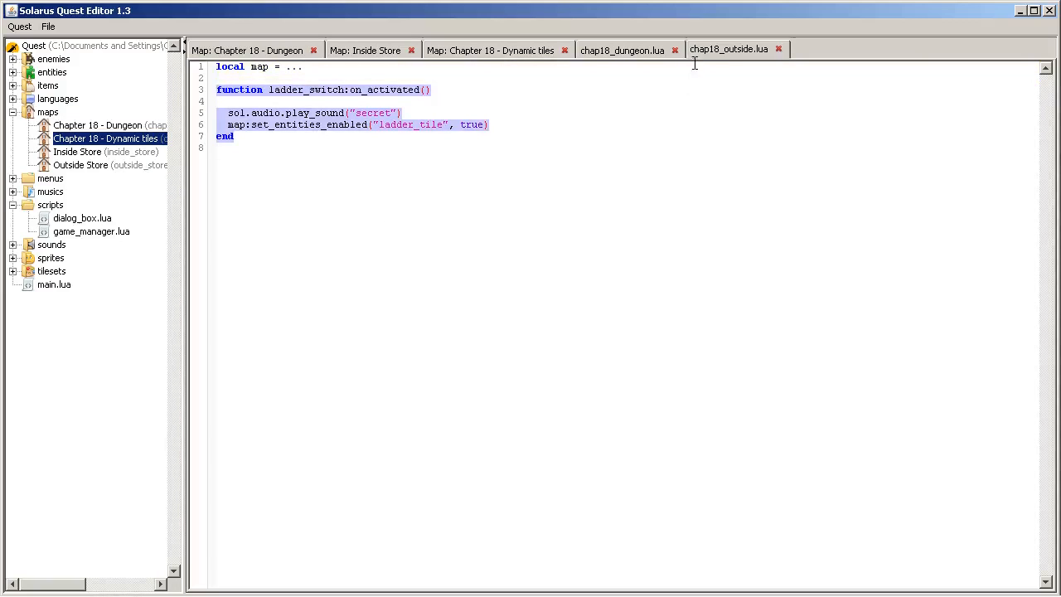
# Step: Add water_switch:on_activated to the dungeon script, playing the water_drain sound instead of the ladder sound
pyautogui.click(628, 49)
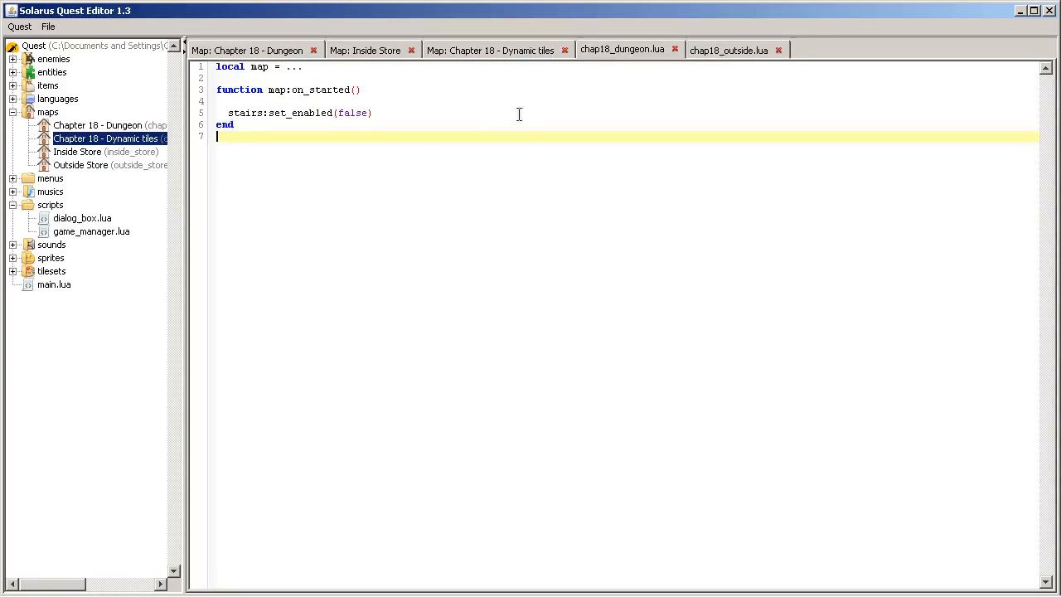
pyautogui.write('function ladder_switch:on_activated()')
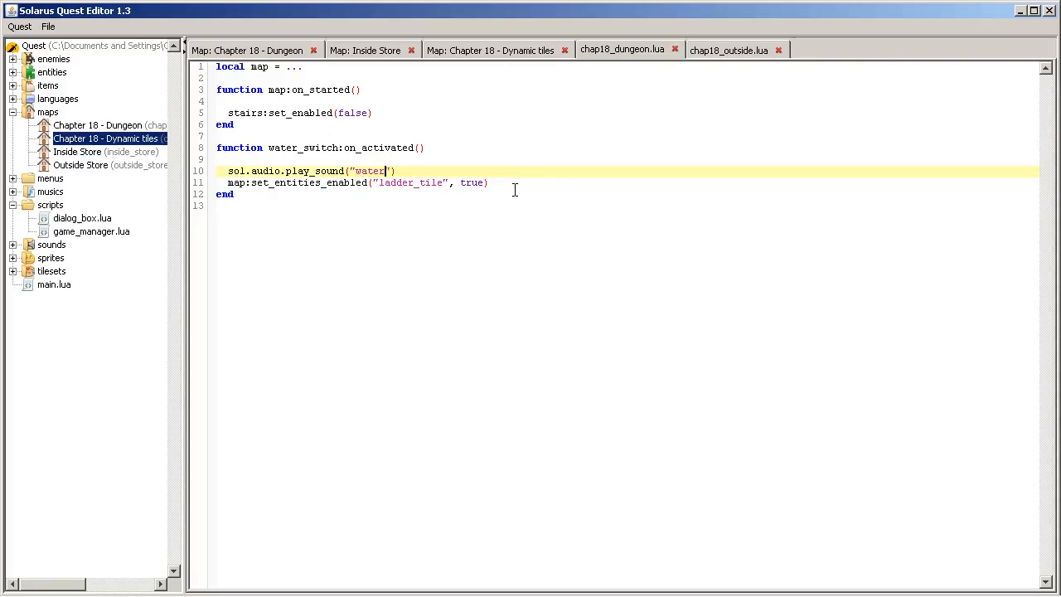
pyautogui.write('_drain')
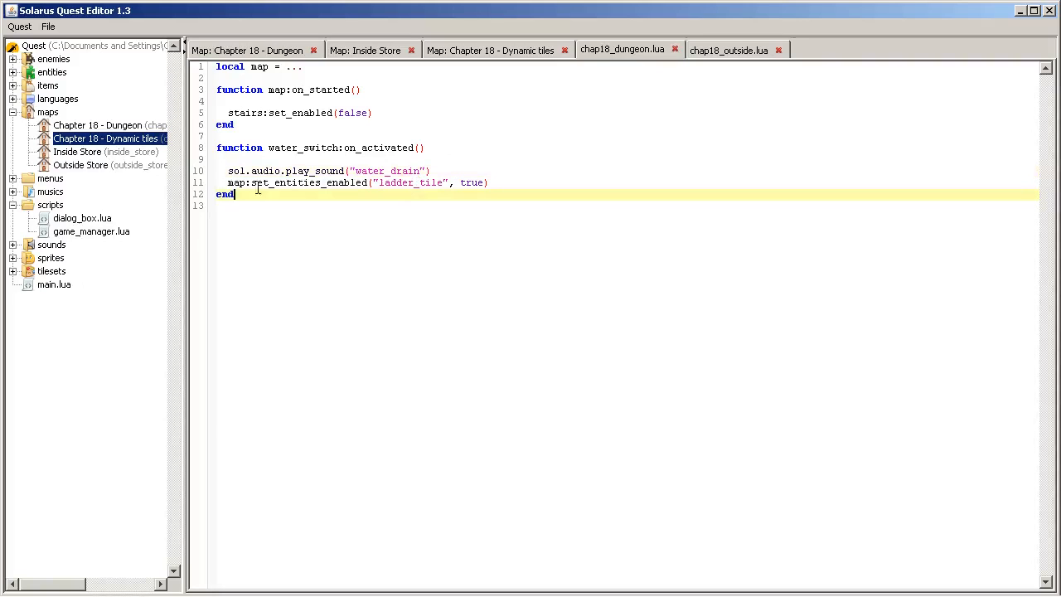
pyautogui.click(494, 49)
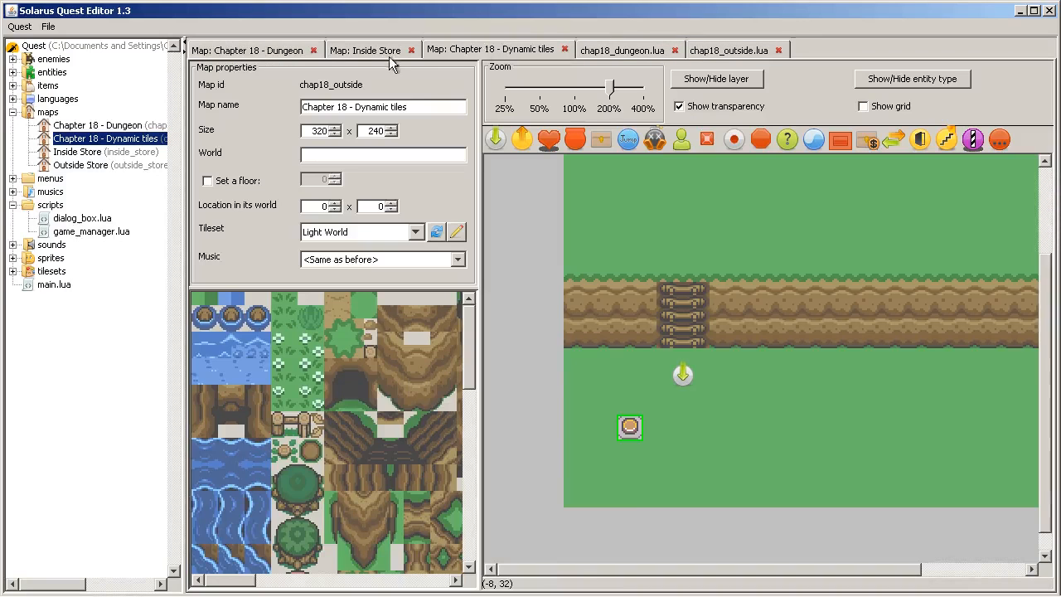
# Step: Read the dungeon's dynamic water tile name (water_tile) and go back to chap18_dungeon.lua
pyautogui.click(249, 50)
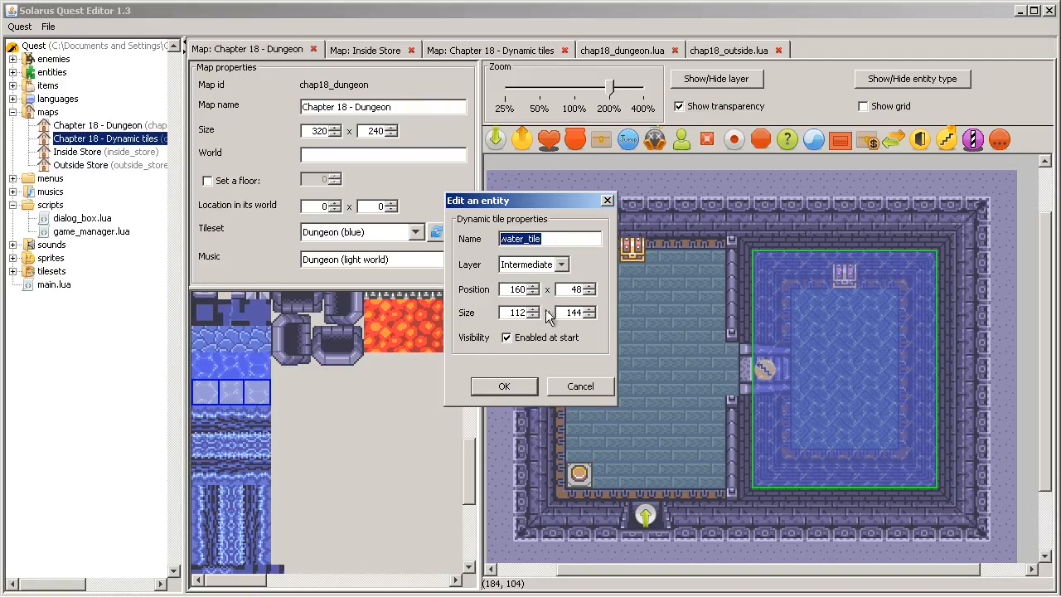
pyautogui.click(504, 386)
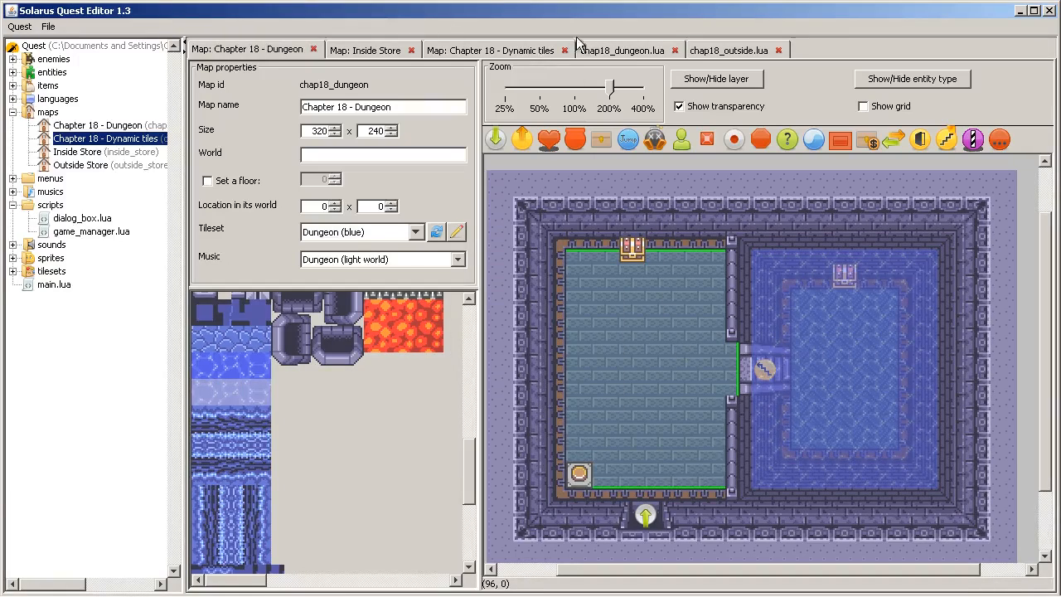
pyautogui.click(621, 50)
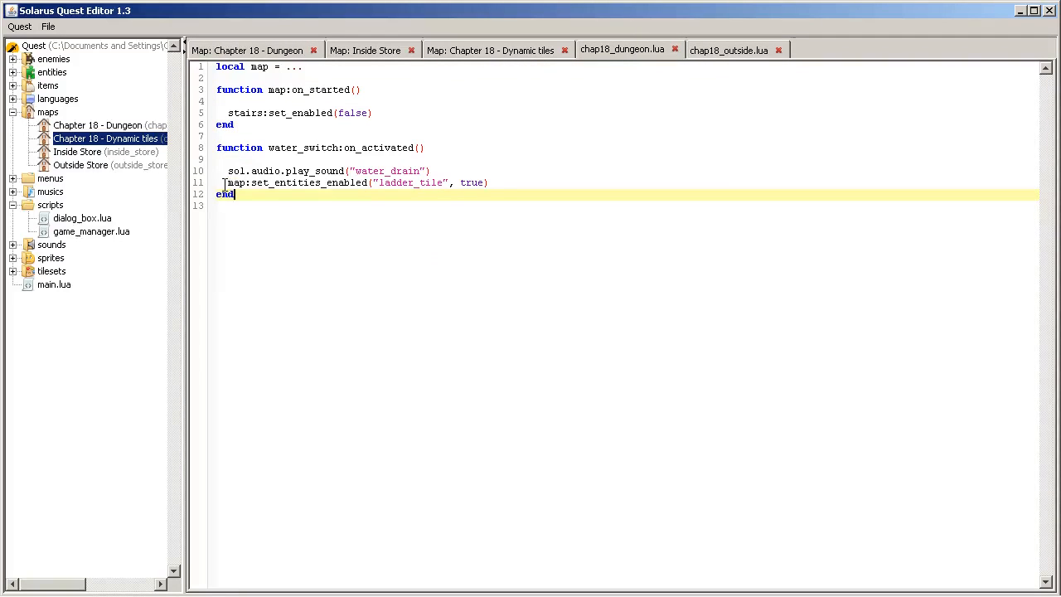
# Step: Replace the ladder-enabling call with water_tile:set_enabled(false) and stairs:set_enabled(true)
pyautogui.click(481, 159)
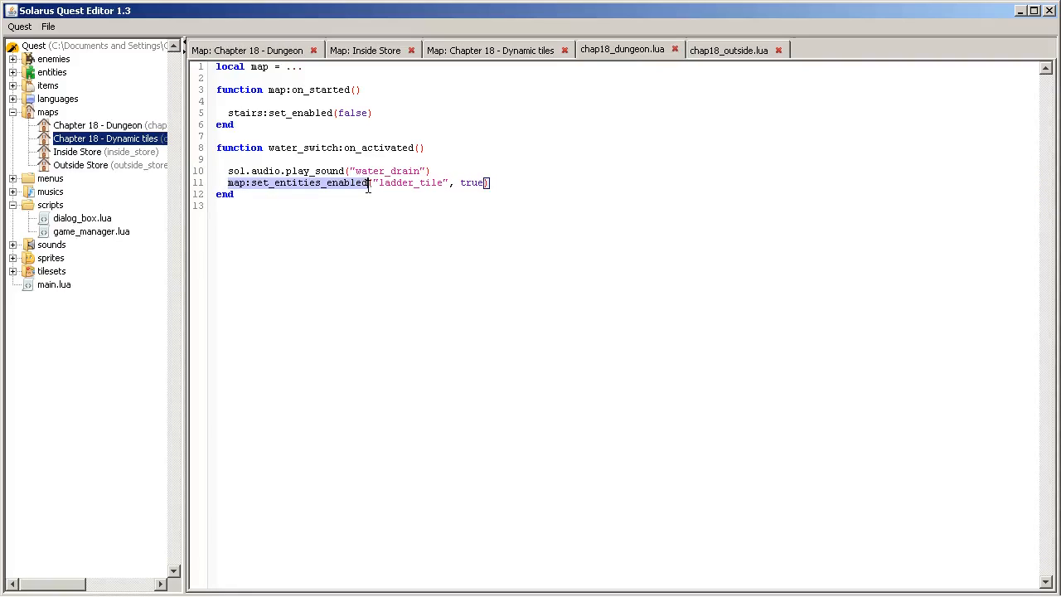
pyautogui.click(510, 183)
pyautogui.write('water_tile')
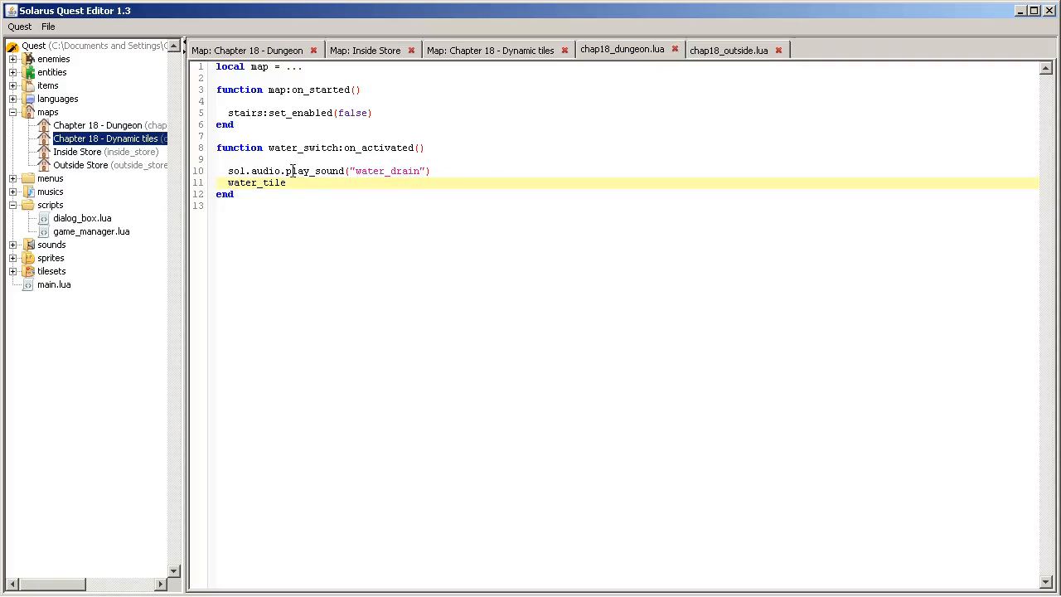
pyautogui.write(':')
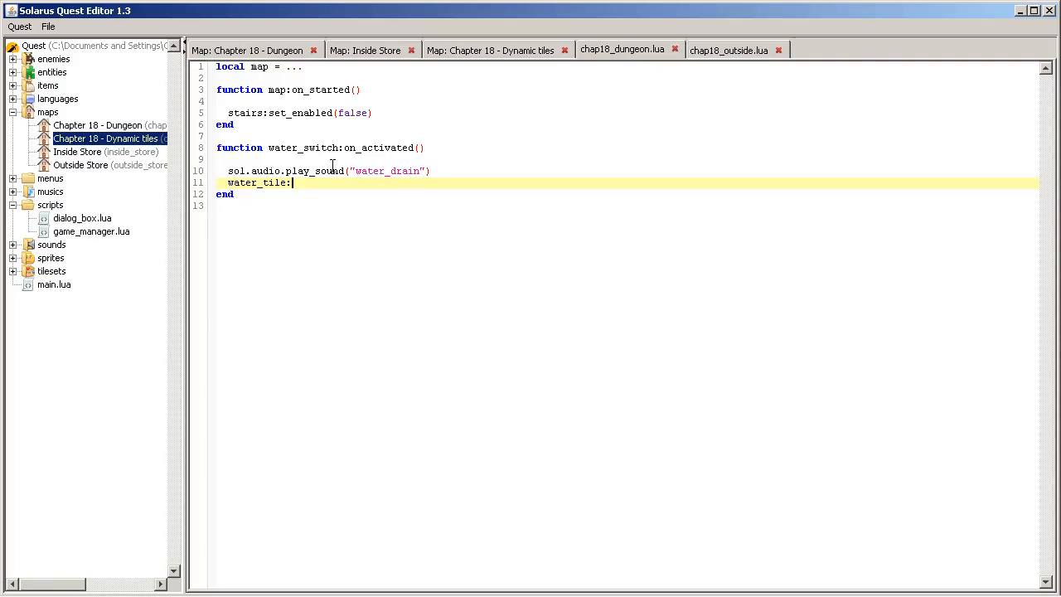
pyautogui.write('set_enab')
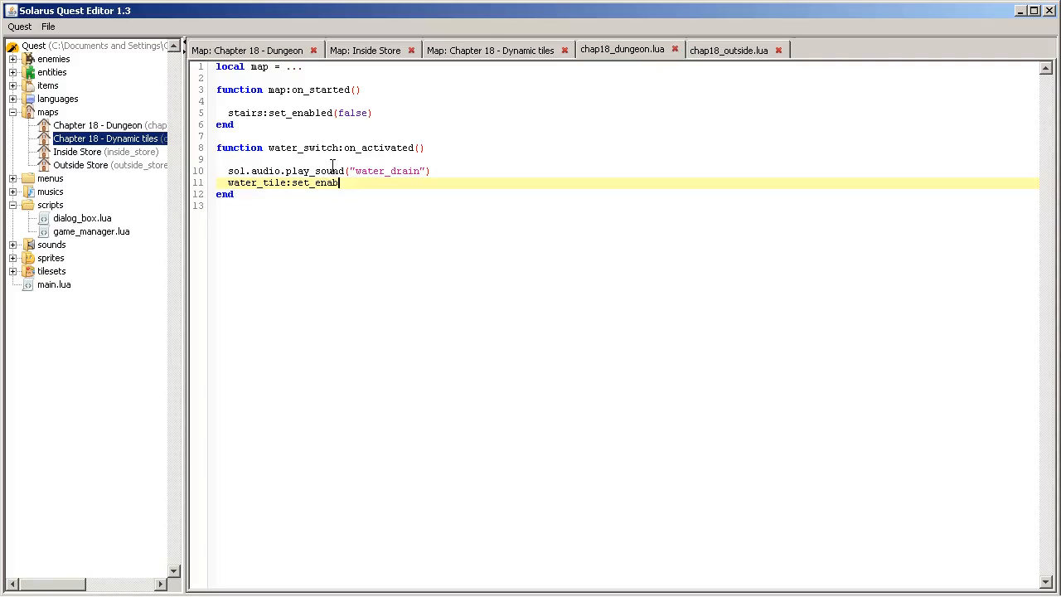
pyautogui.write('led(false')
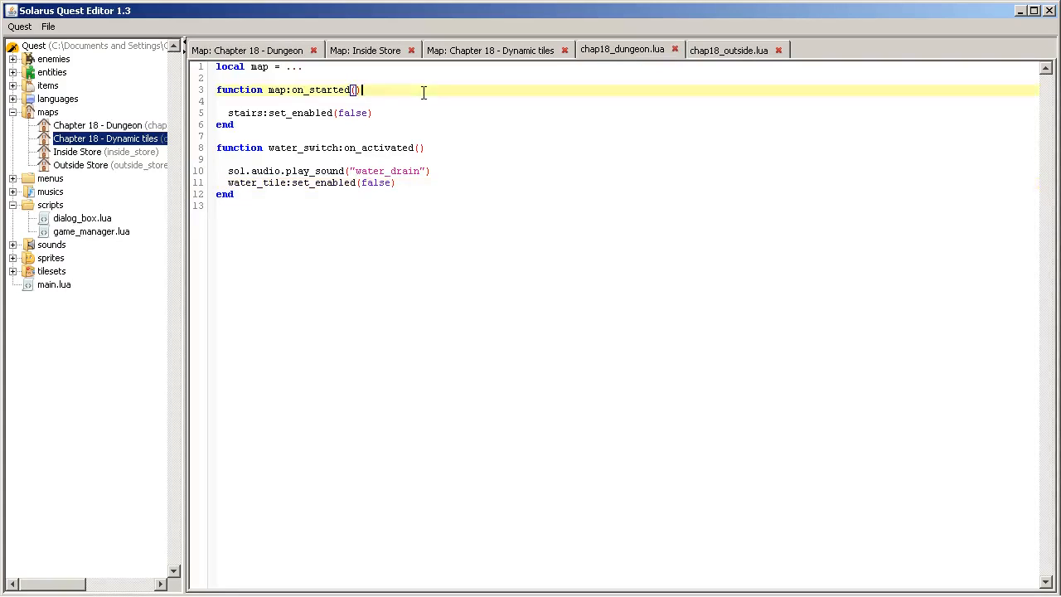
pyautogui.write('stairs:set_enabled(false)')
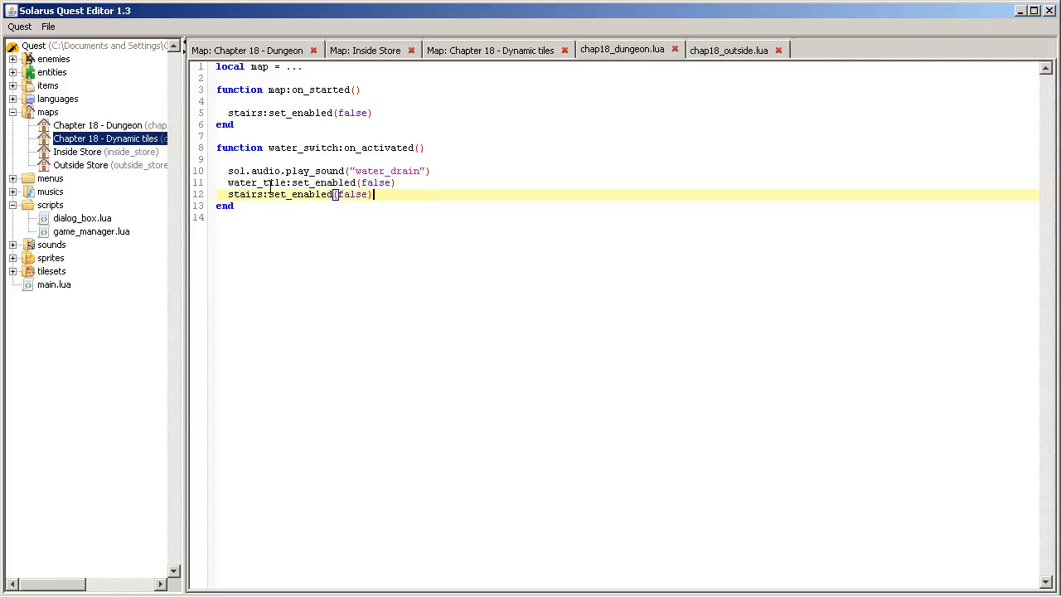
pyautogui.write('true')
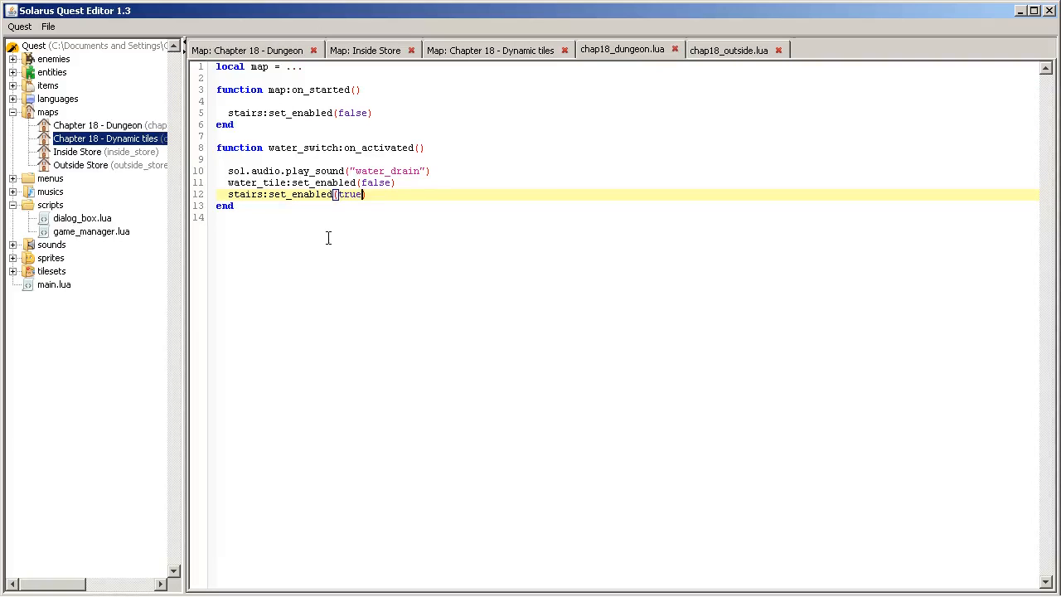
pyautogui.click(47, 33)
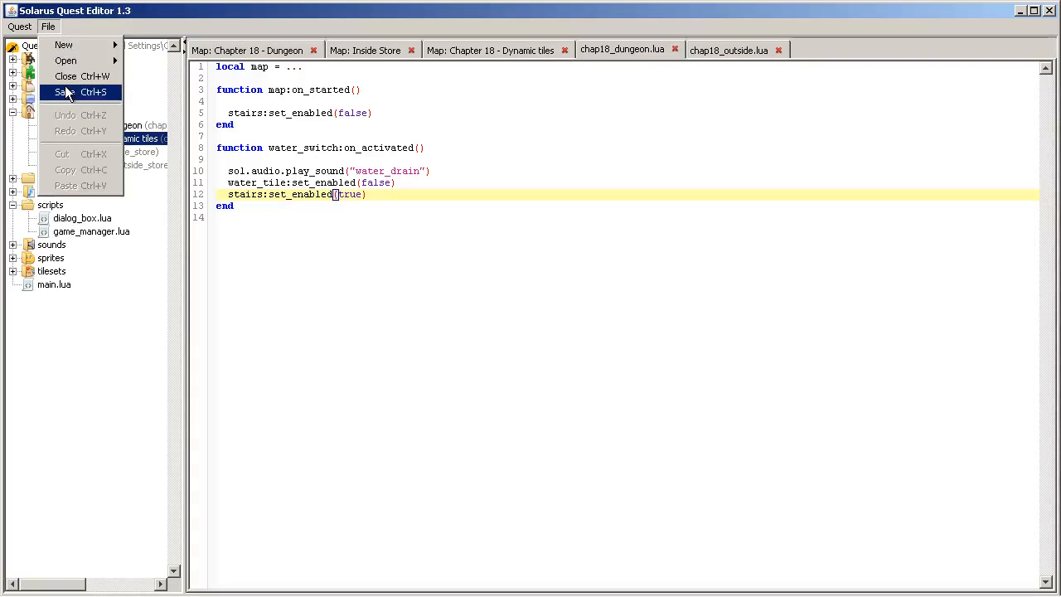
# Step: Save the edited dungeon script with File > Save before running the quest
pyautogui.click(64, 76)
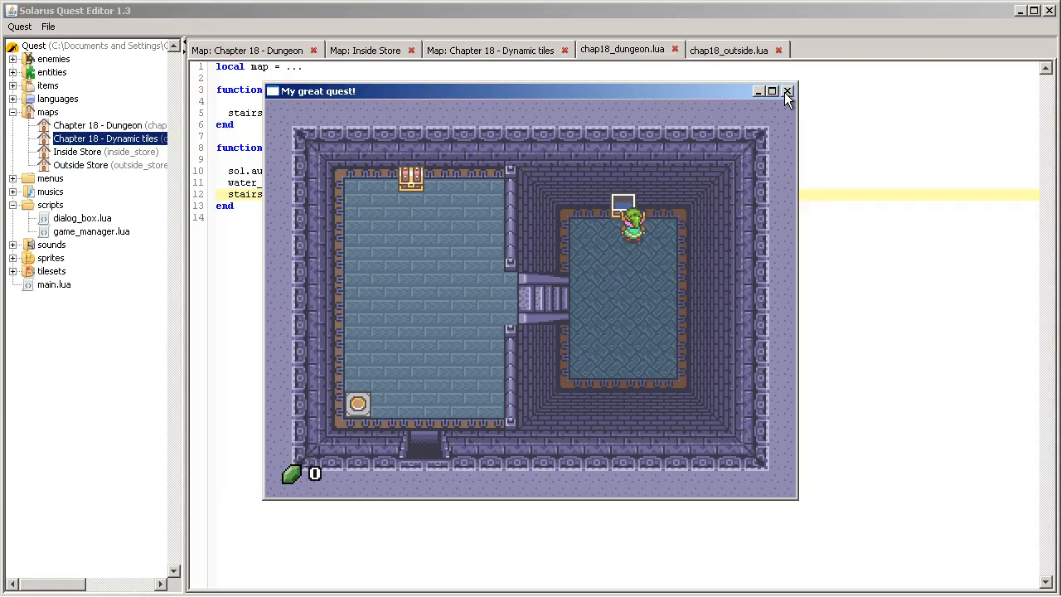
pyautogui.moveTo(786, 93)
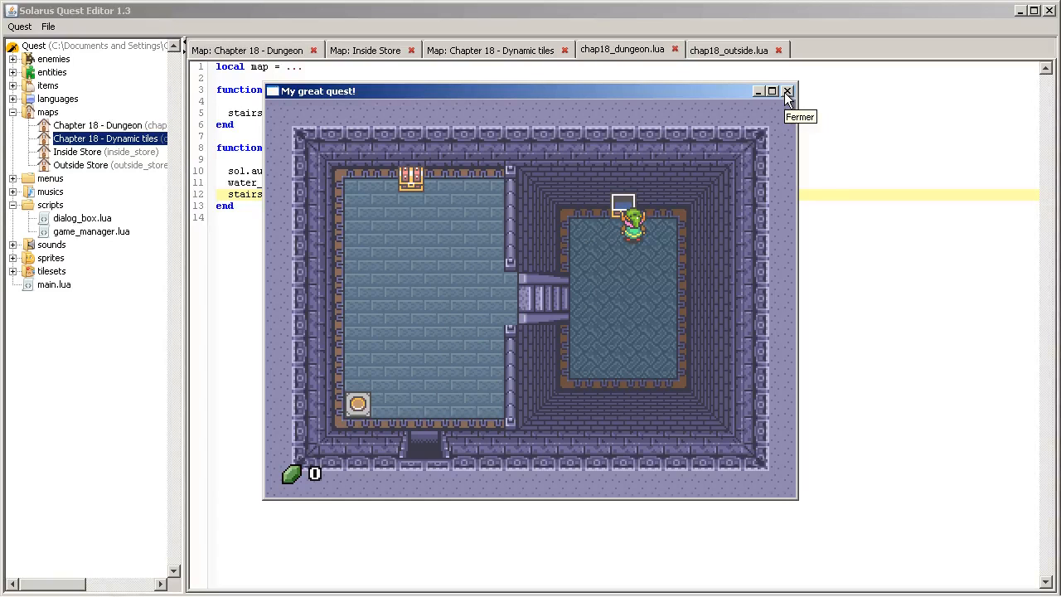
# Step: Close the running game test so the dungeon quest can be relaunched
pyautogui.click(786, 91)
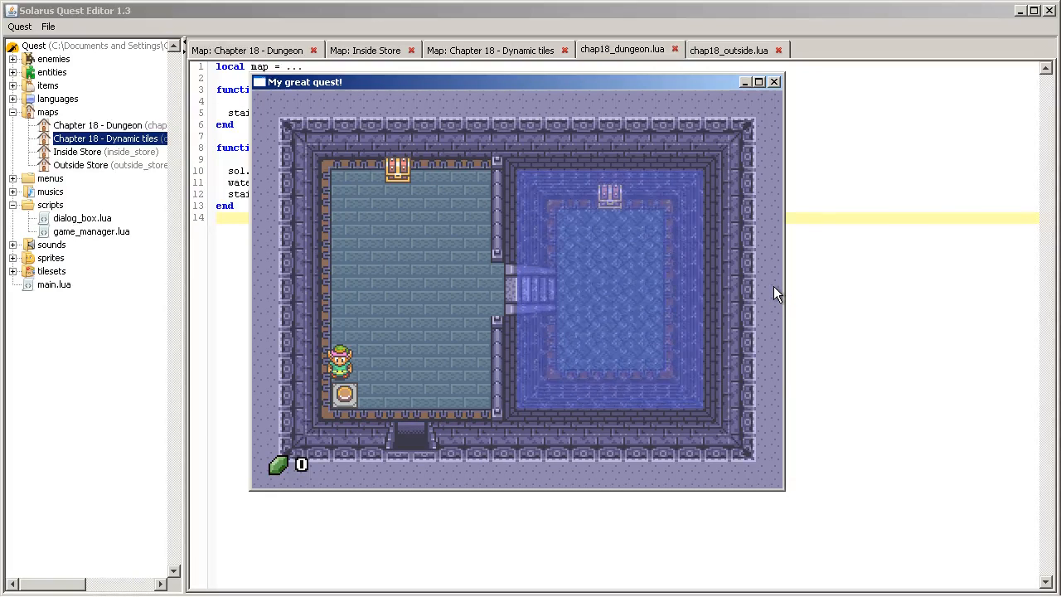
pyautogui.moveTo(857, 204)
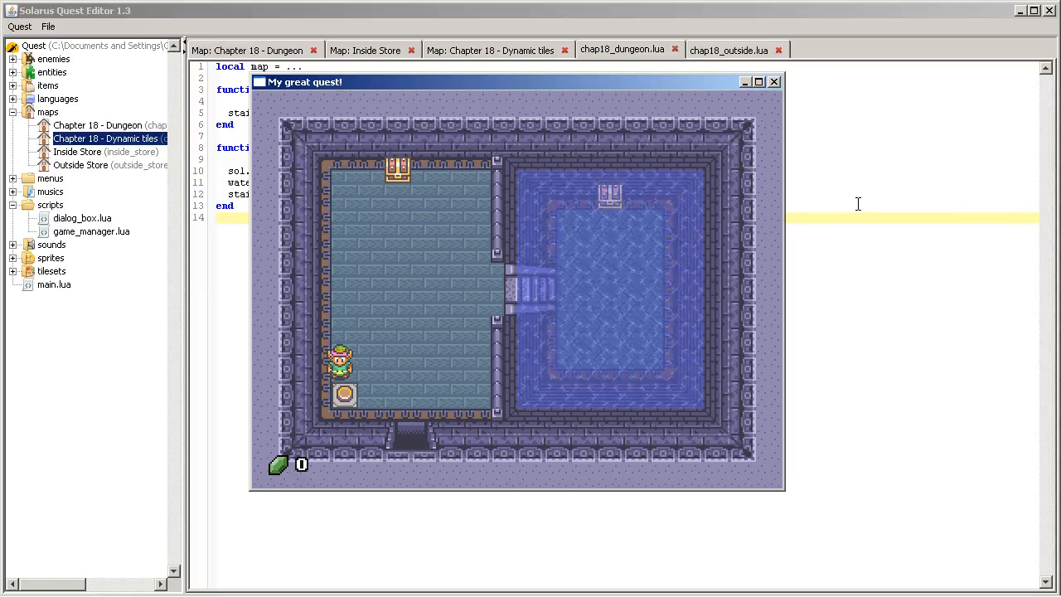